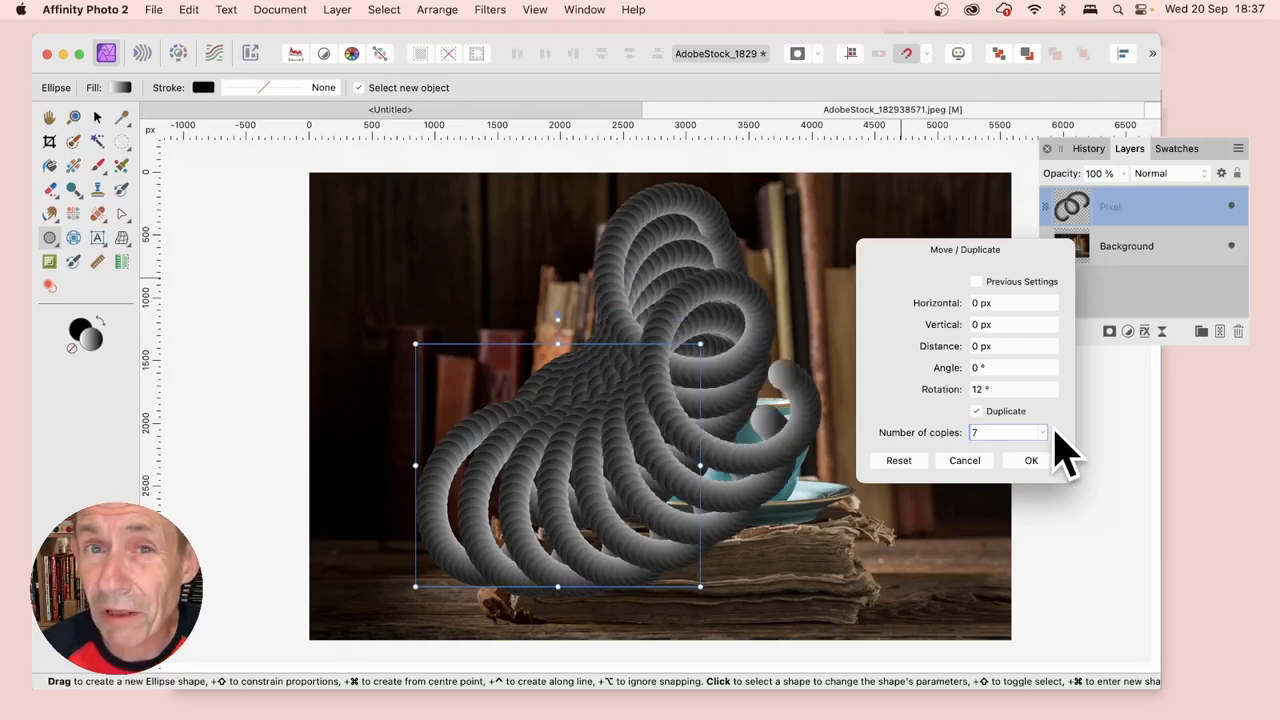
Step: Cancel the trial Move/Duplicate so a single shaded sphere remains beside the teacup
click(1052, 428)
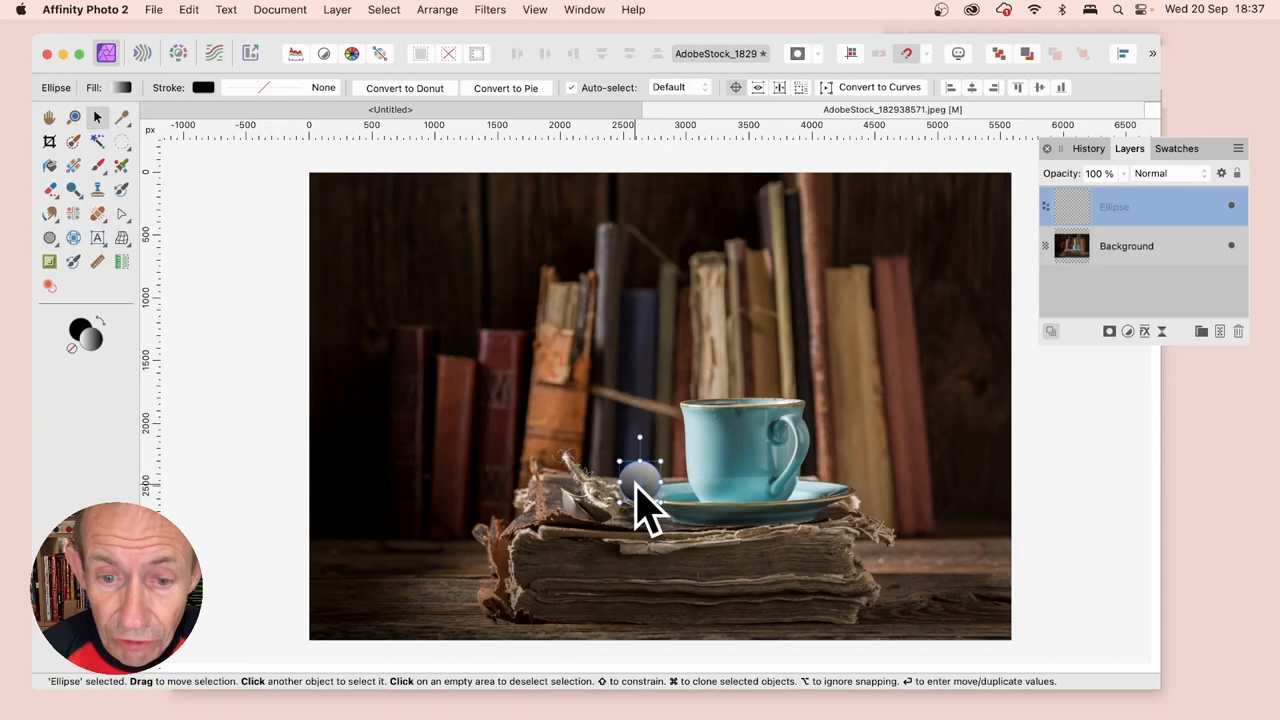
mouse_move(656, 96)
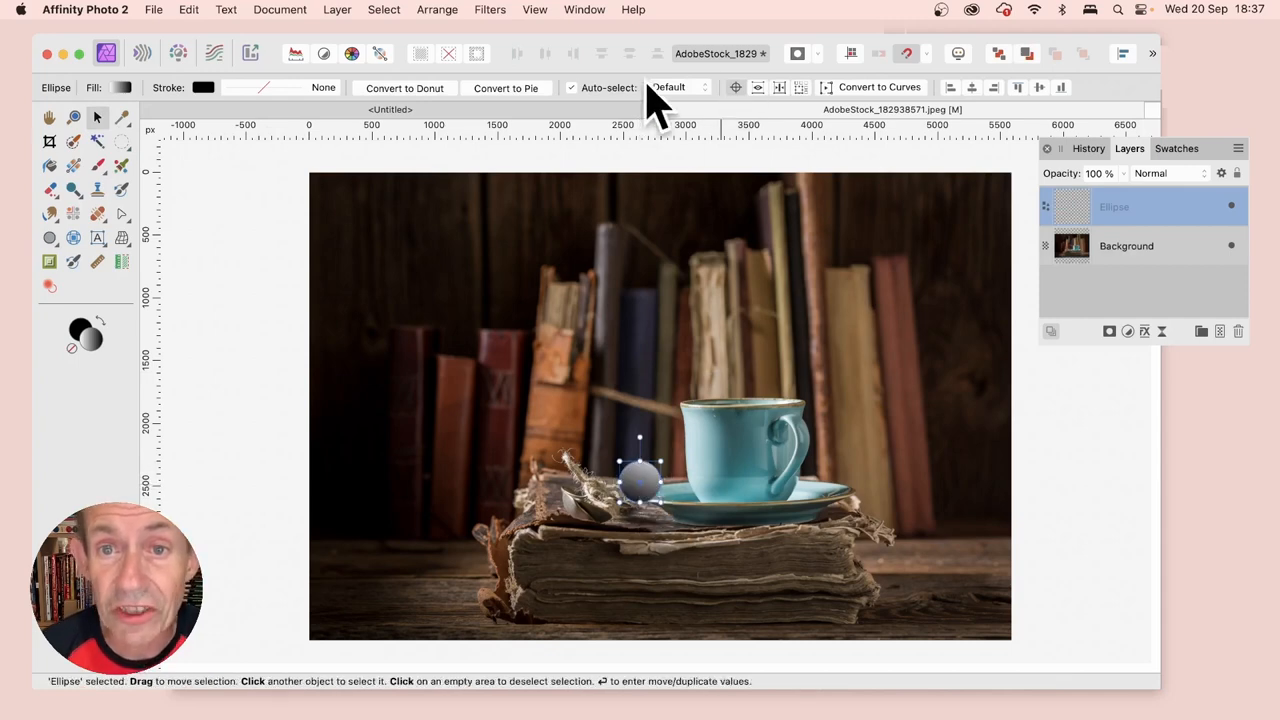
mouse_move(744, 100)
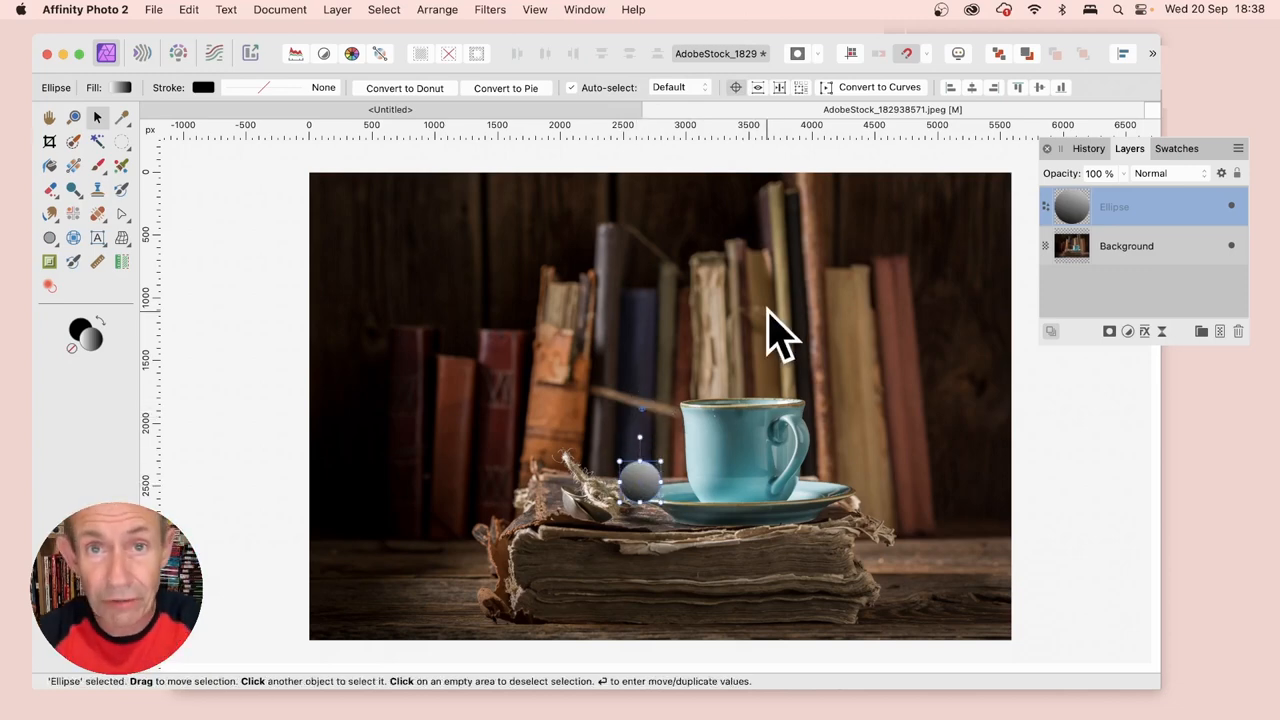
mouse_move(660, 410)
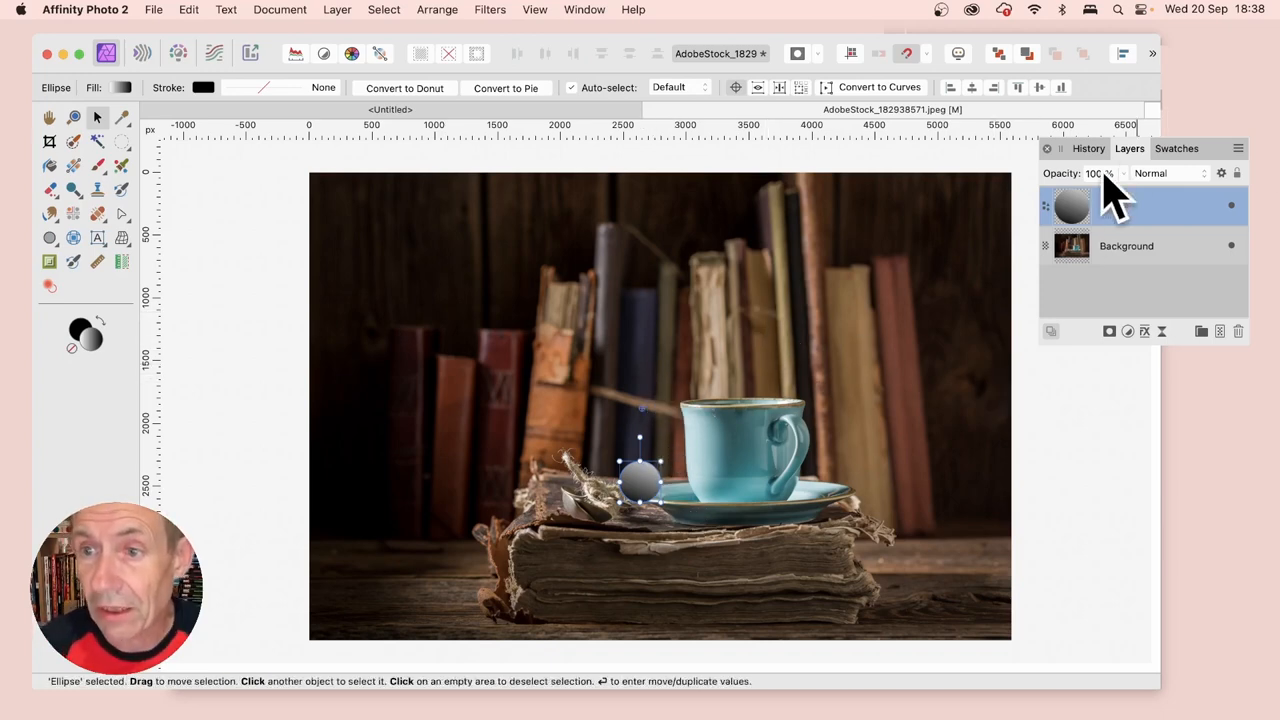
Step: Set Move/Duplicate to duplicate the sphere with Horizontal 3, Vertical -20, Angle 81.5, Rotation 20
key(Return)
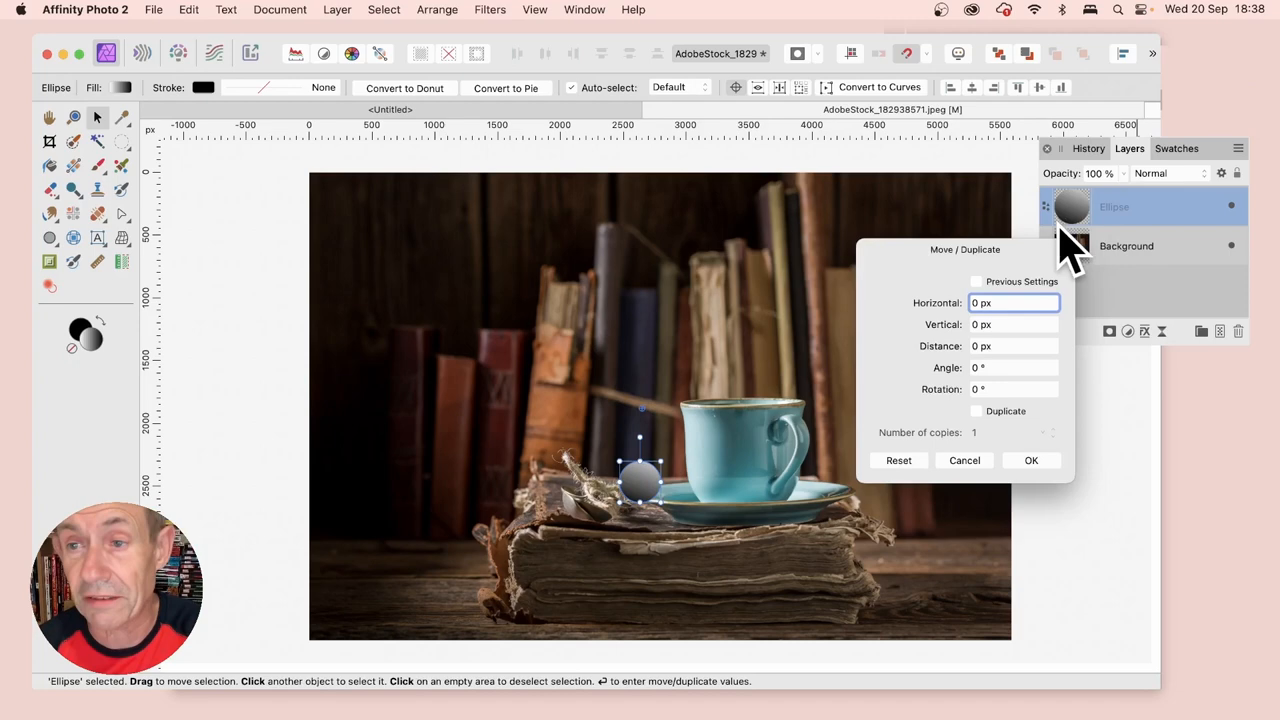
mouse_move(100, 136)
text(20)
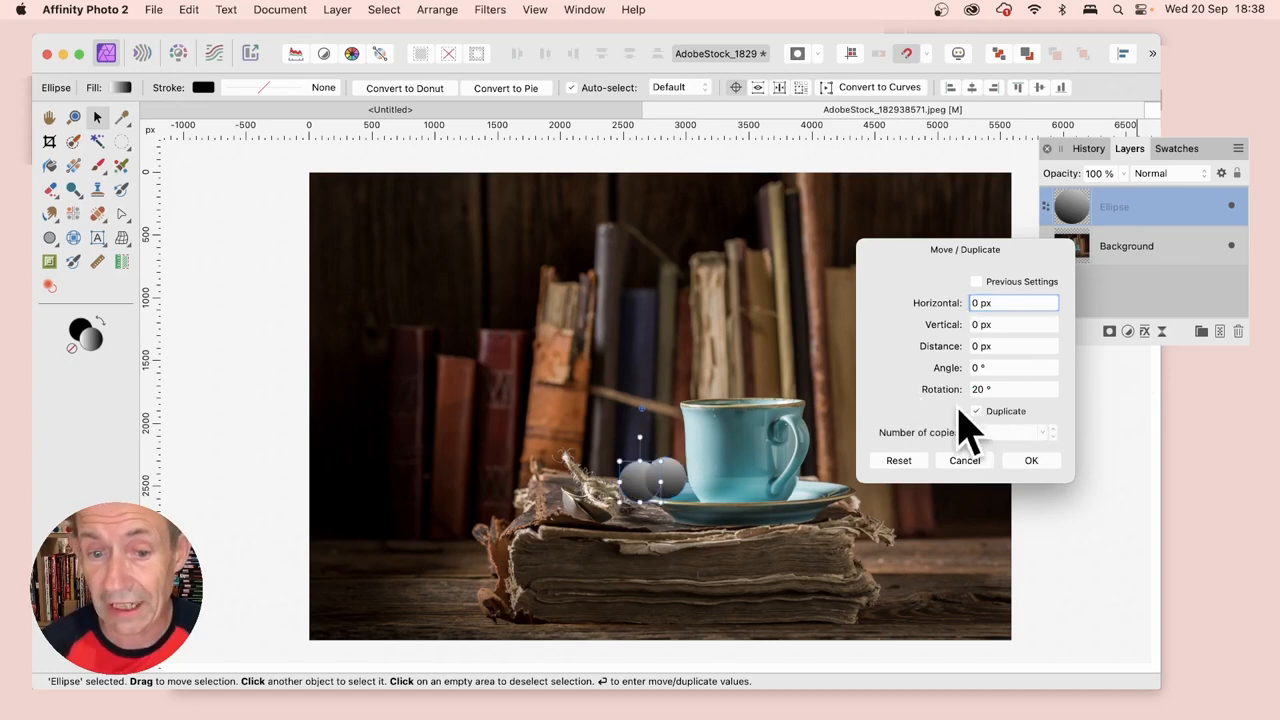
mouse_move(1000, 476)
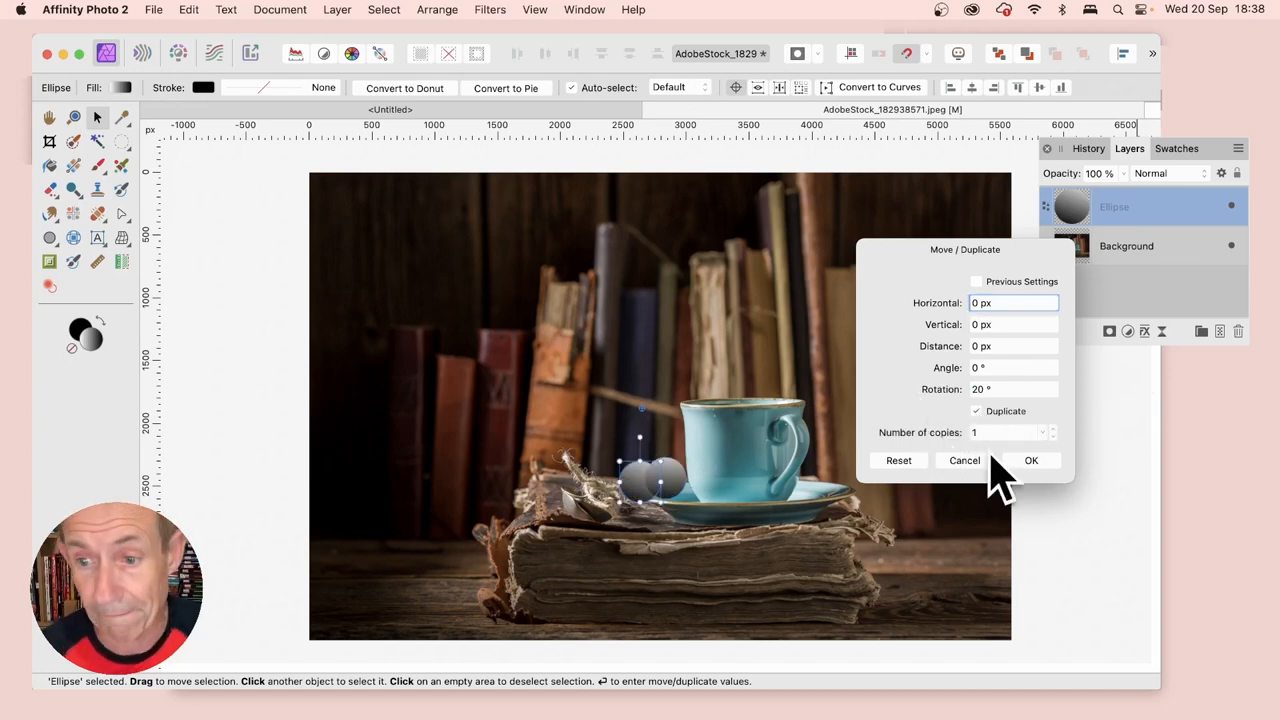
click(1052, 428)
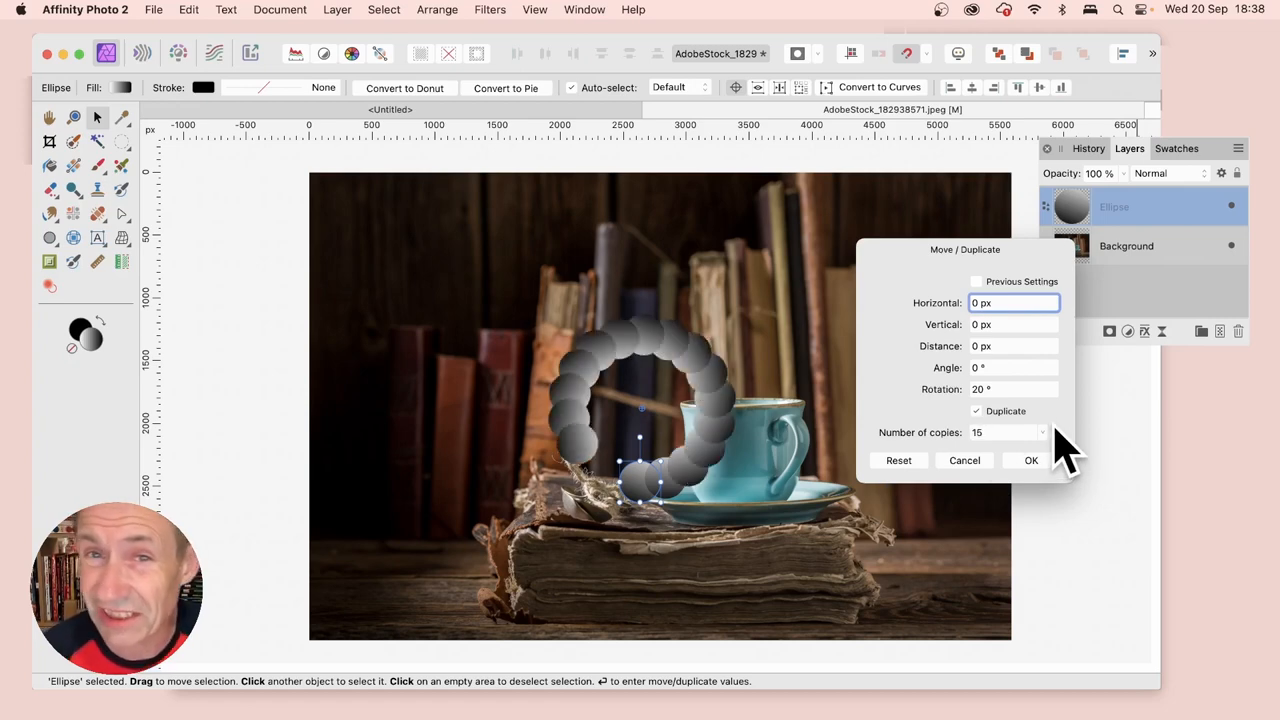
mouse_move(1070, 316)
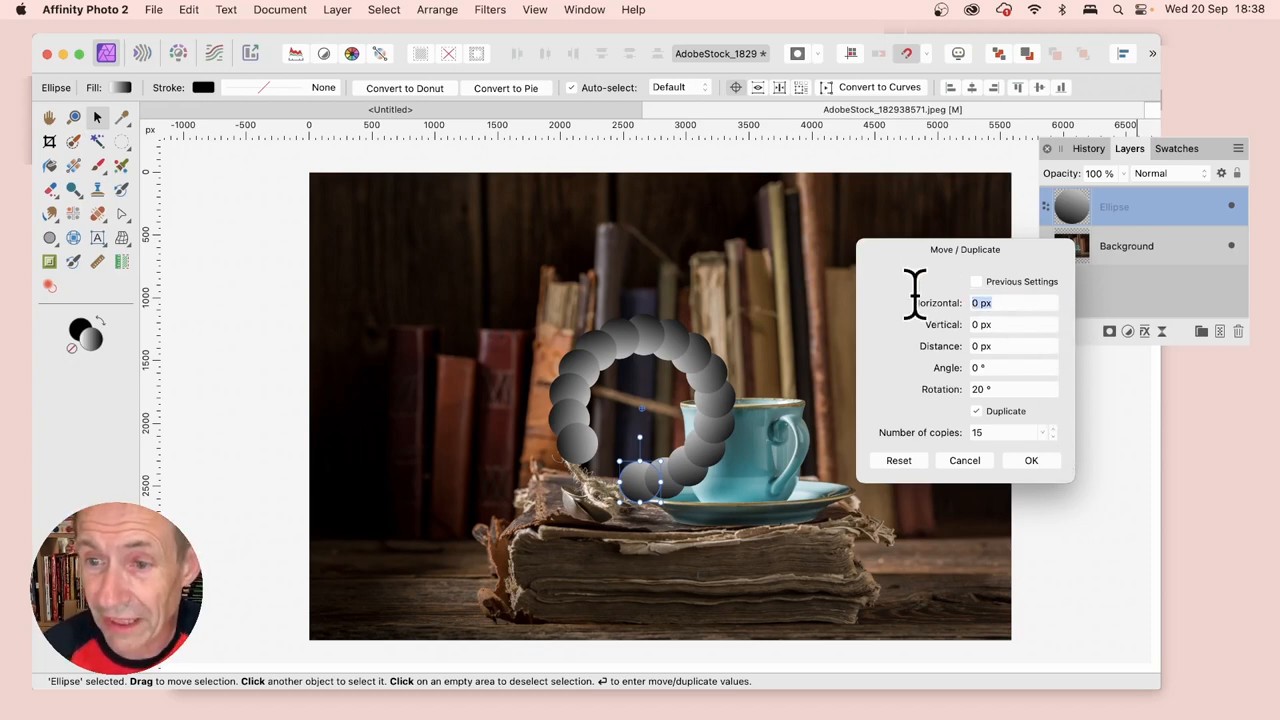
mouse_move(924, 300)
text(12)
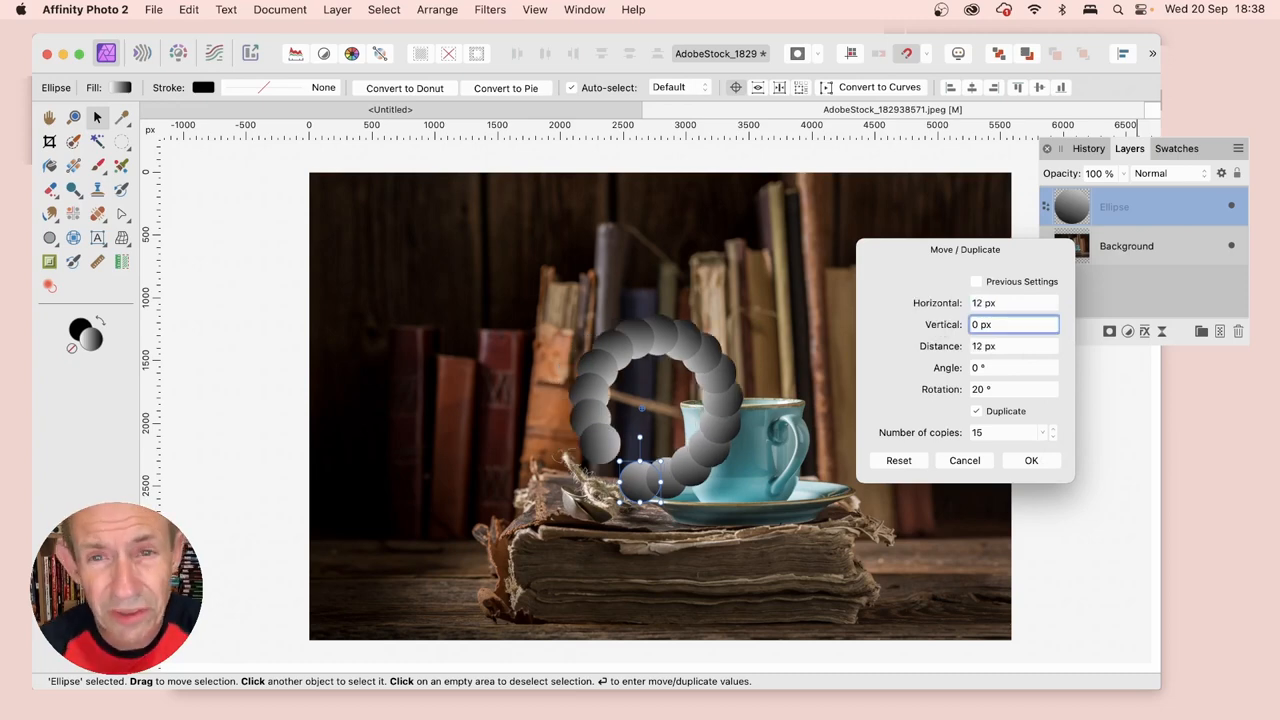
click(1012, 302)
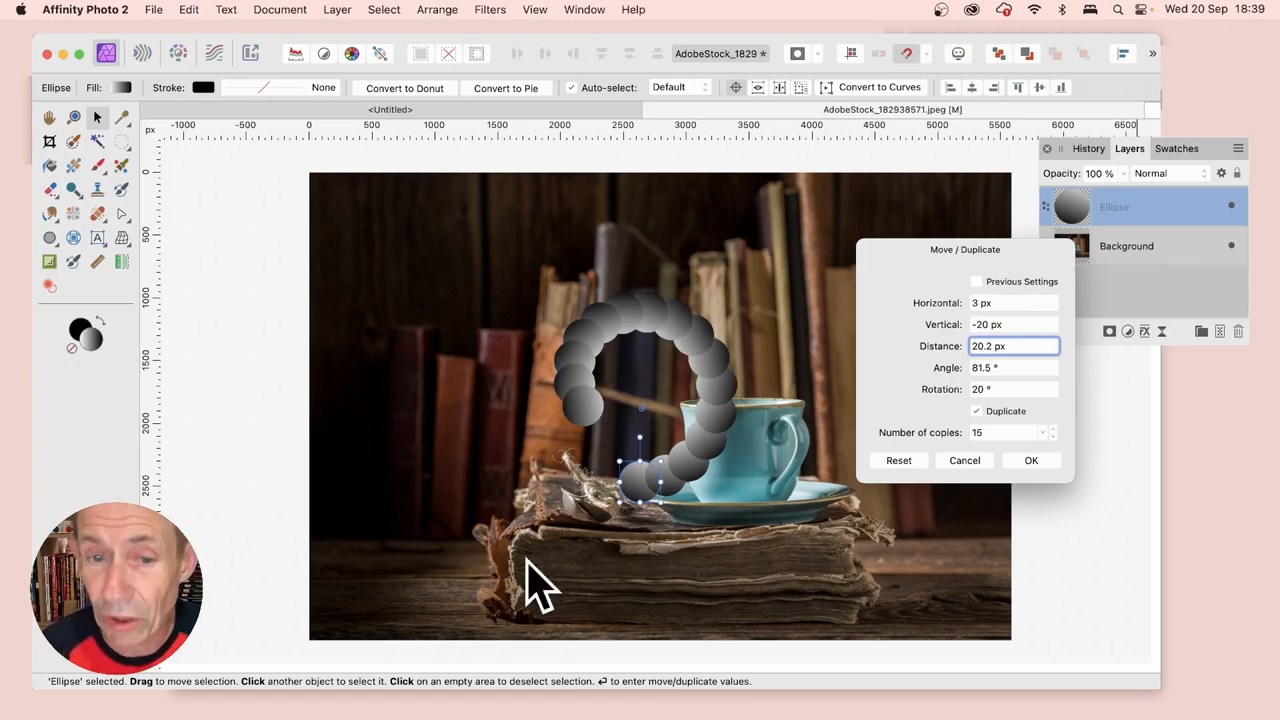
mouse_move(1070, 450)
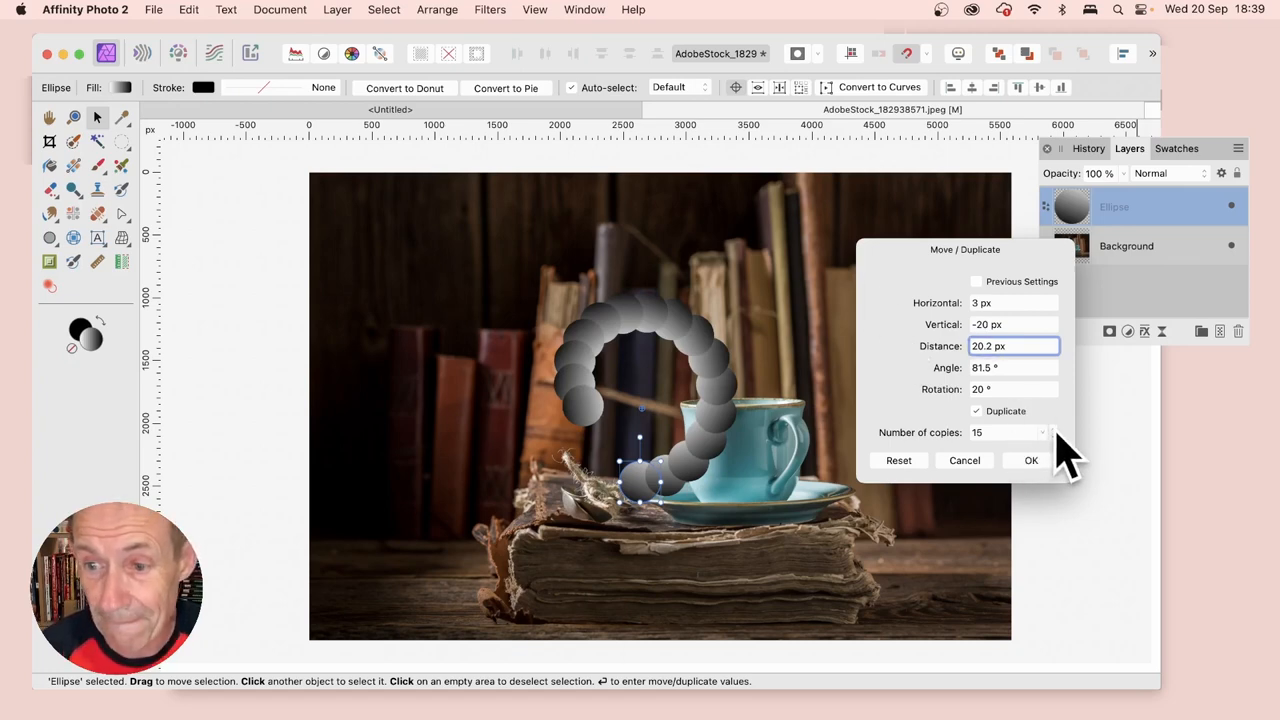
Step: Raise the number of sphere copies to 54 to form a tightening spiral
click(1044, 428)
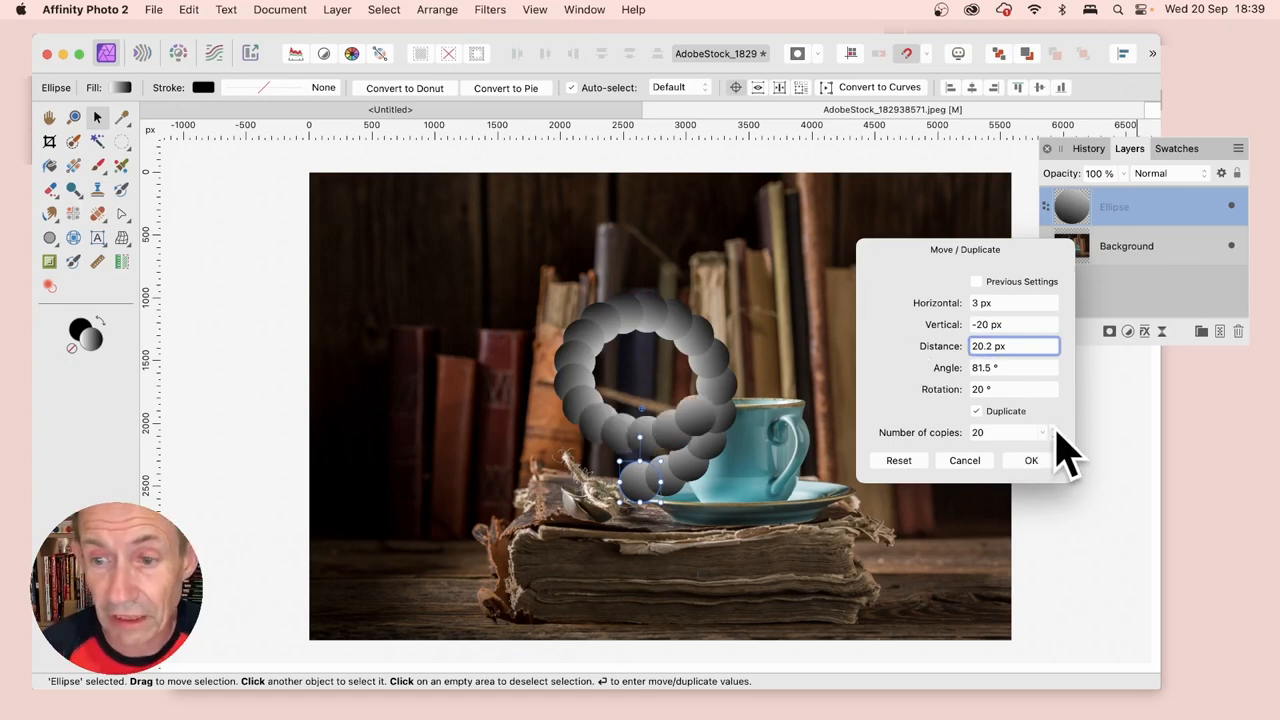
click(1044, 428)
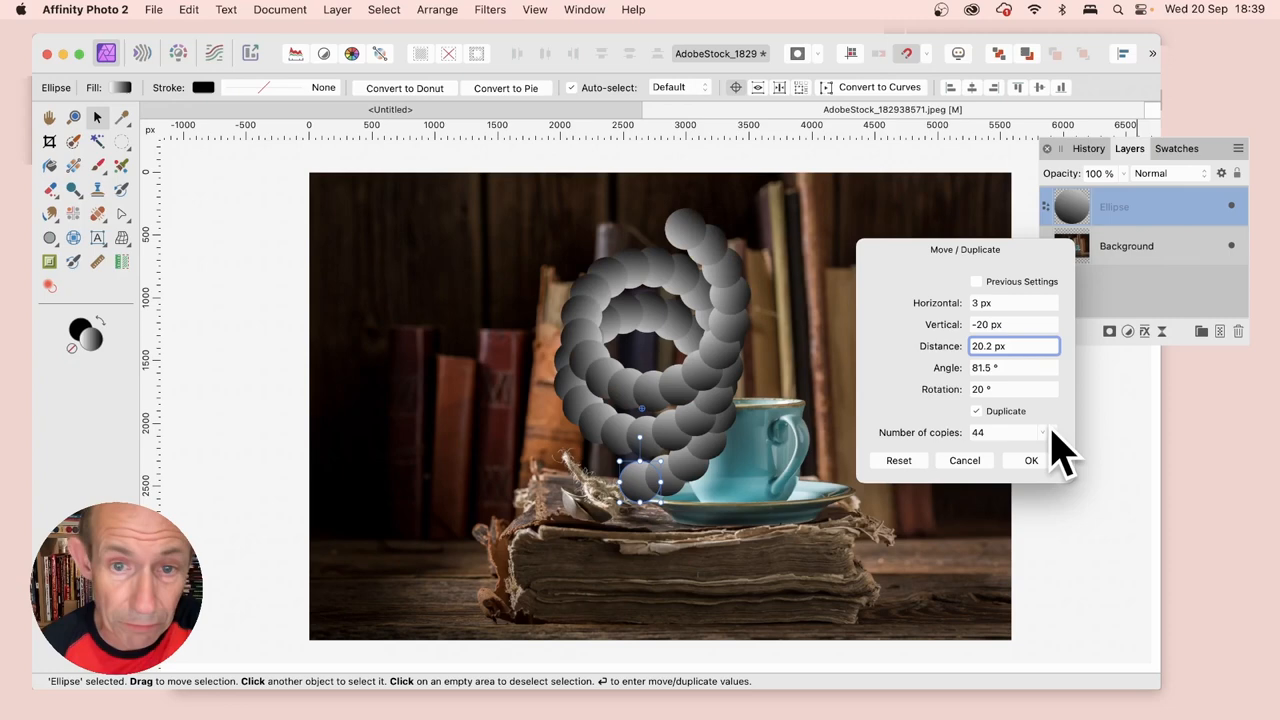
mouse_move(1050, 440)
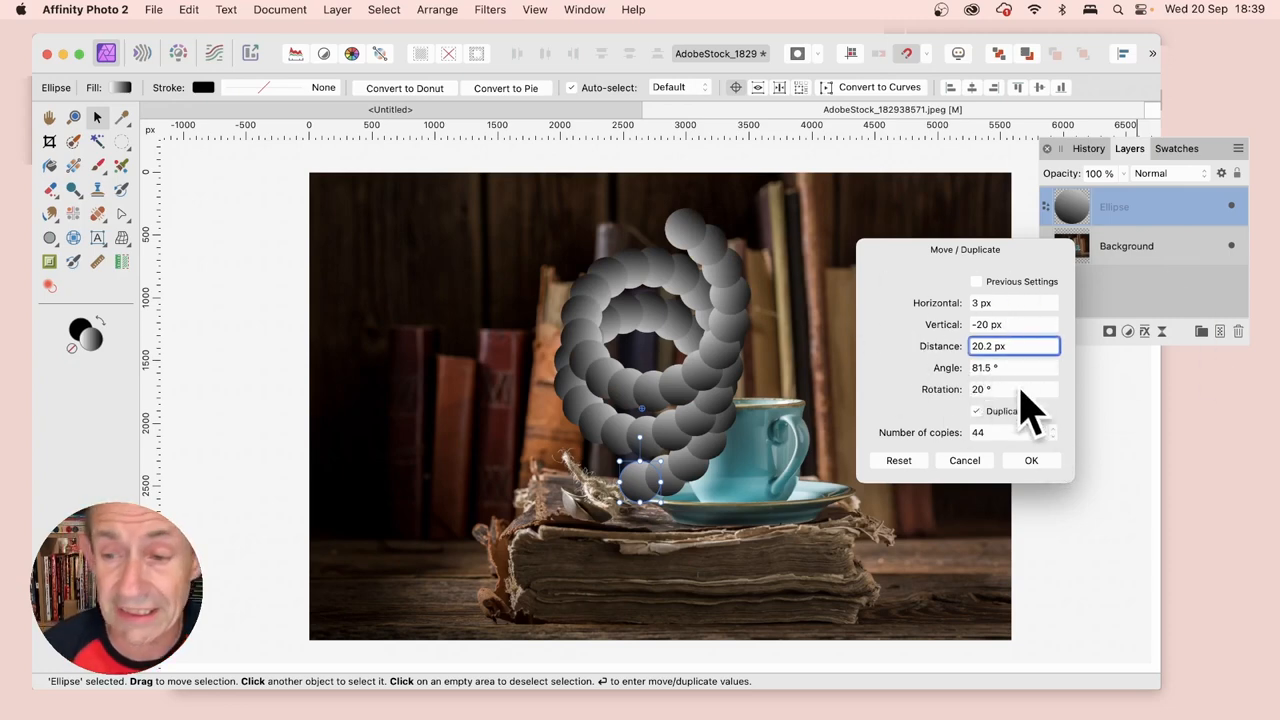
click(1044, 428)
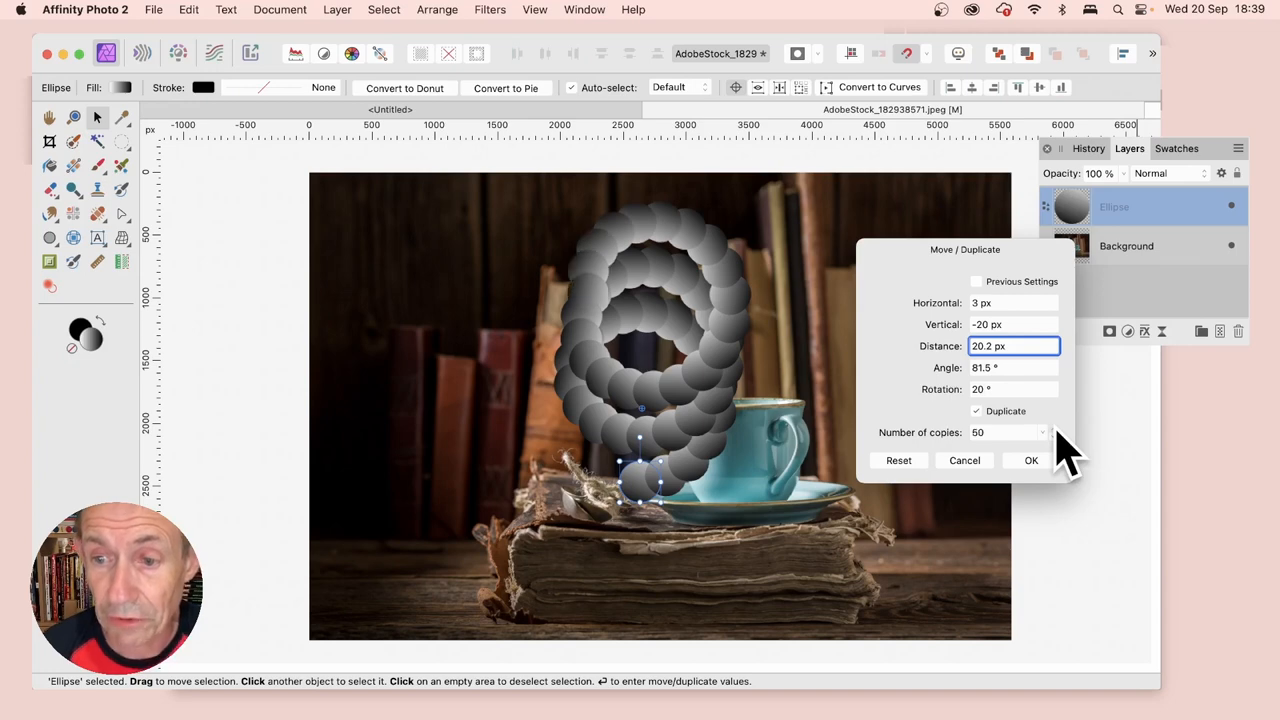
click(1044, 428)
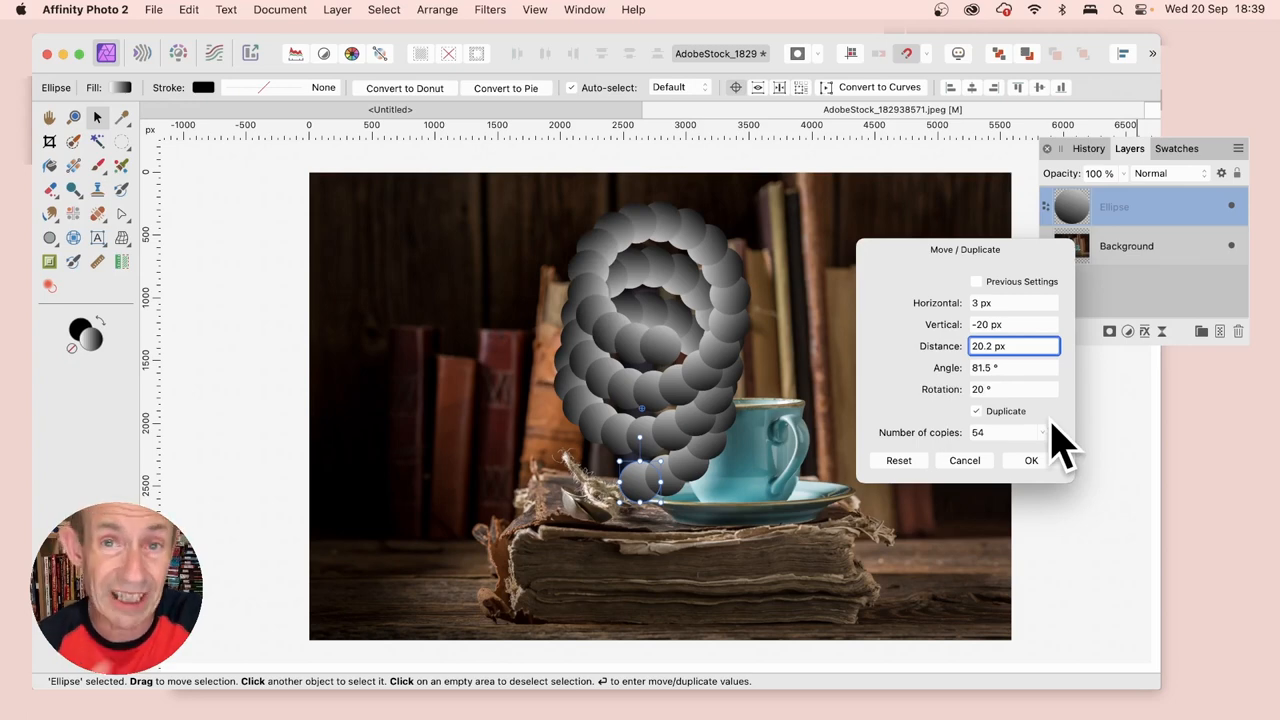
mouse_move(1050, 444)
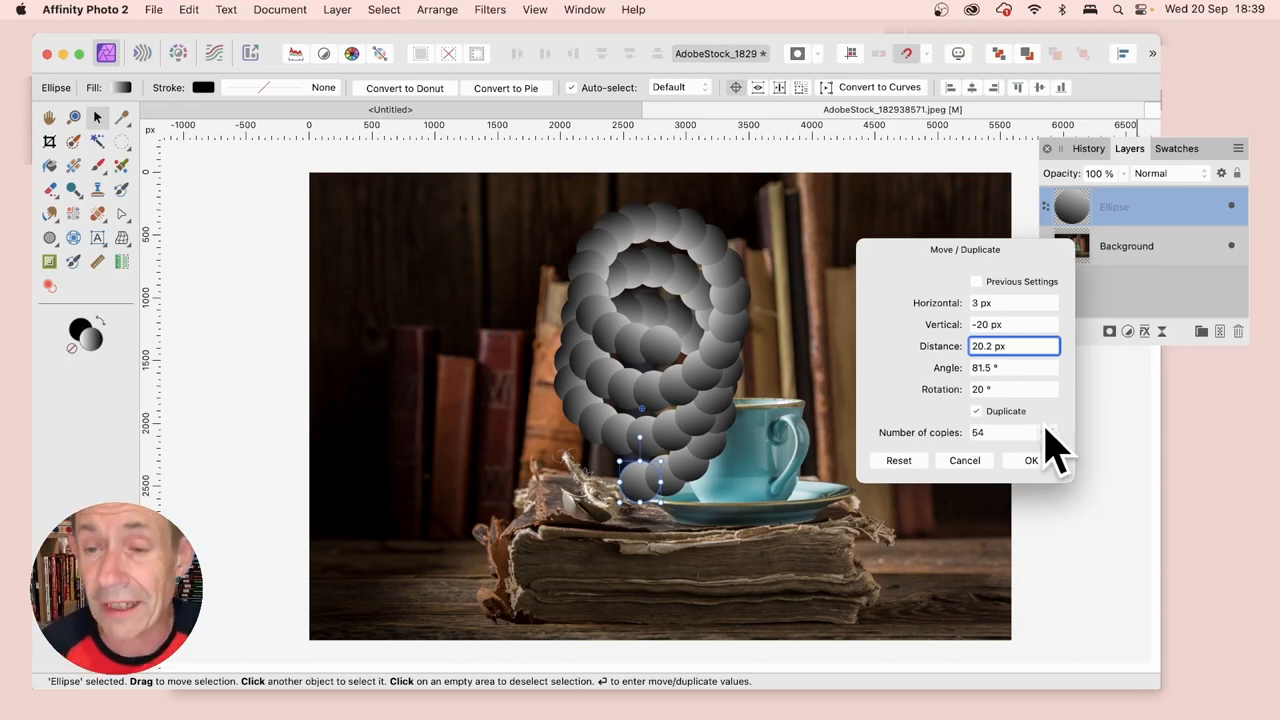
mouse_move(1130, 300)
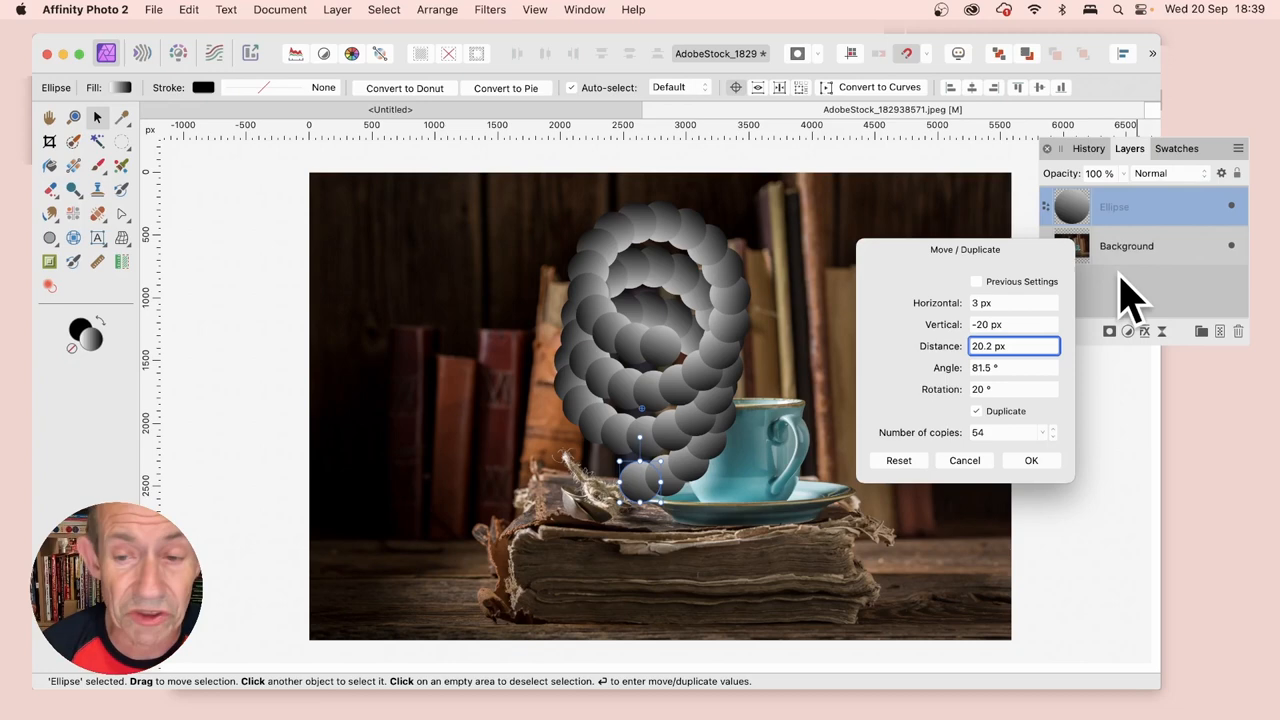
mouse_move(1104, 316)
text(17)
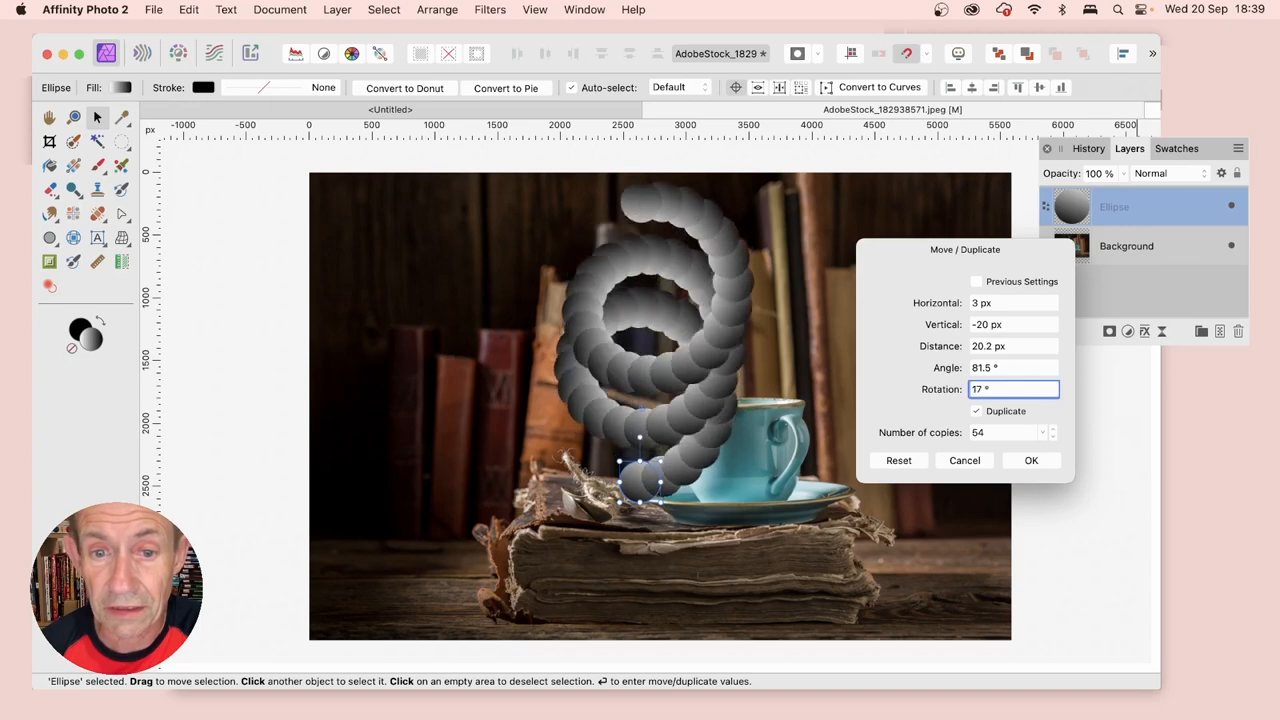
mouse_move(1024, 350)
text(20)
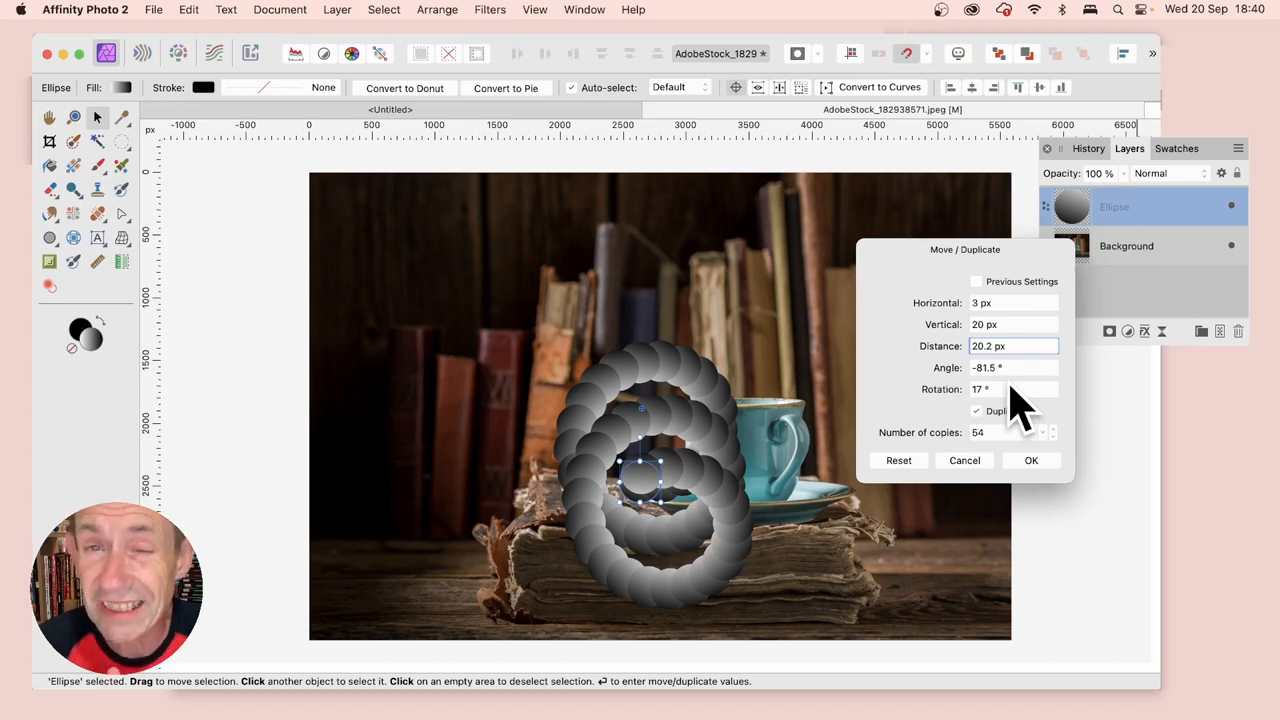
Step: Flip the spiral with Rotation 17, Vertical 20, Angle -81.5 and commit the 54 copies
click(1012, 346)
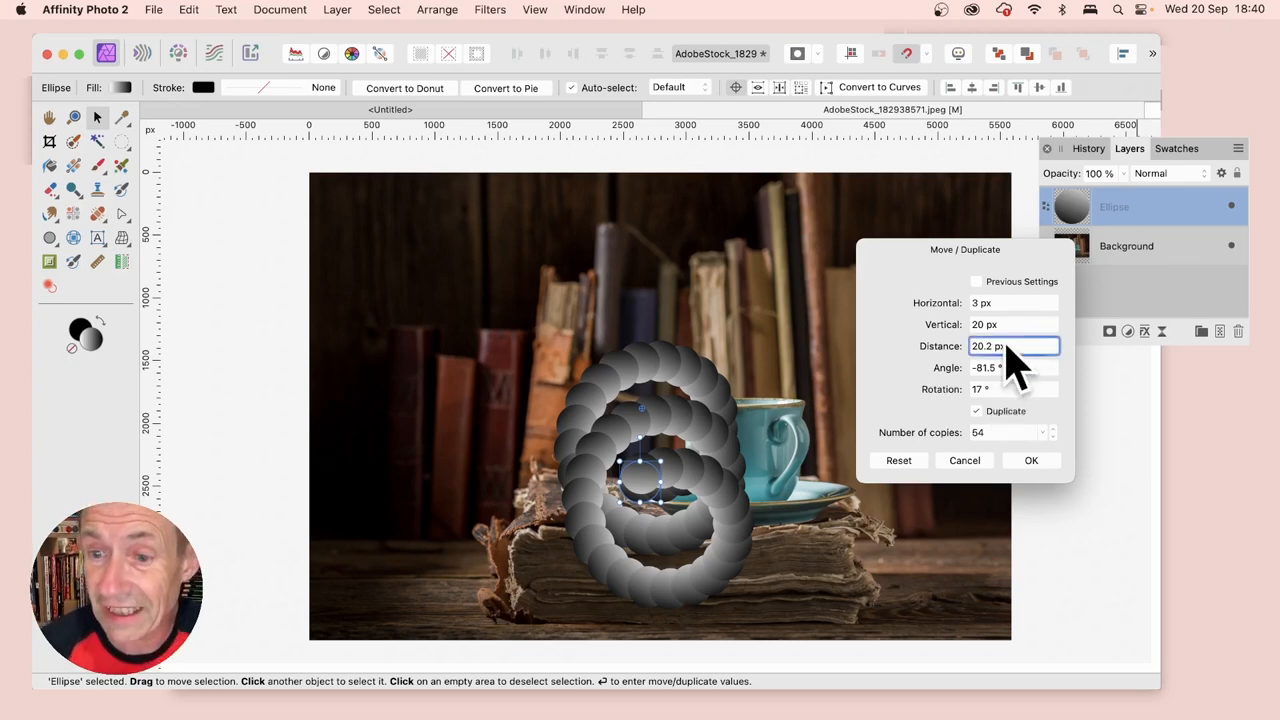
mouse_move(1084, 296)
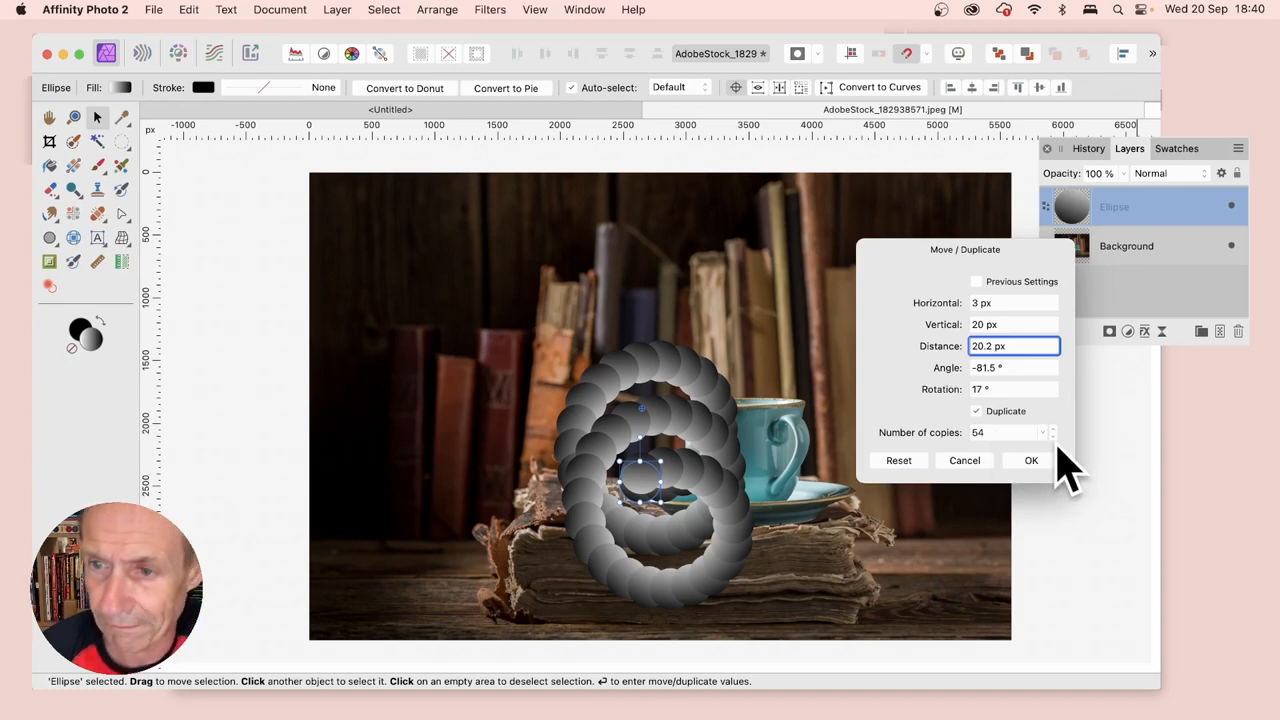
click(1032, 460)
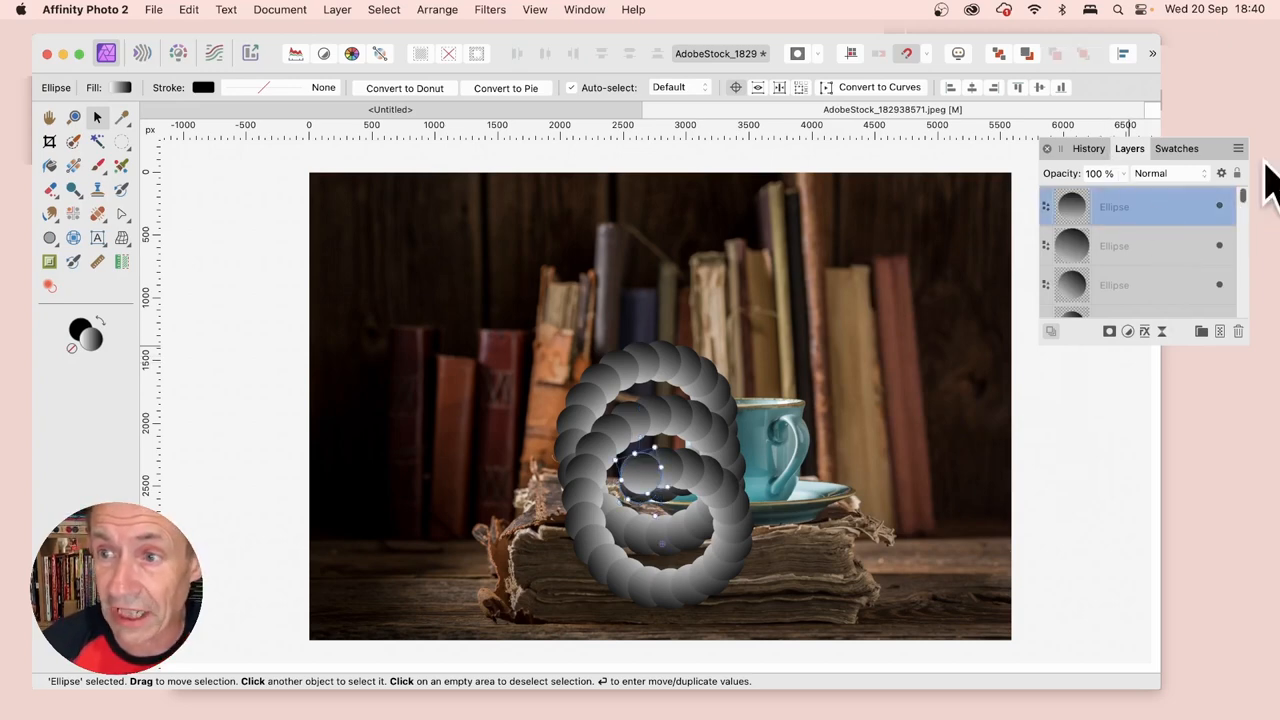
Step: Group the 55 ellipse layers into one group layer
scroll(down, 3)
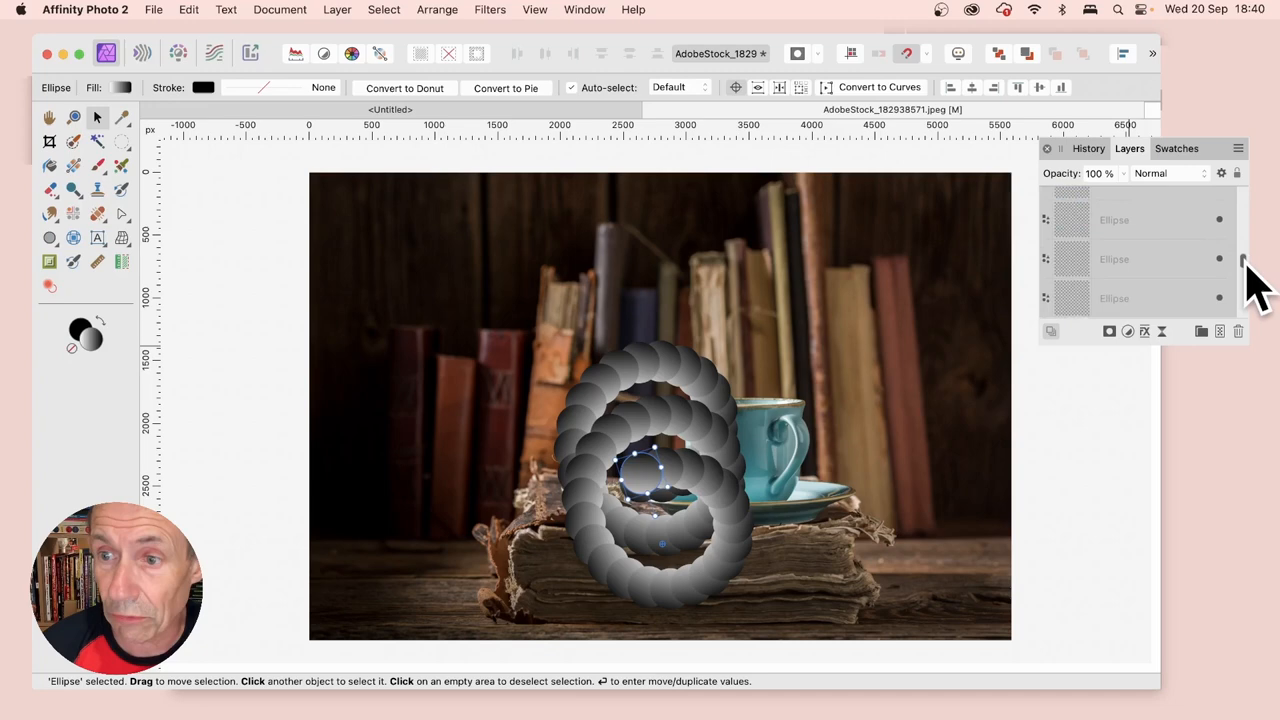
scroll(down, 3)
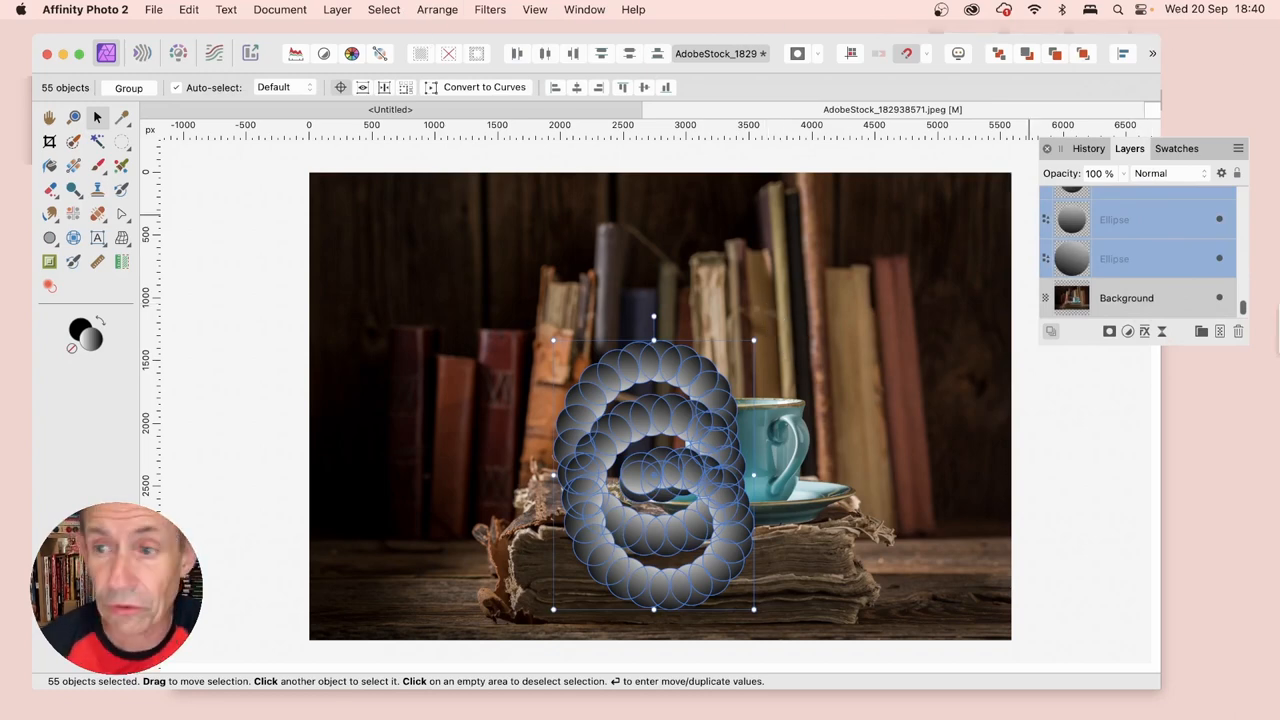
right_click(1130, 260)
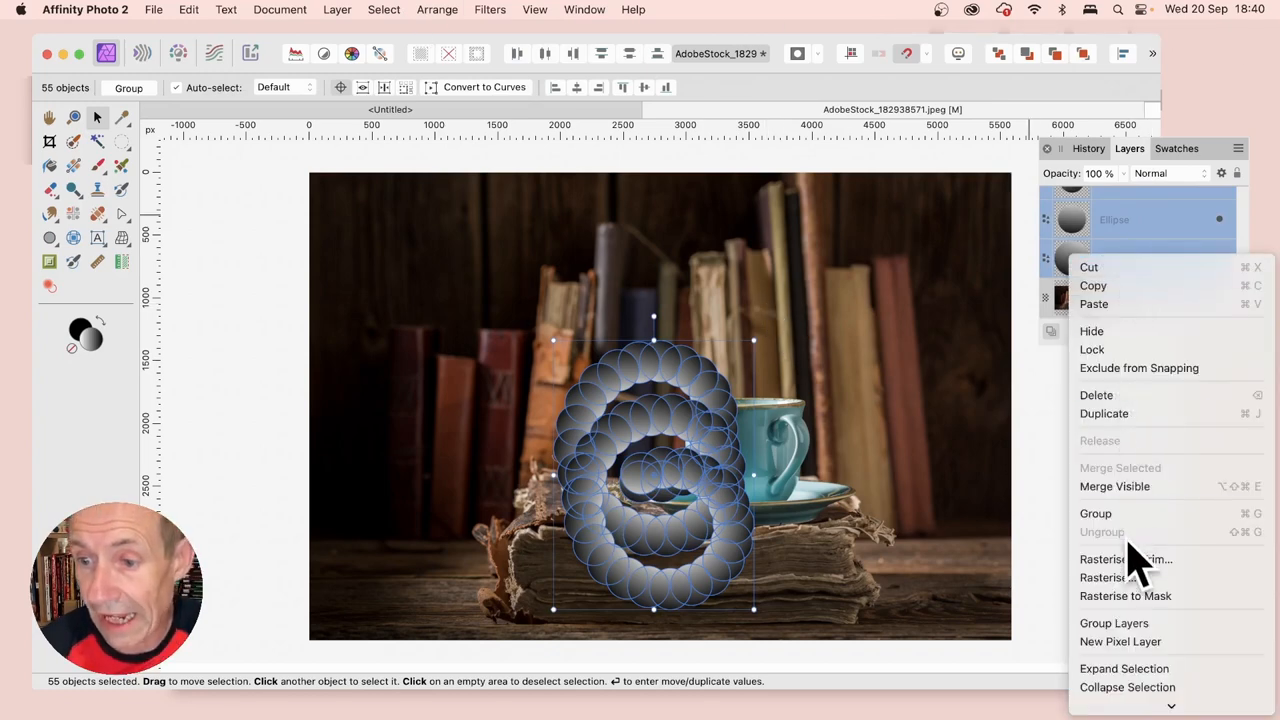
click(1096, 512)
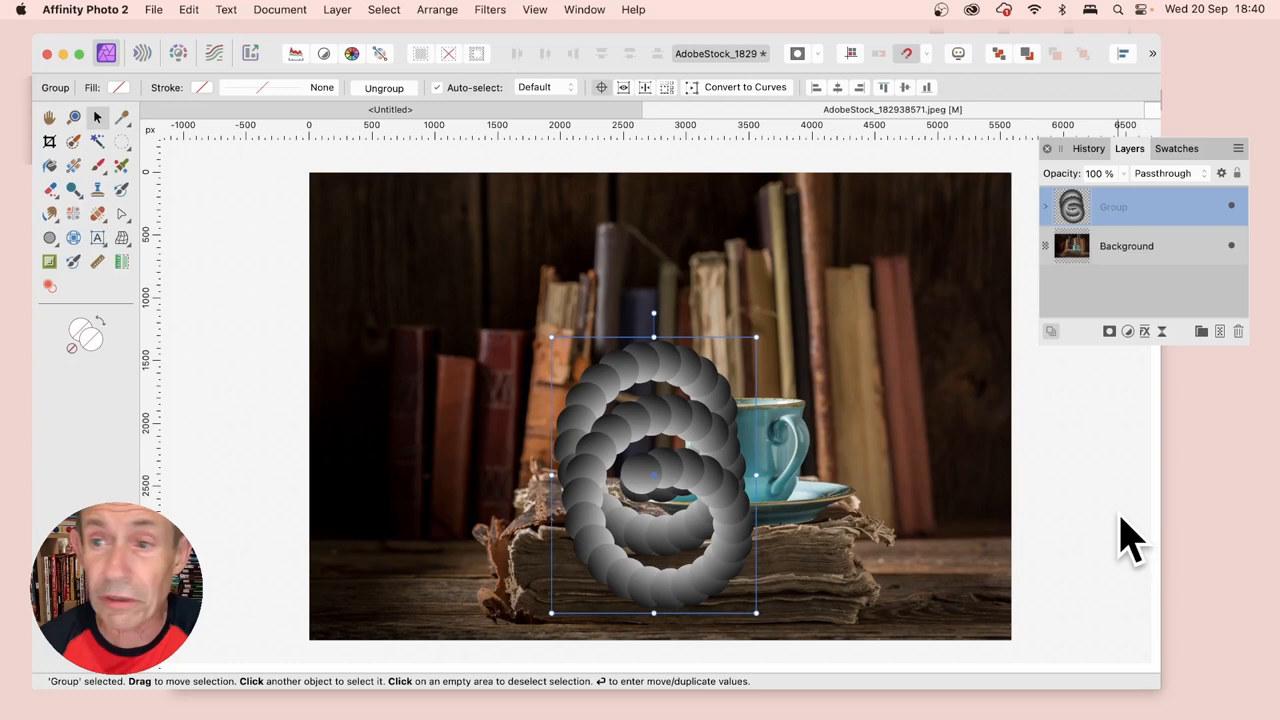
Step: Rasterise the spiral group into a single pixel layer via Layer > Rasterise
click(336, 8)
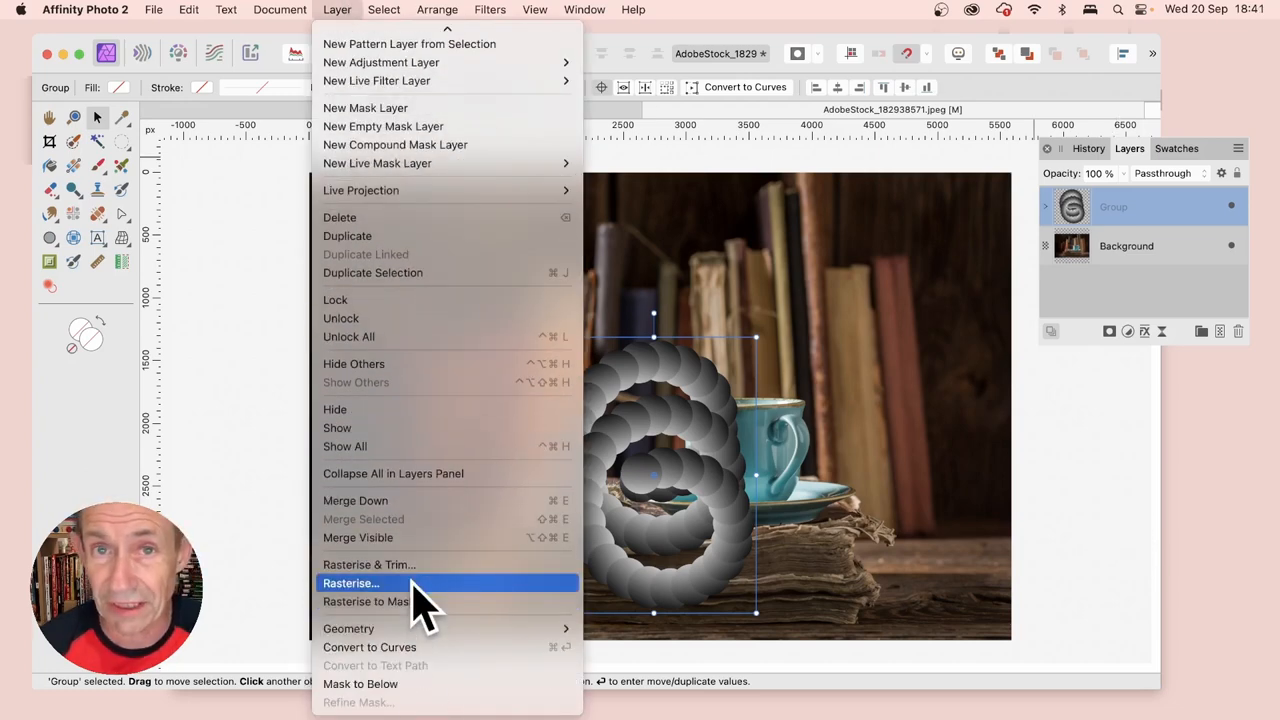
click(350, 584)
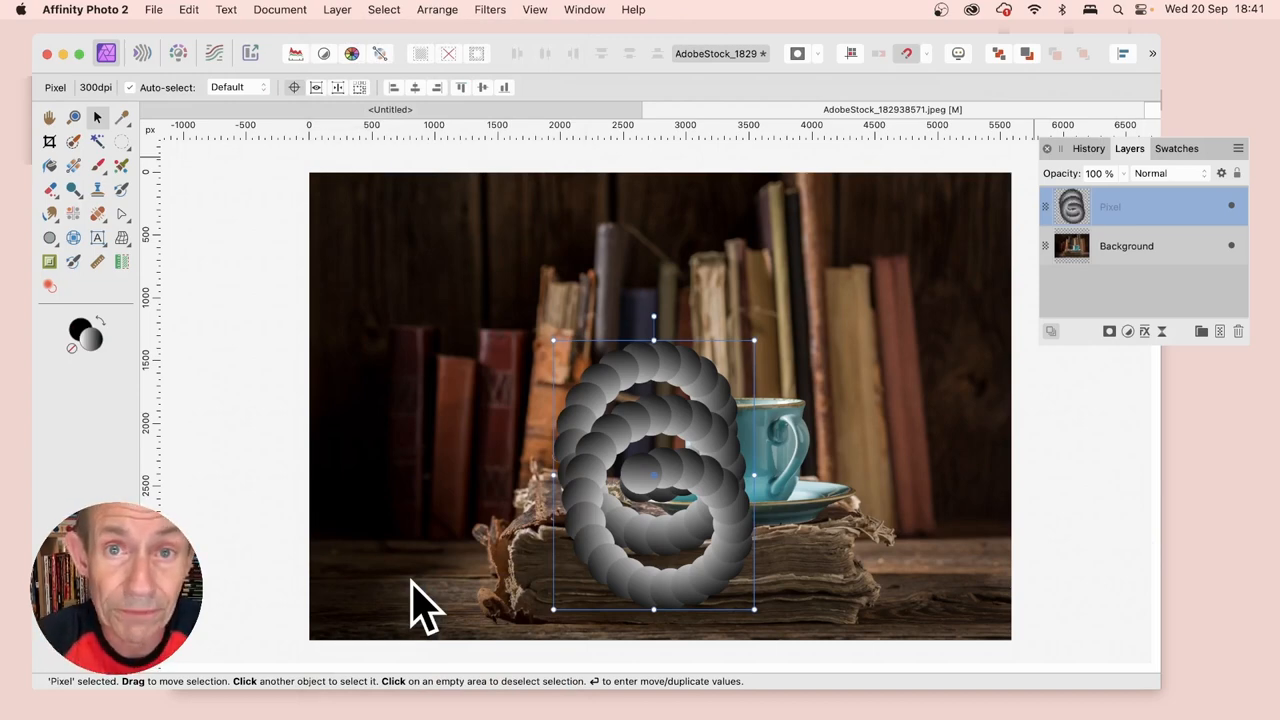
mouse_move(790, 340)
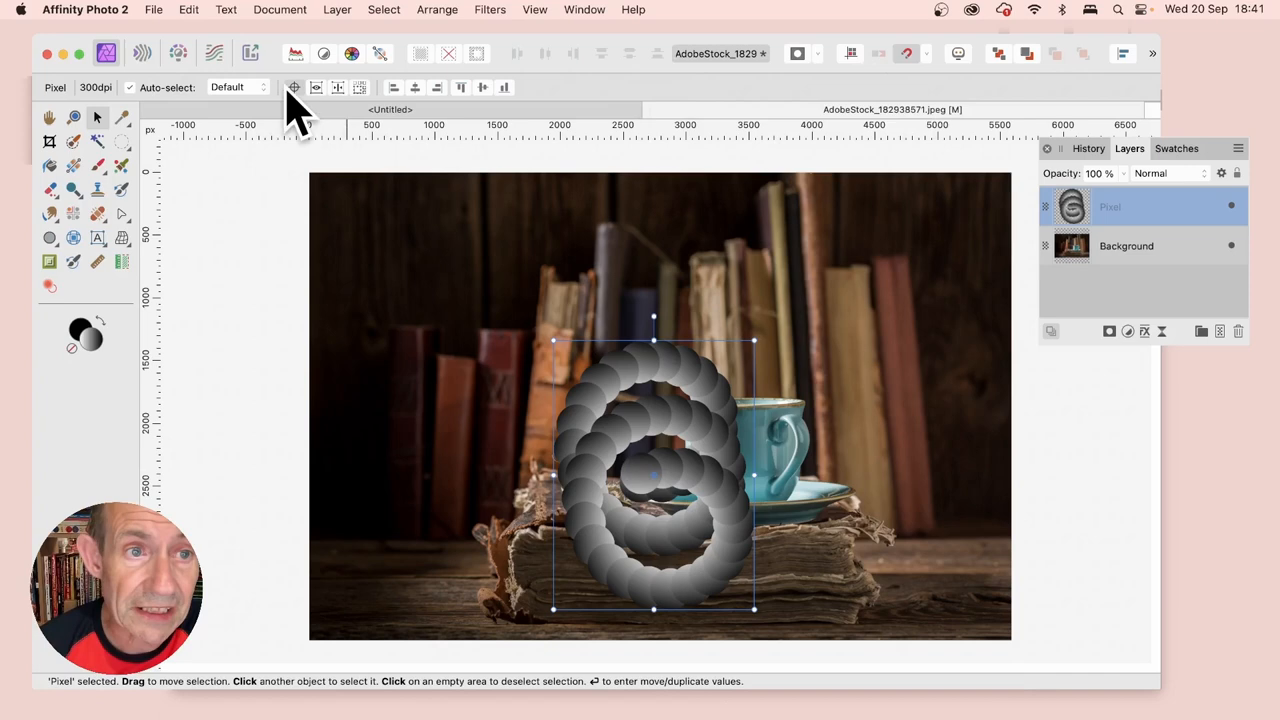
mouse_move(650, 500)
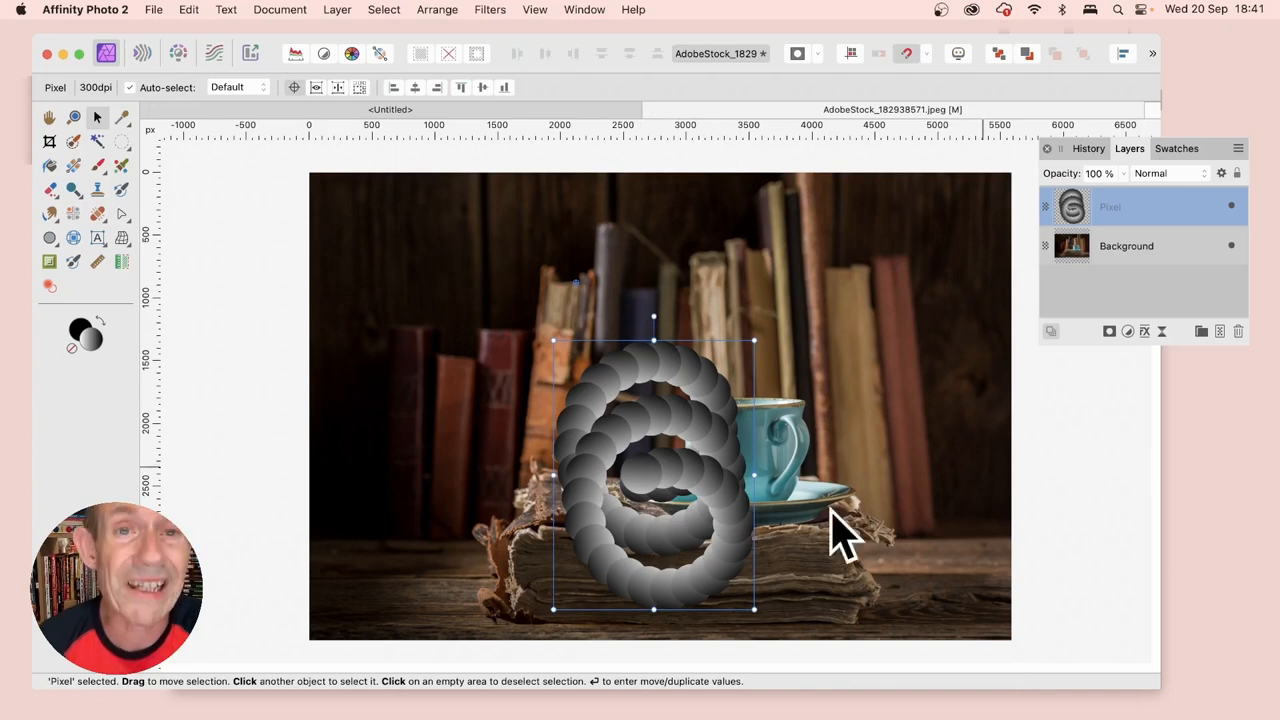
mouse_move(590, 310)
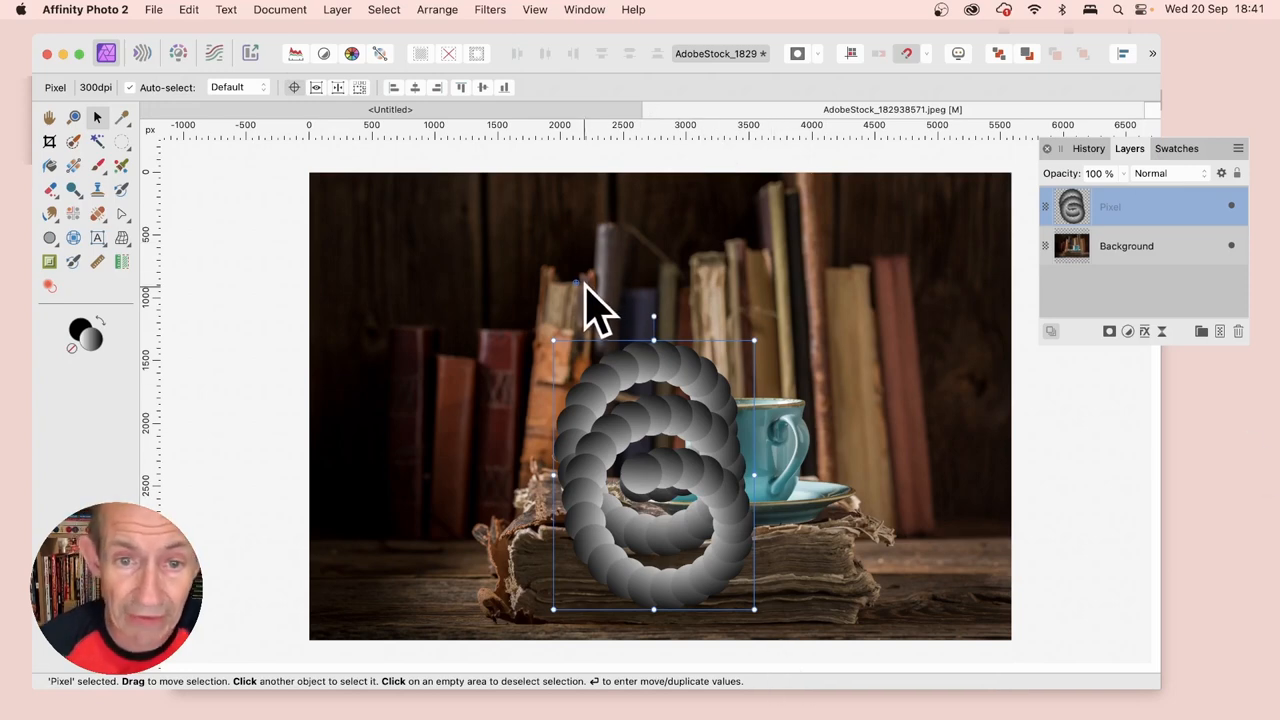
mouse_move(876, 296)
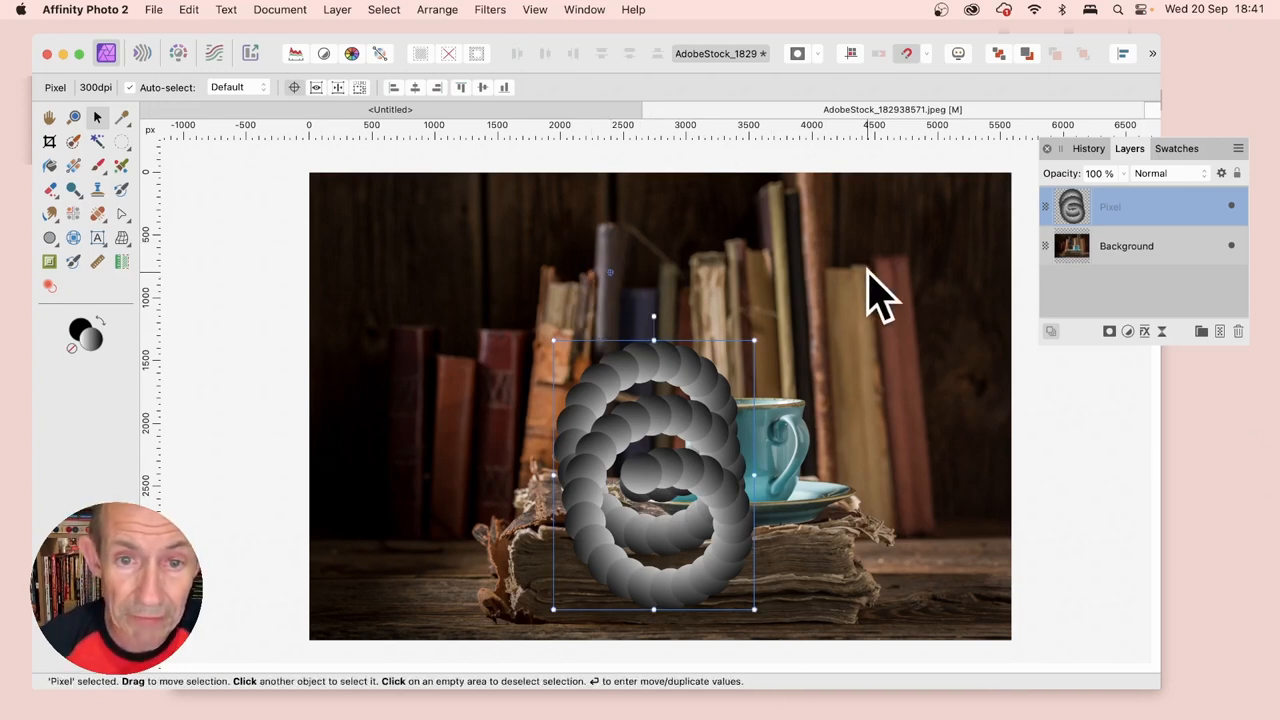
mouse_move(1100, 290)
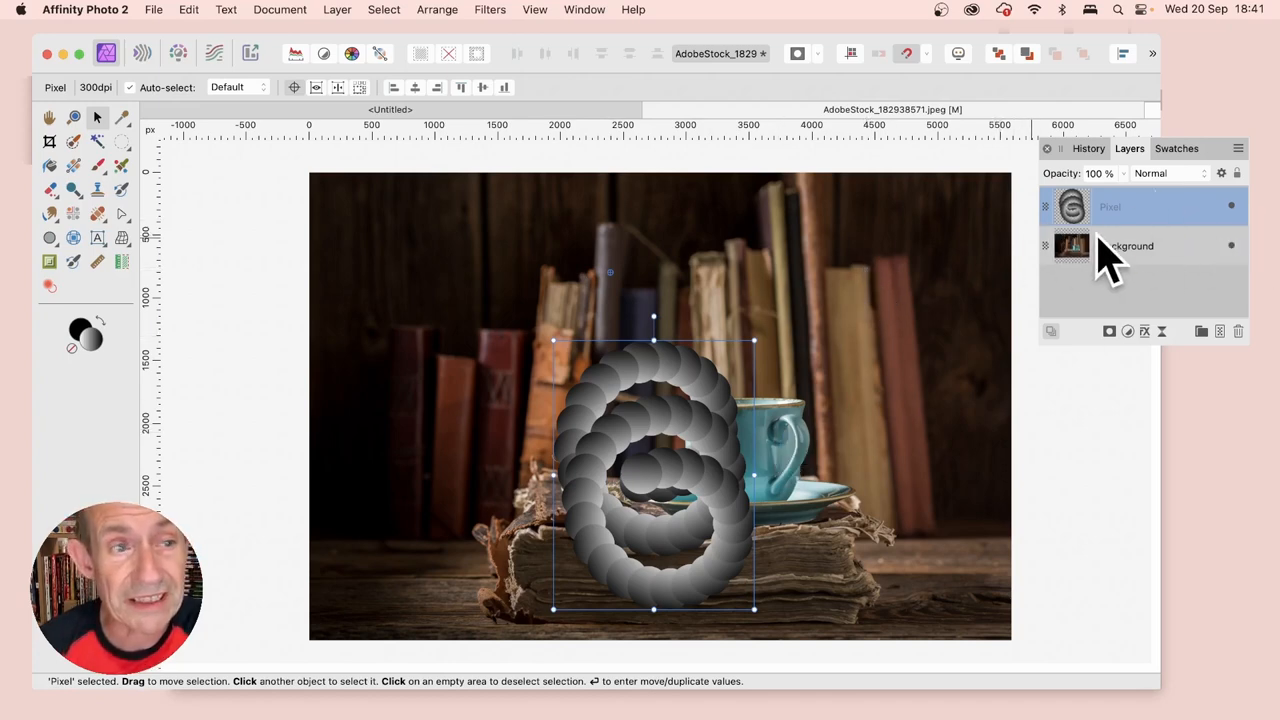
mouse_move(96, 120)
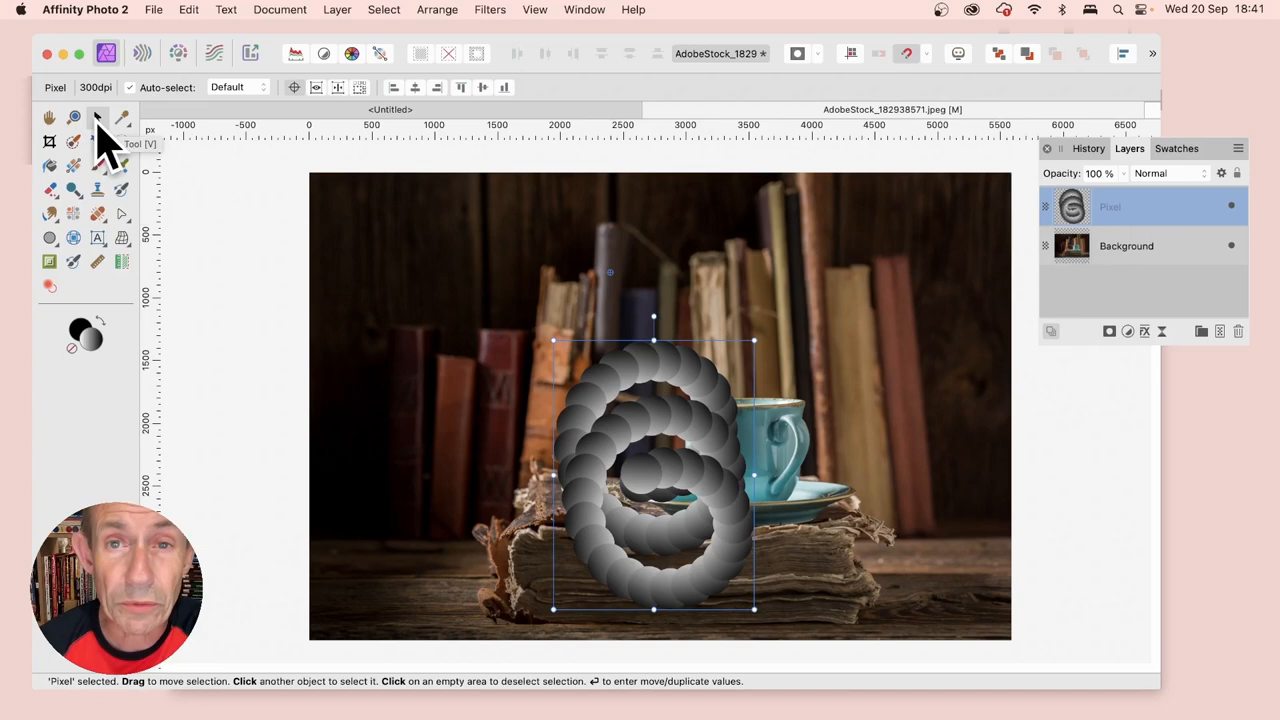
Step: Bring up Move/Duplicate for the rasterised spiral layer with offsets at zero
key(Return)
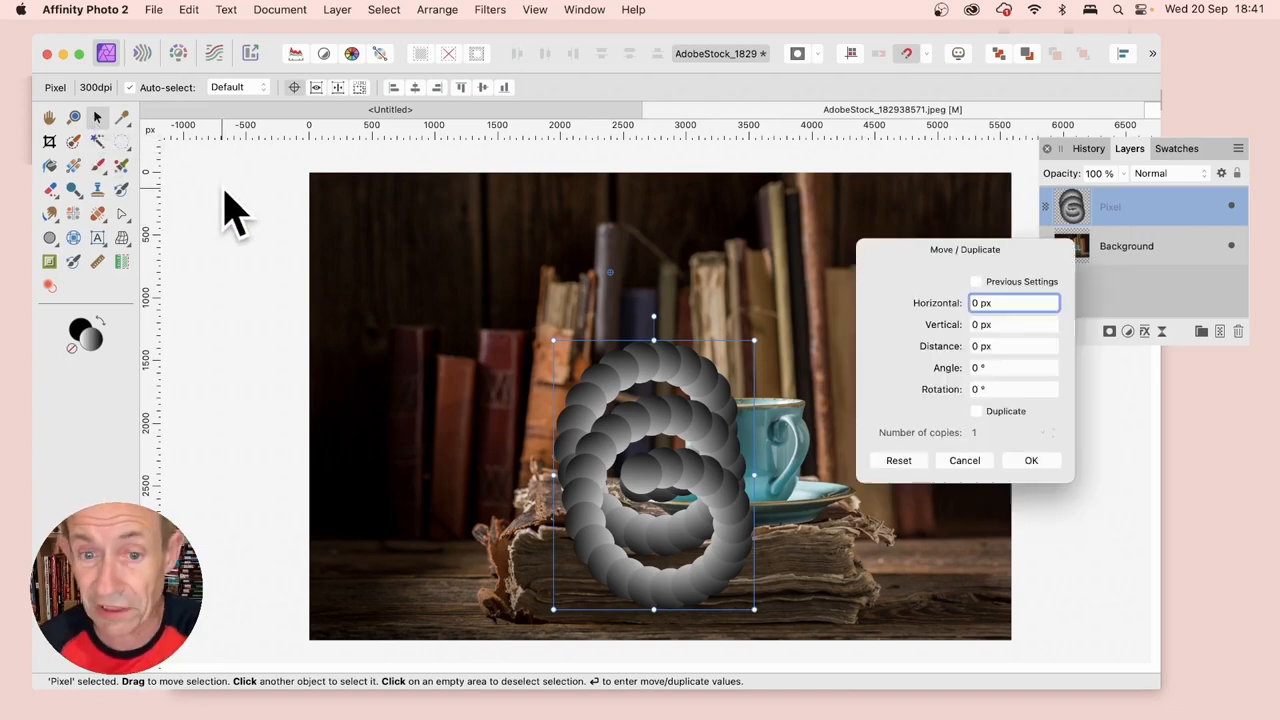
mouse_move(896, 364)
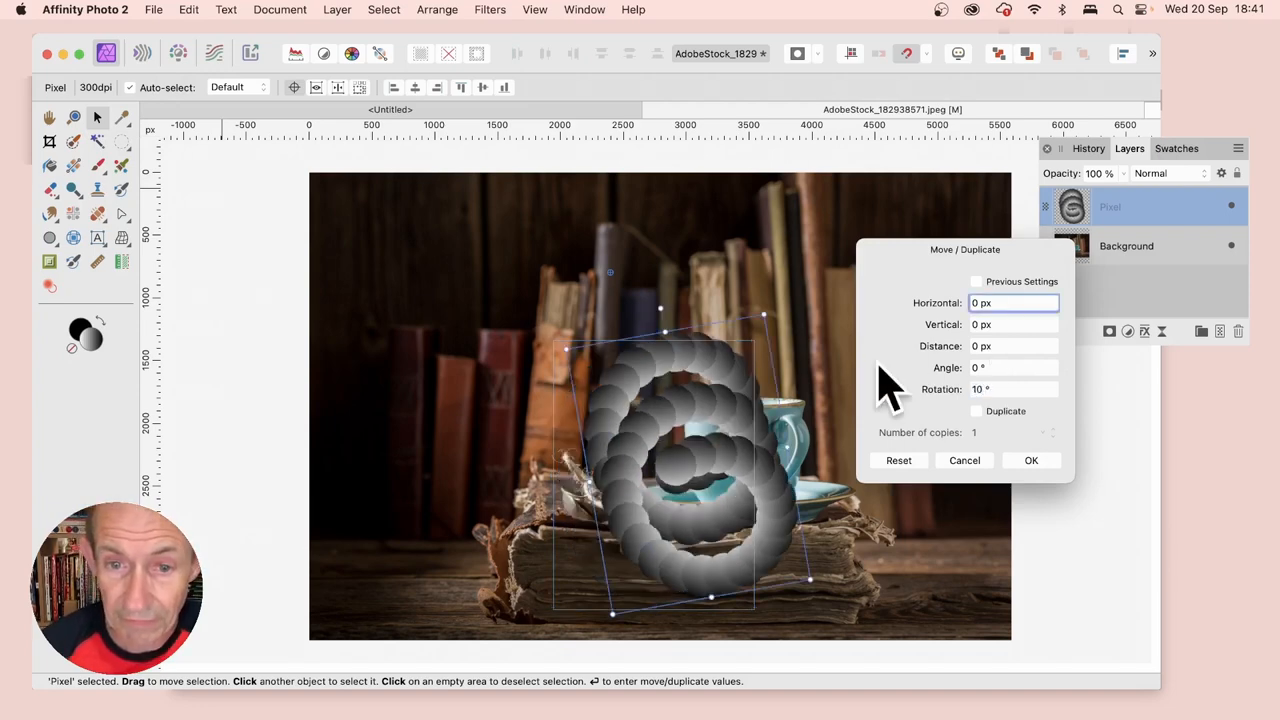
mouse_move(990, 430)
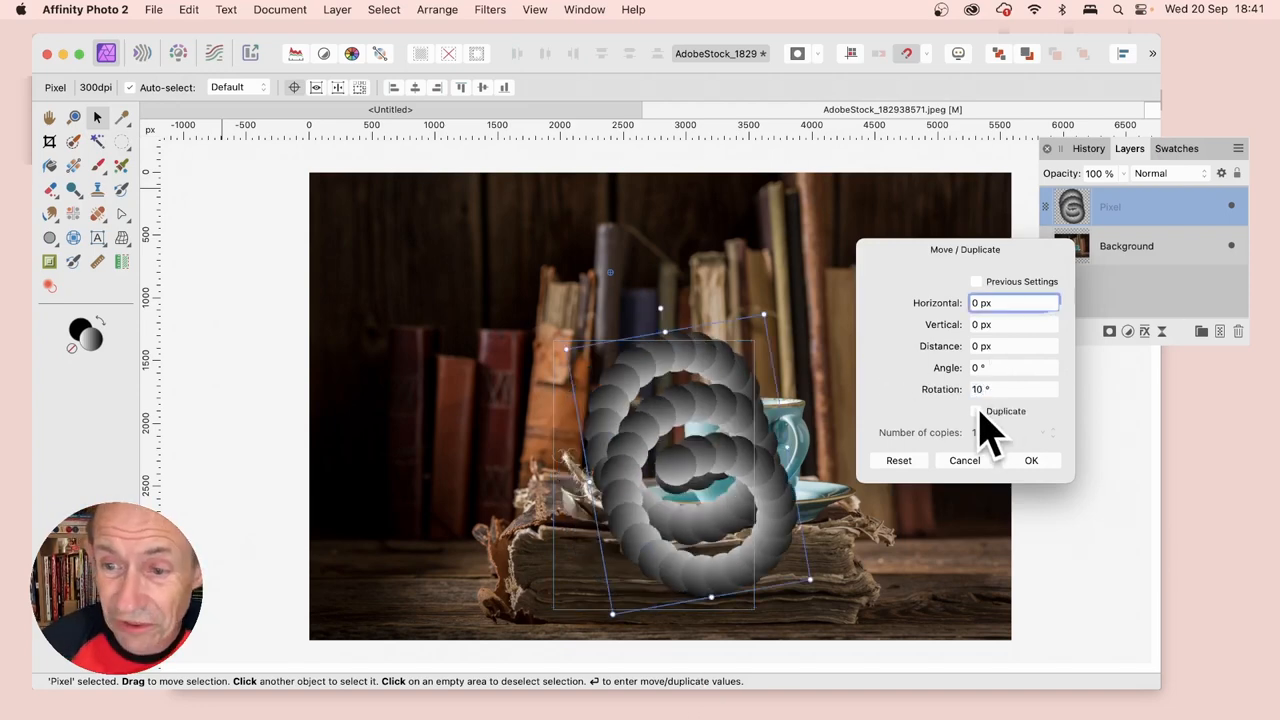
Step: Duplicate the spiral into 29 copies offset about -20/20 px with rotation 6° and apply
click(976, 412)
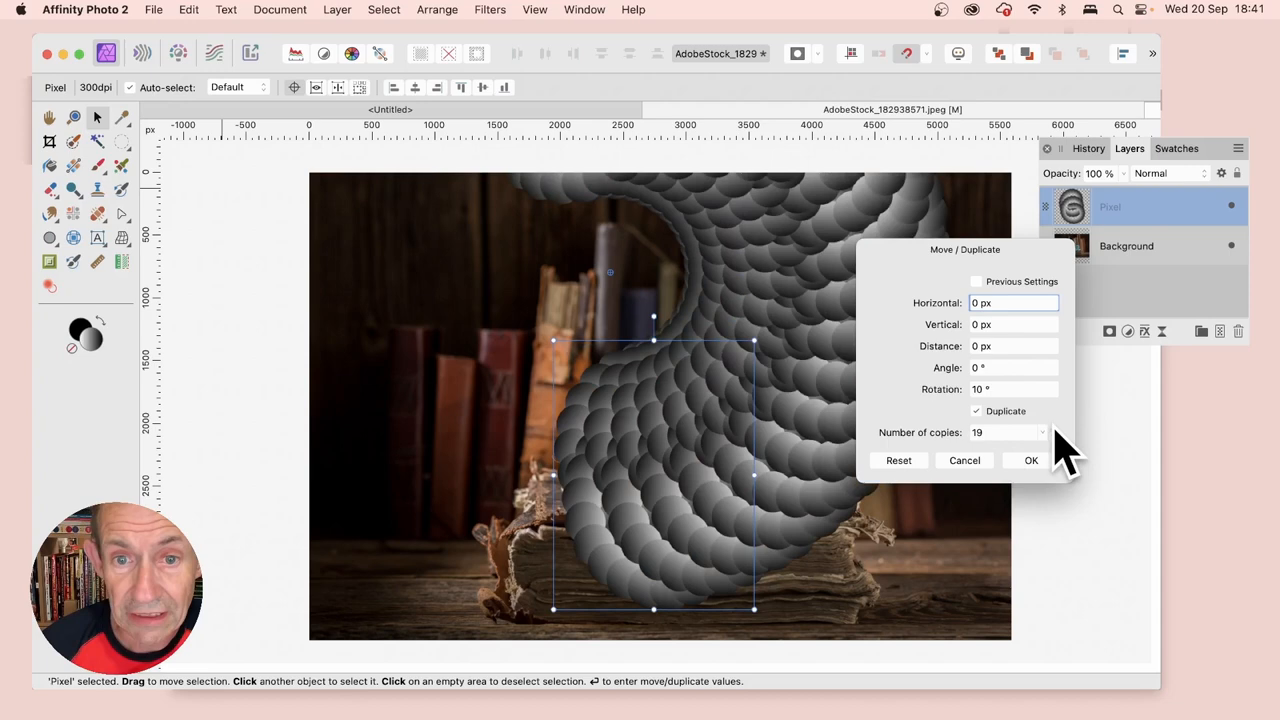
click(1006, 432)
text(29)
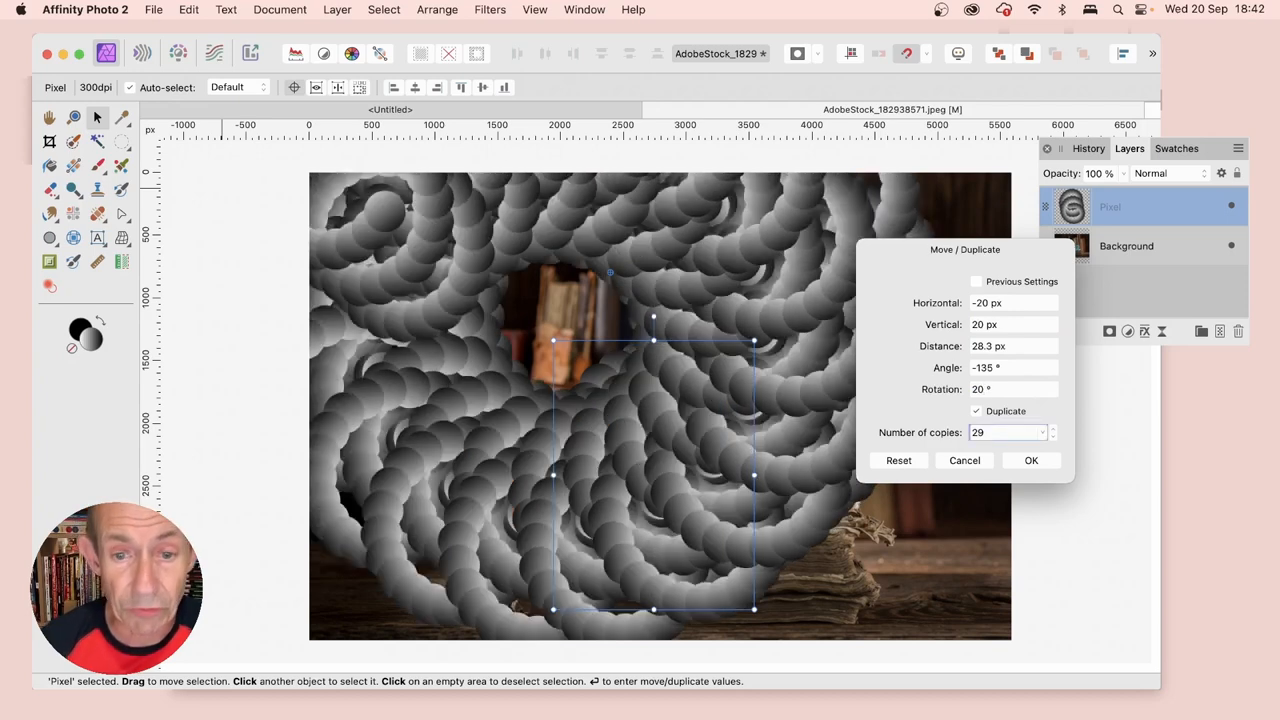
triple_click(1004, 388)
text(5)
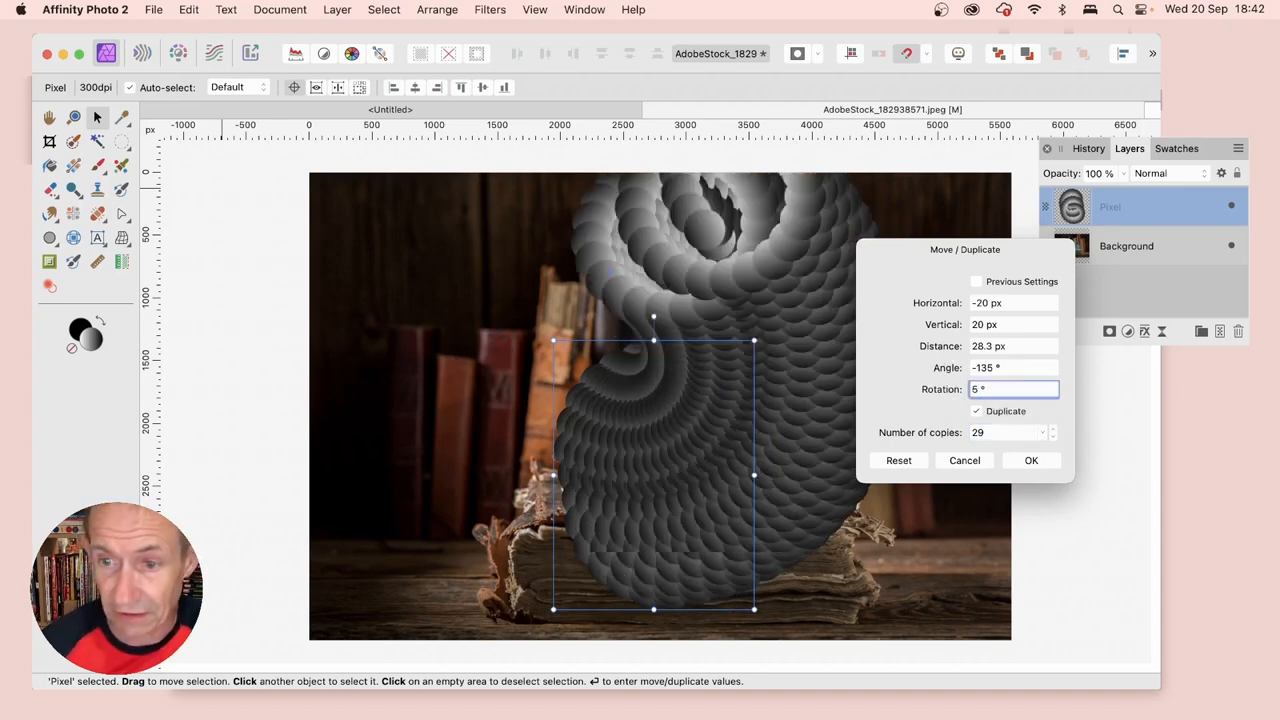
text(6)
text(5.5)
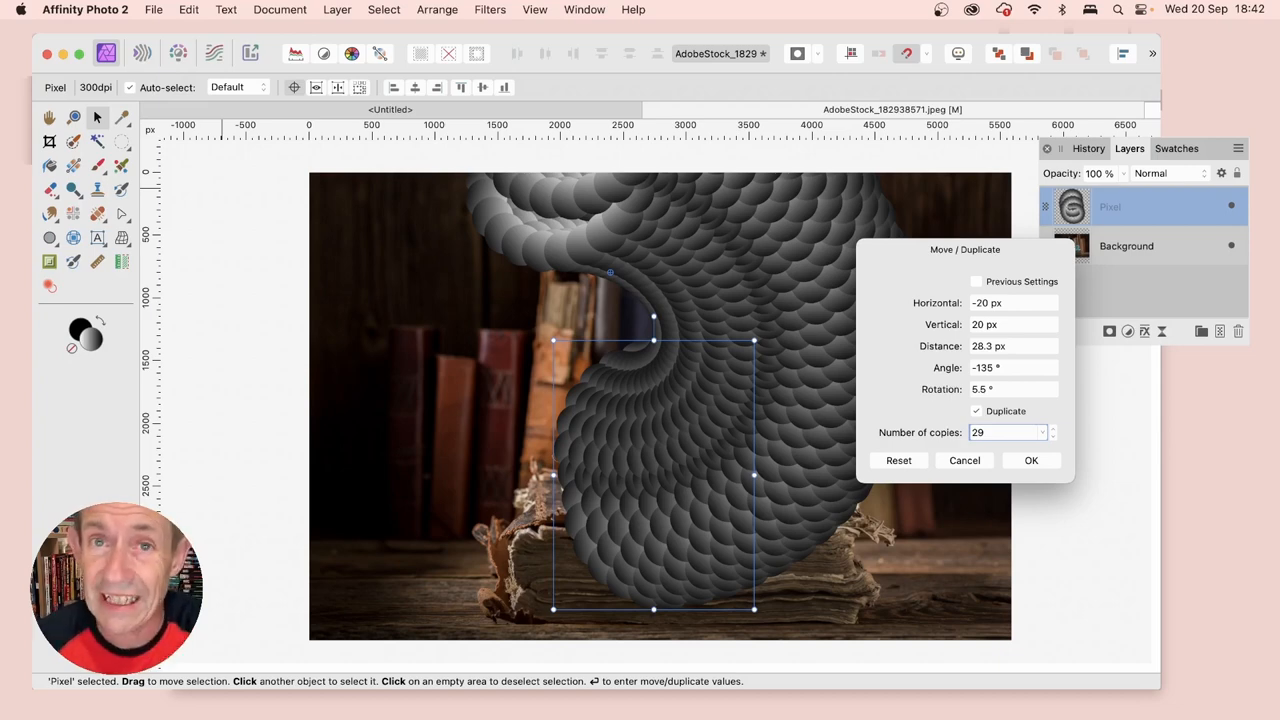
mouse_move(1084, 436)
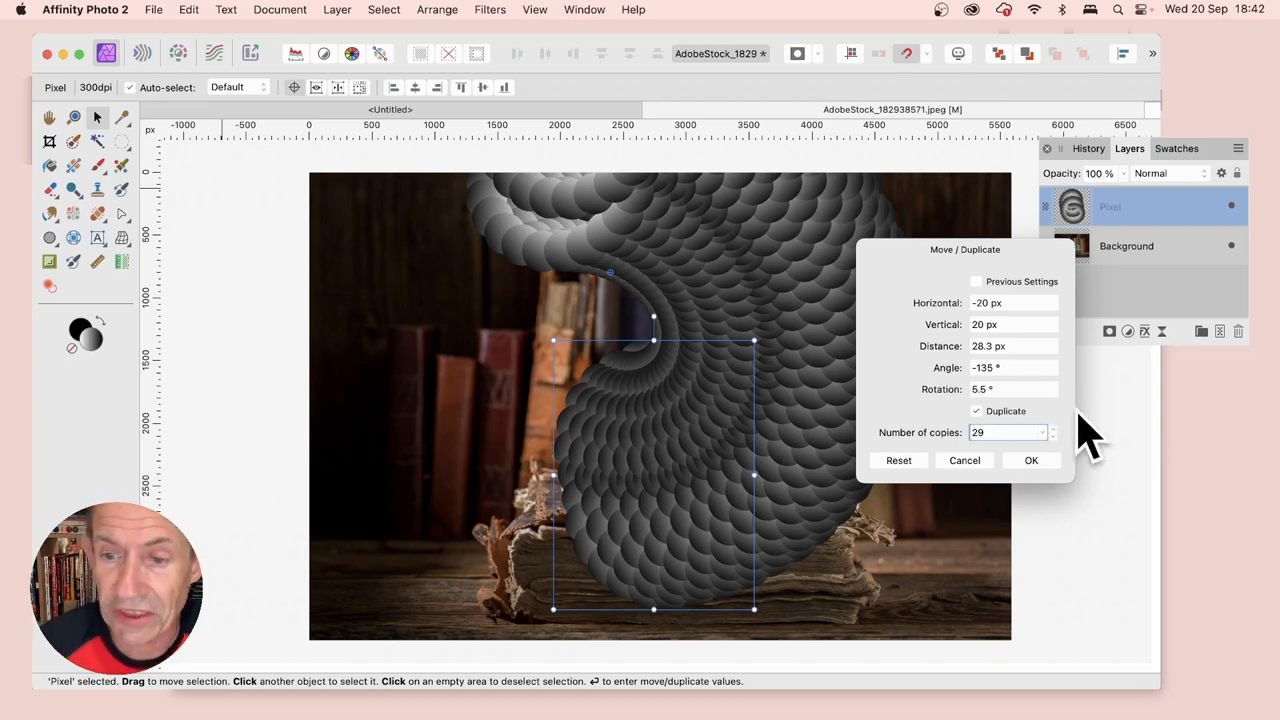
mouse_move(904, 470)
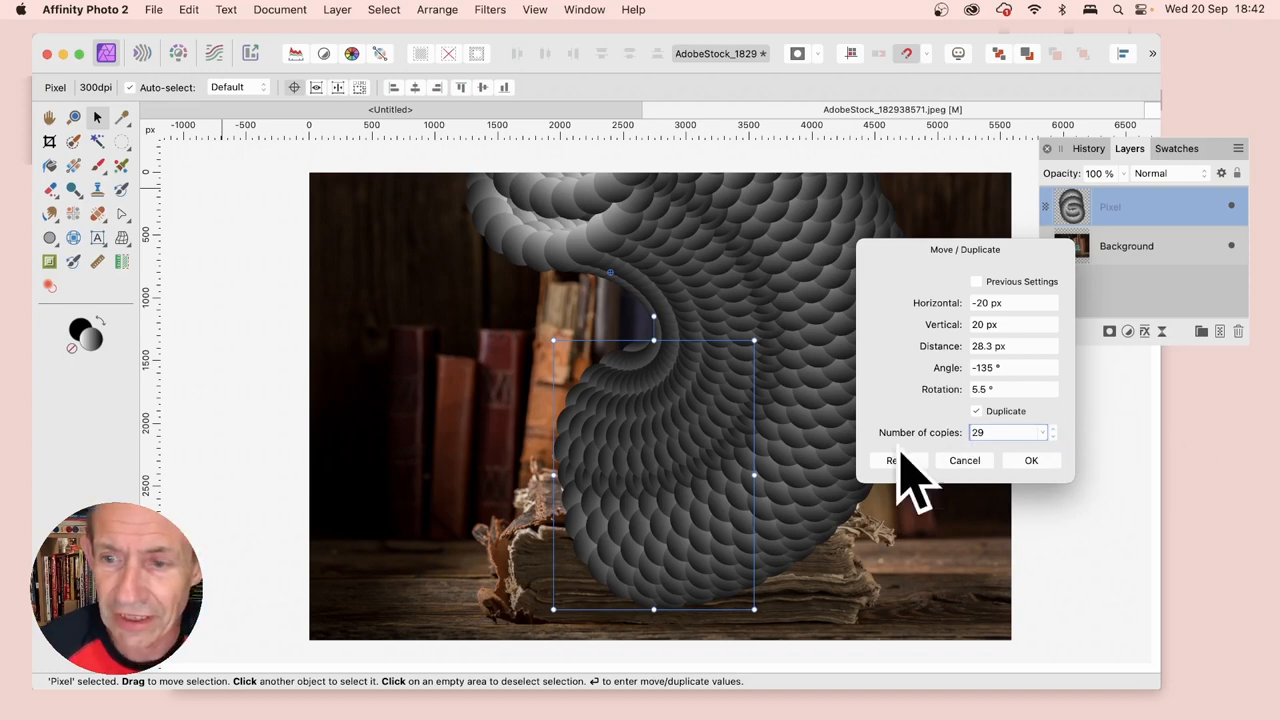
mouse_move(1020, 320)
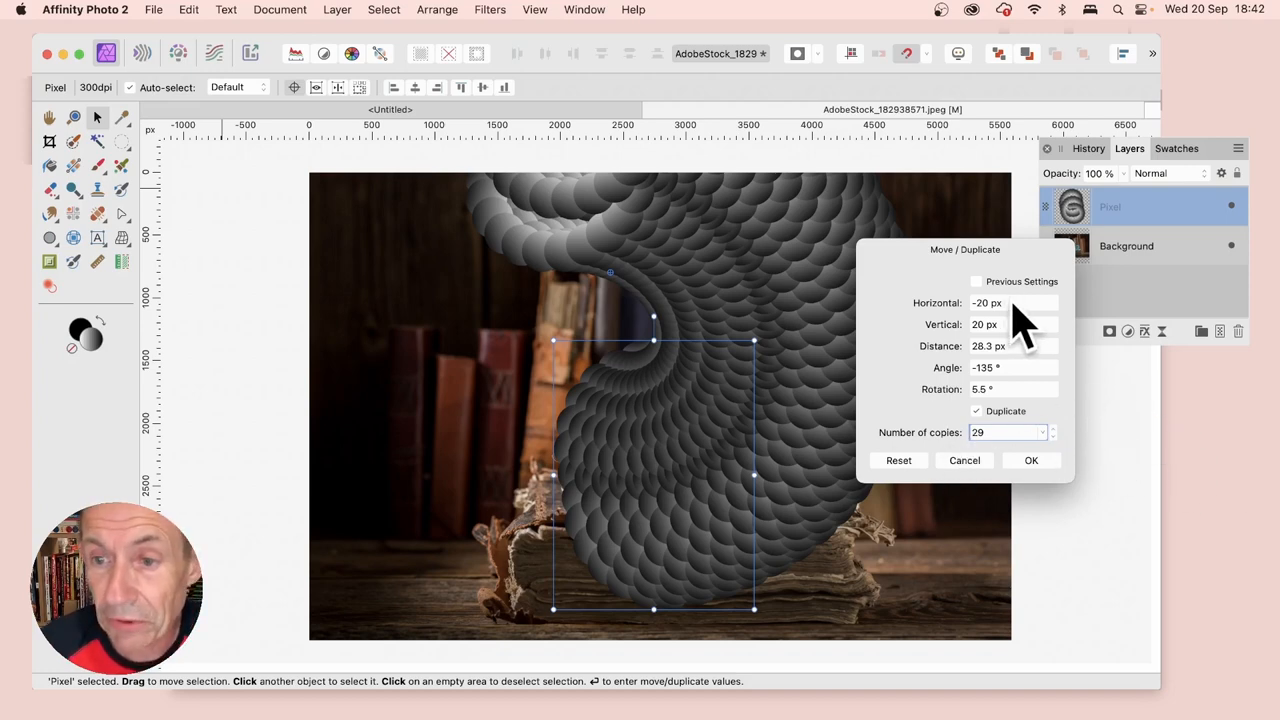
click(1010, 302)
text(-20.6)
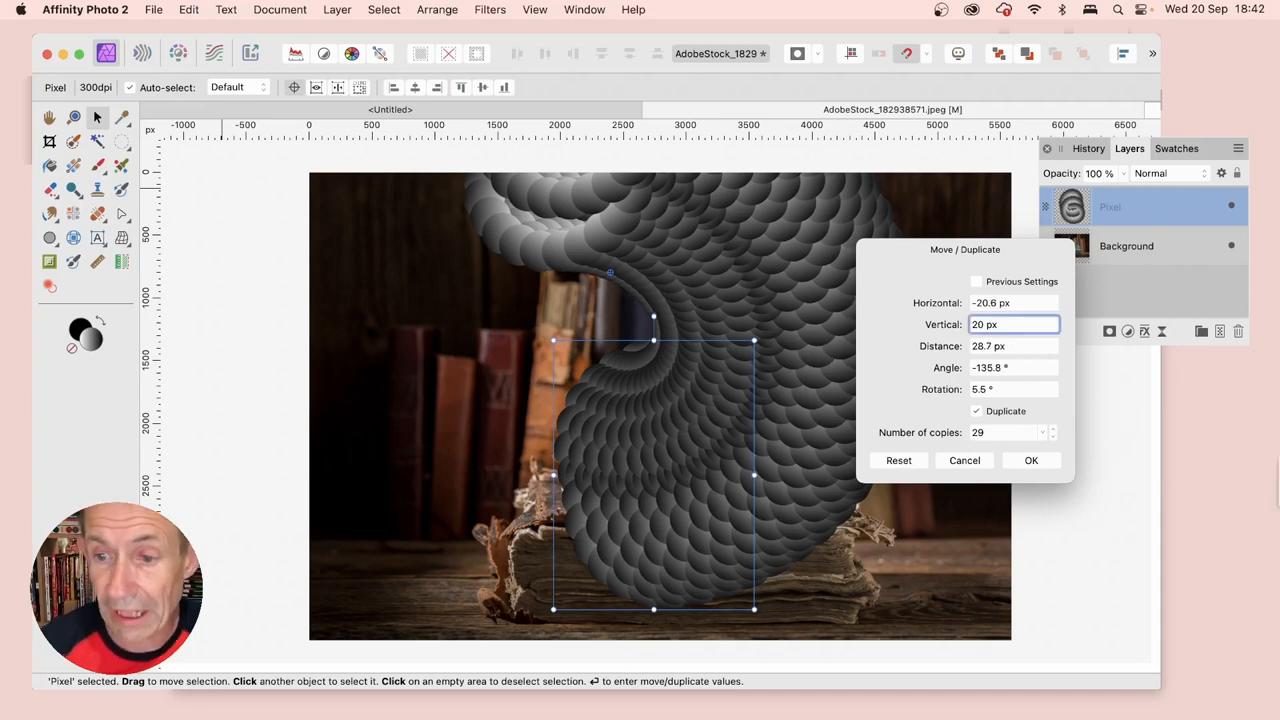
click(1032, 460)
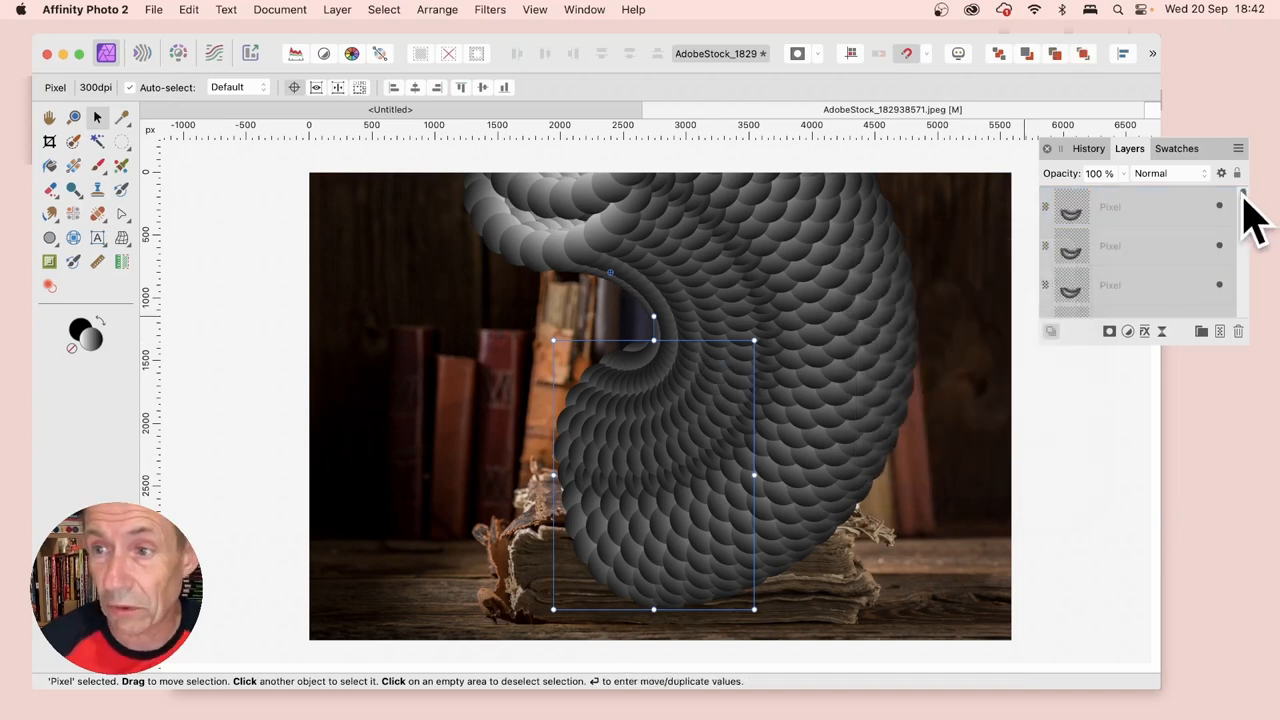
Step: Group the thirty spiral copies and rasterise them into one pixel layer
click(1110, 206)
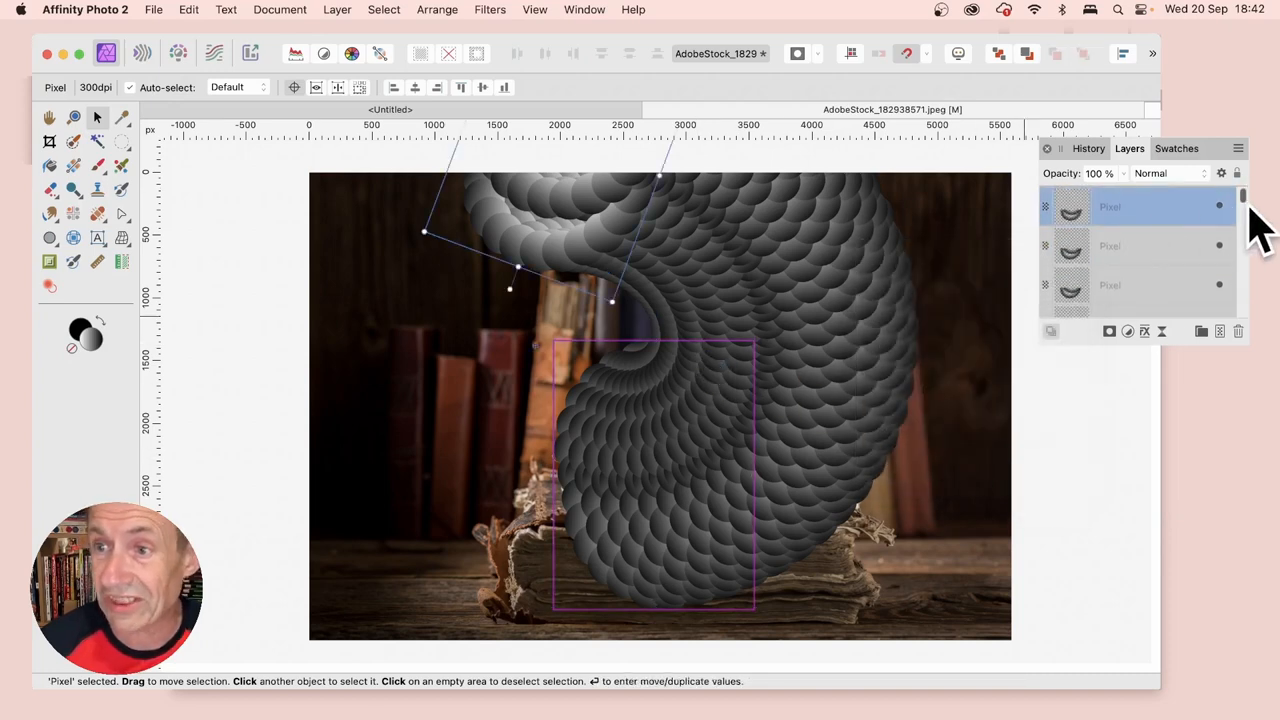
scroll(down, 3)
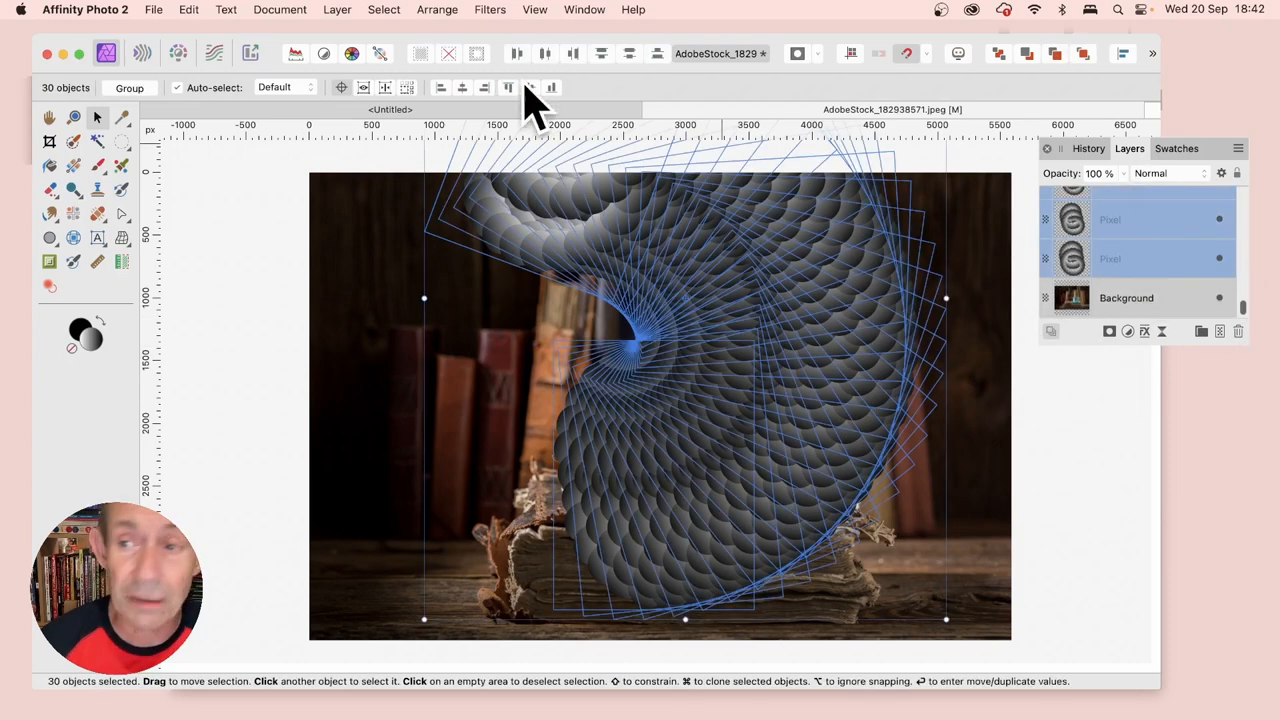
right_click(1140, 240)
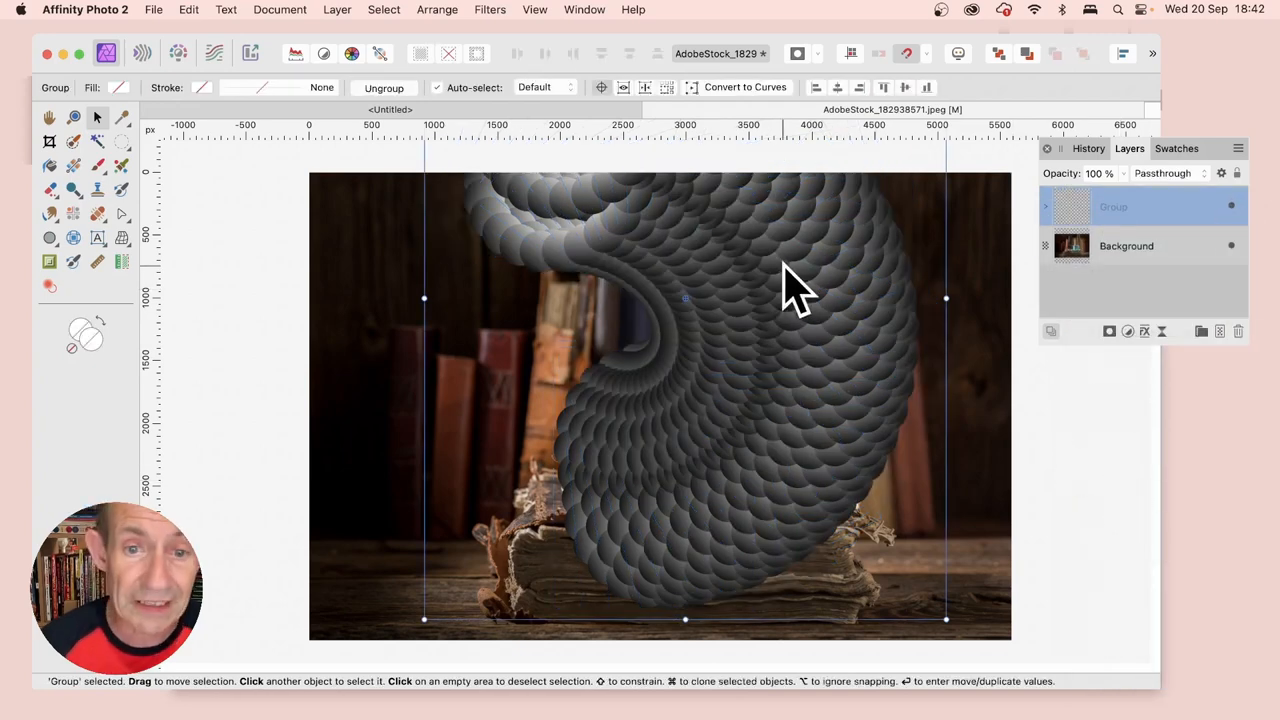
click(336, 8)
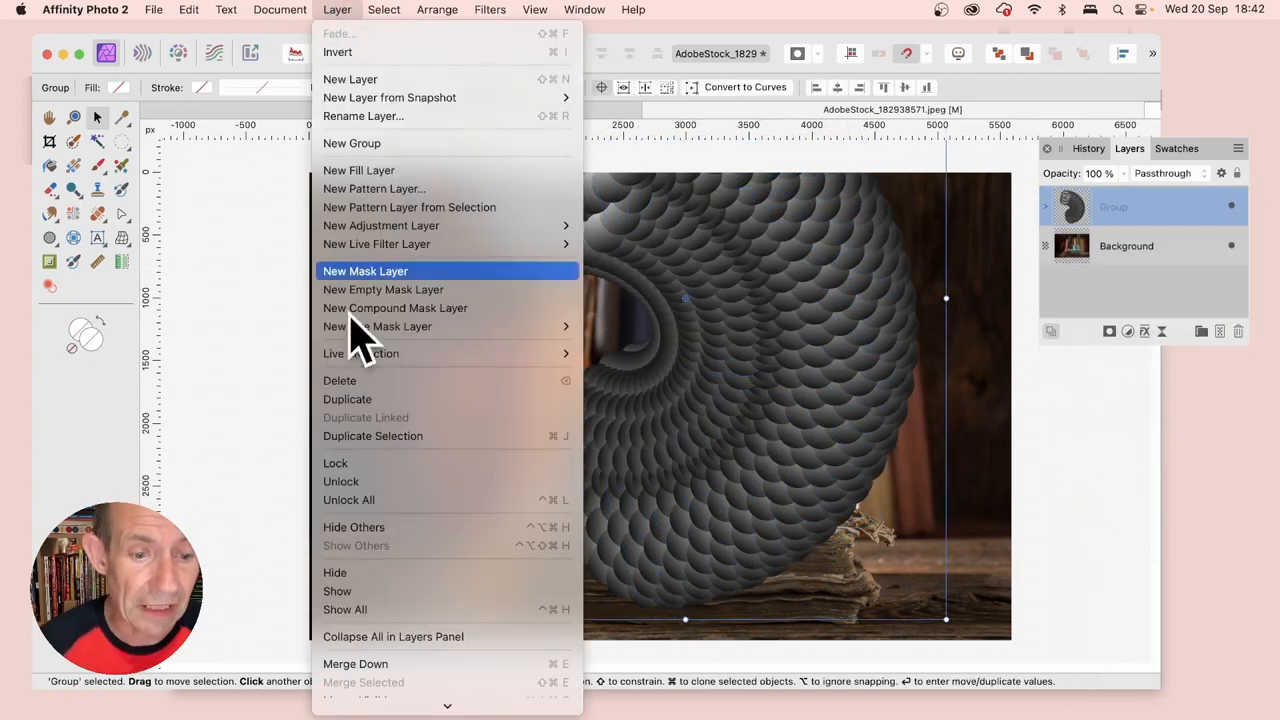
mouse_move(420, 584)
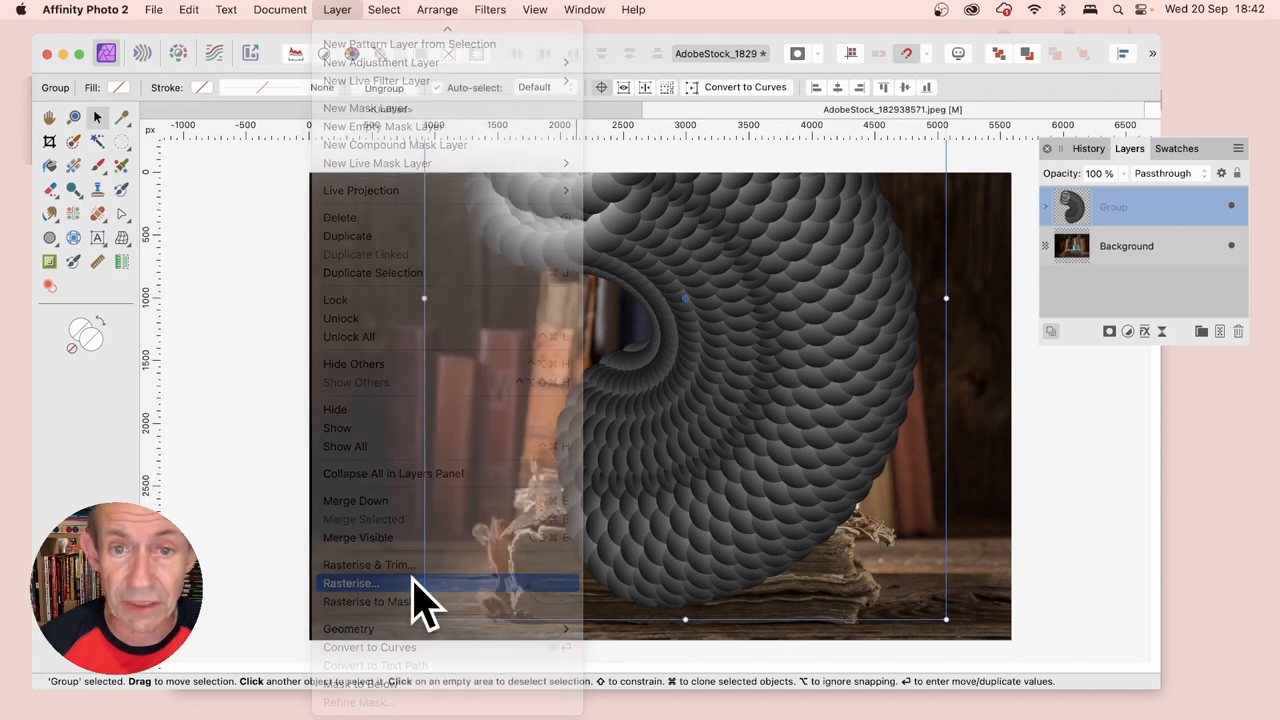
click(350, 584)
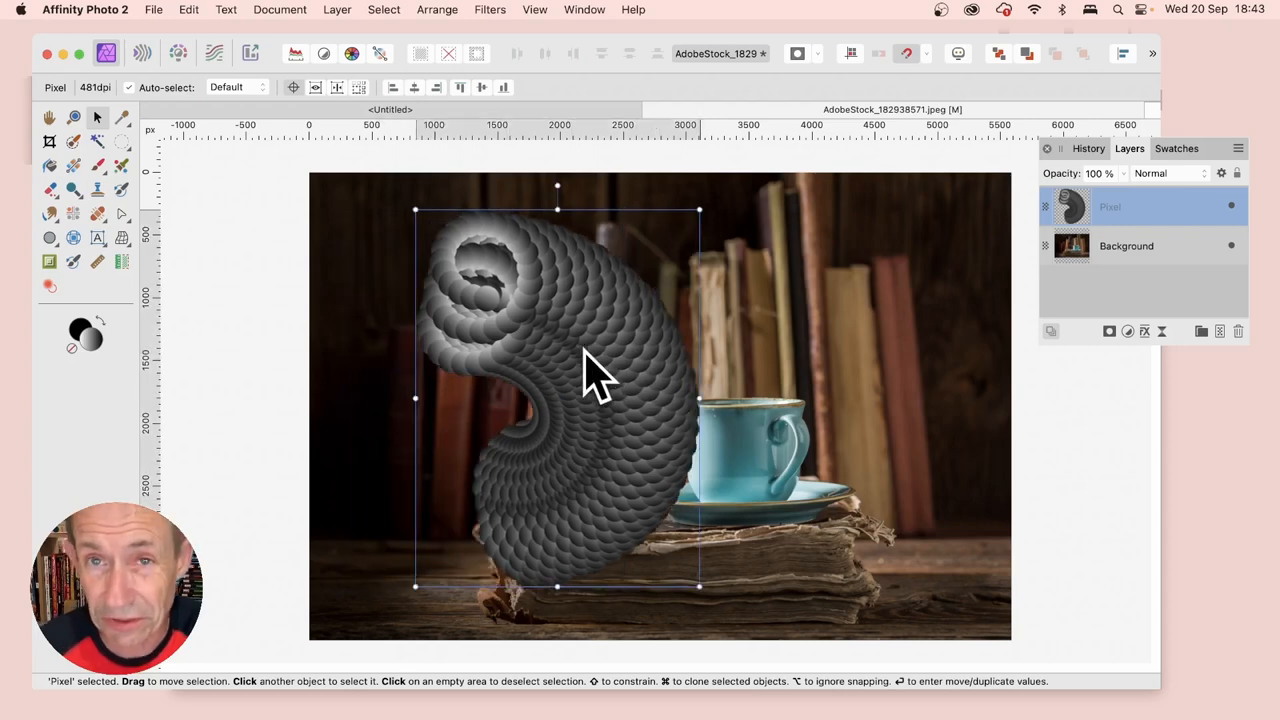
mouse_move(510, 20)
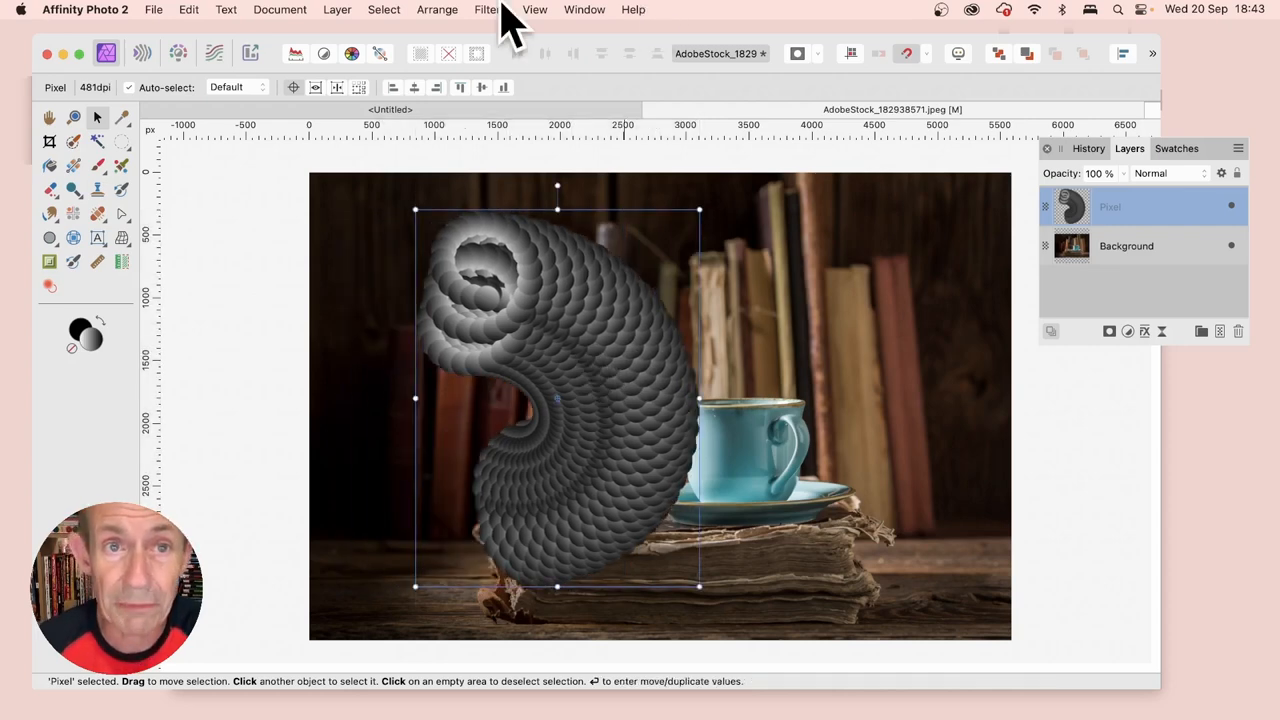
Step: Try the Deform filter on the merged spiral, dragging a few handles to bend it
click(488, 8)
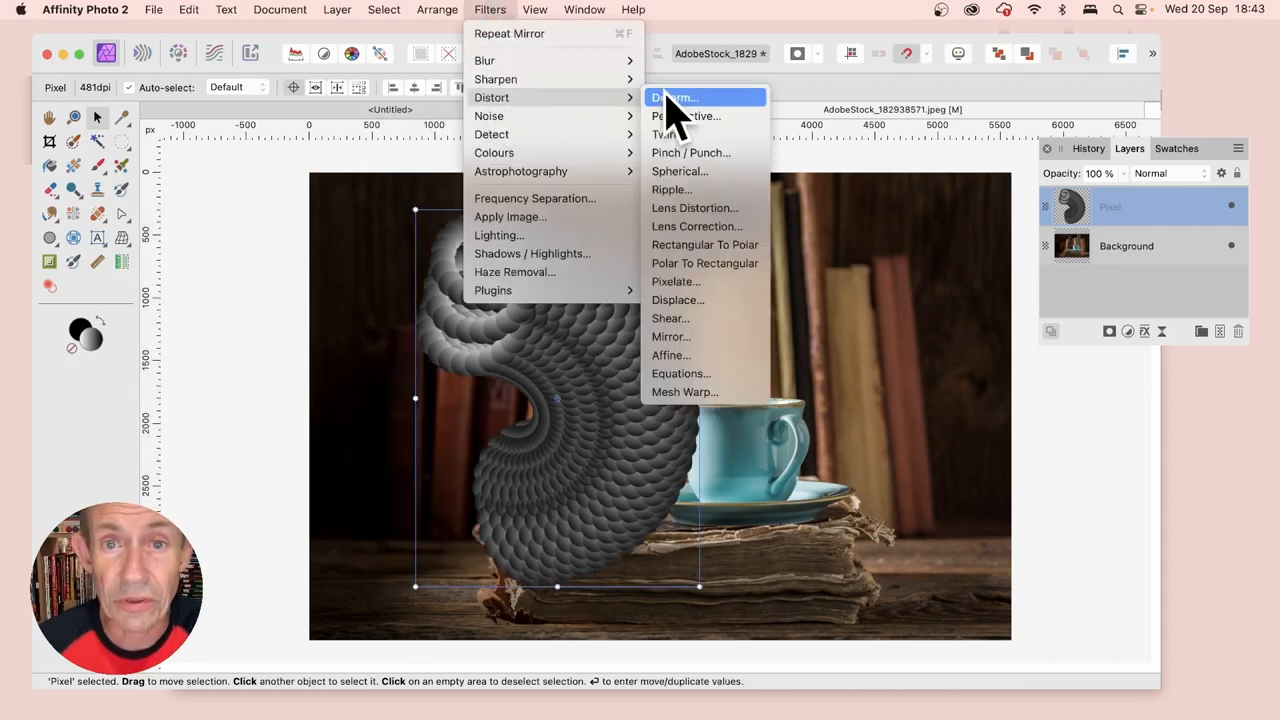
click(678, 96)
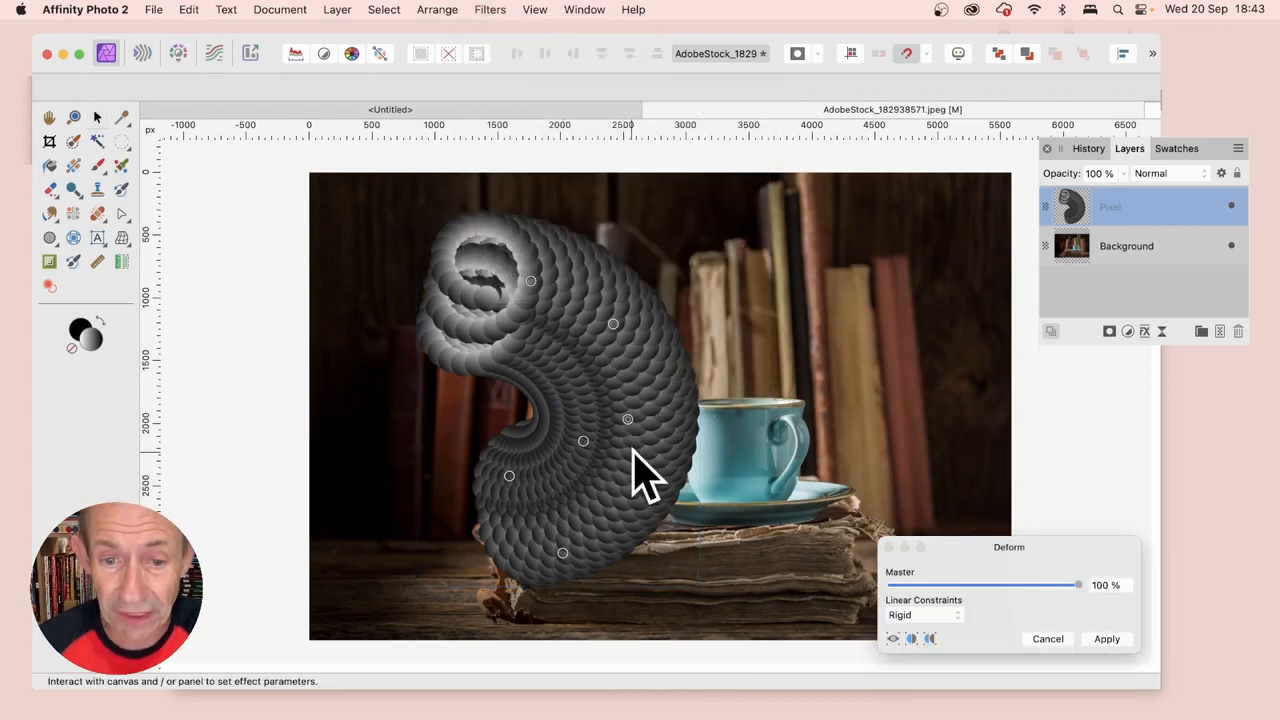
drag(628, 418, 870, 380)
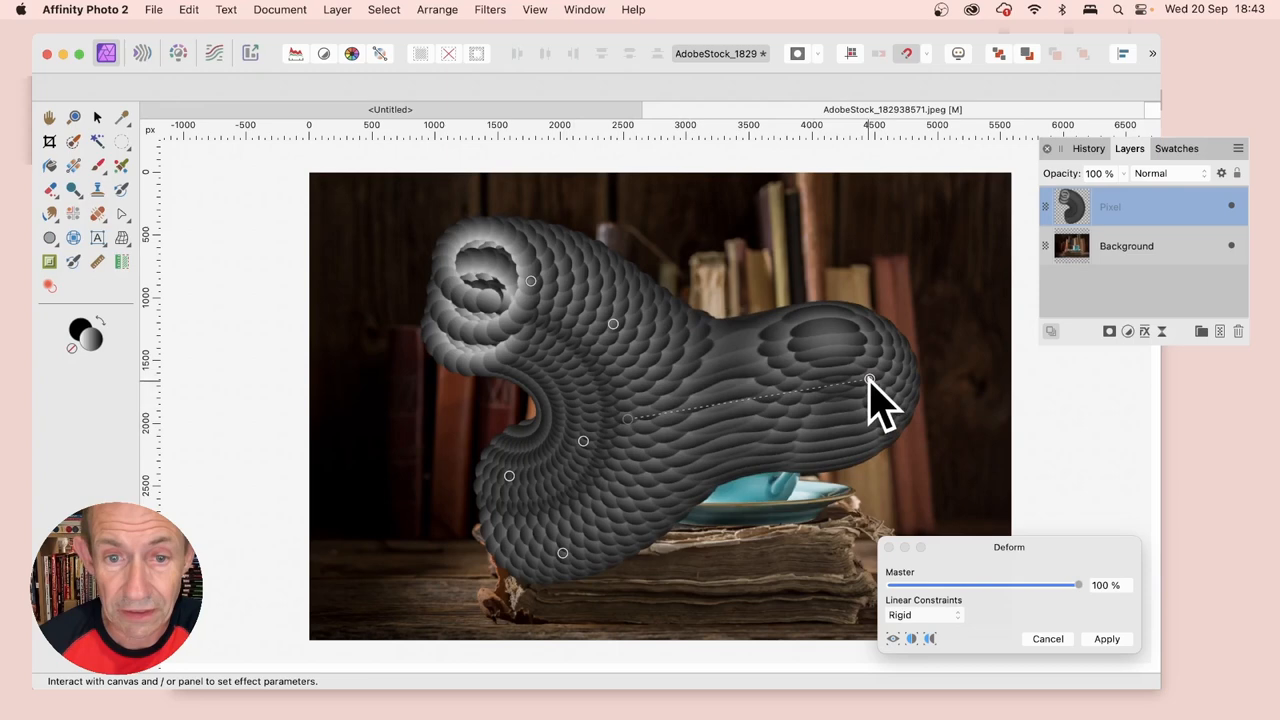
drag(870, 378, 636, 228)
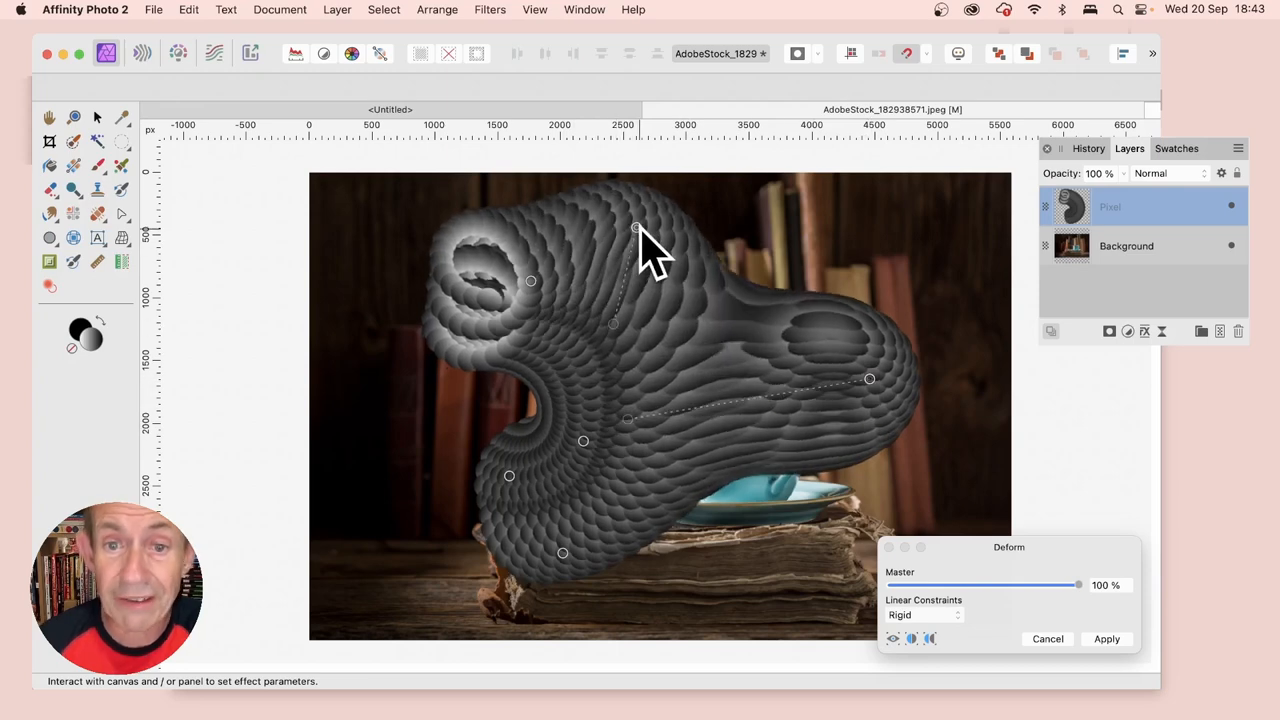
drag(510, 476, 380, 422)
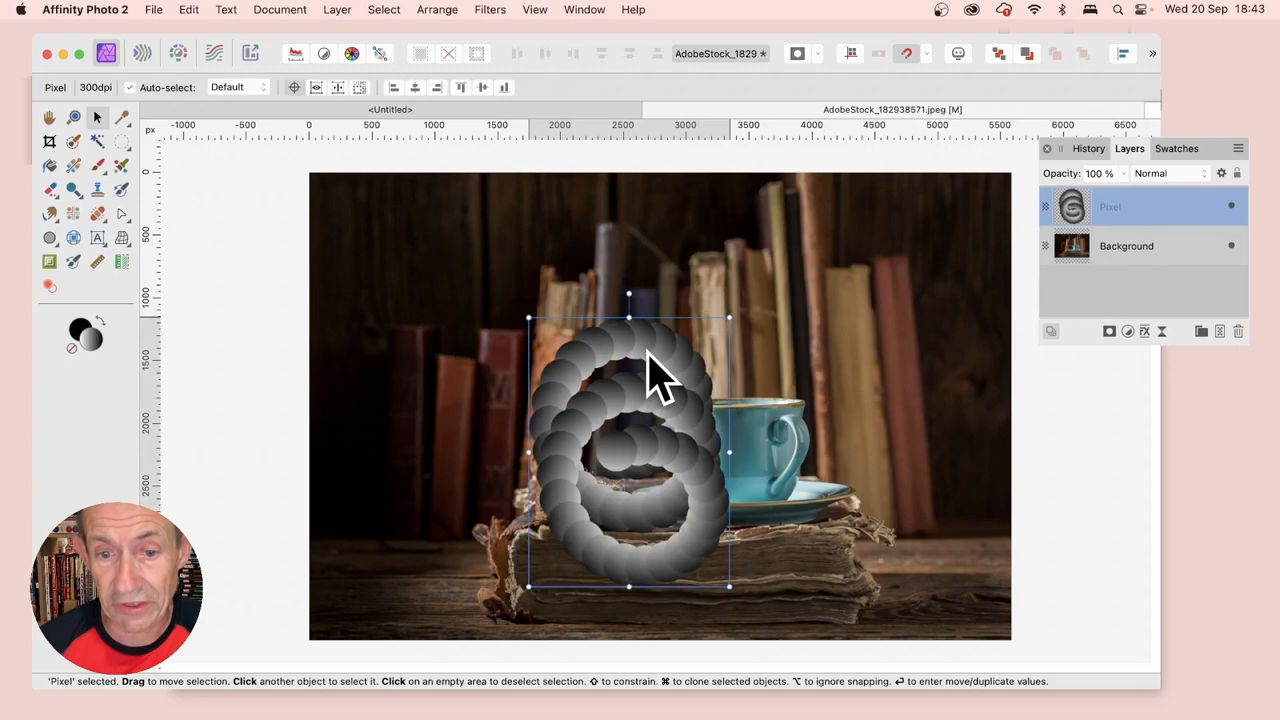
Step: Make a linked duplicate of the spiral layer, then undo it via the Layer menu
click(330, 8)
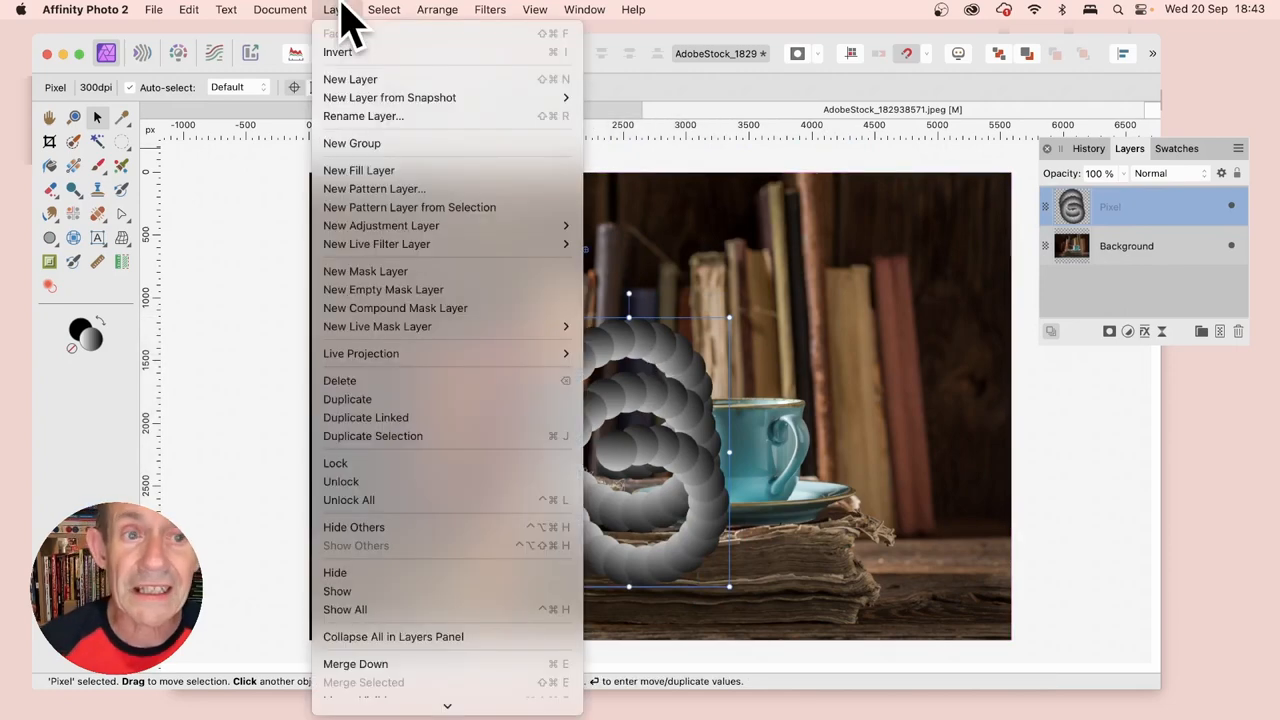
mouse_move(400, 418)
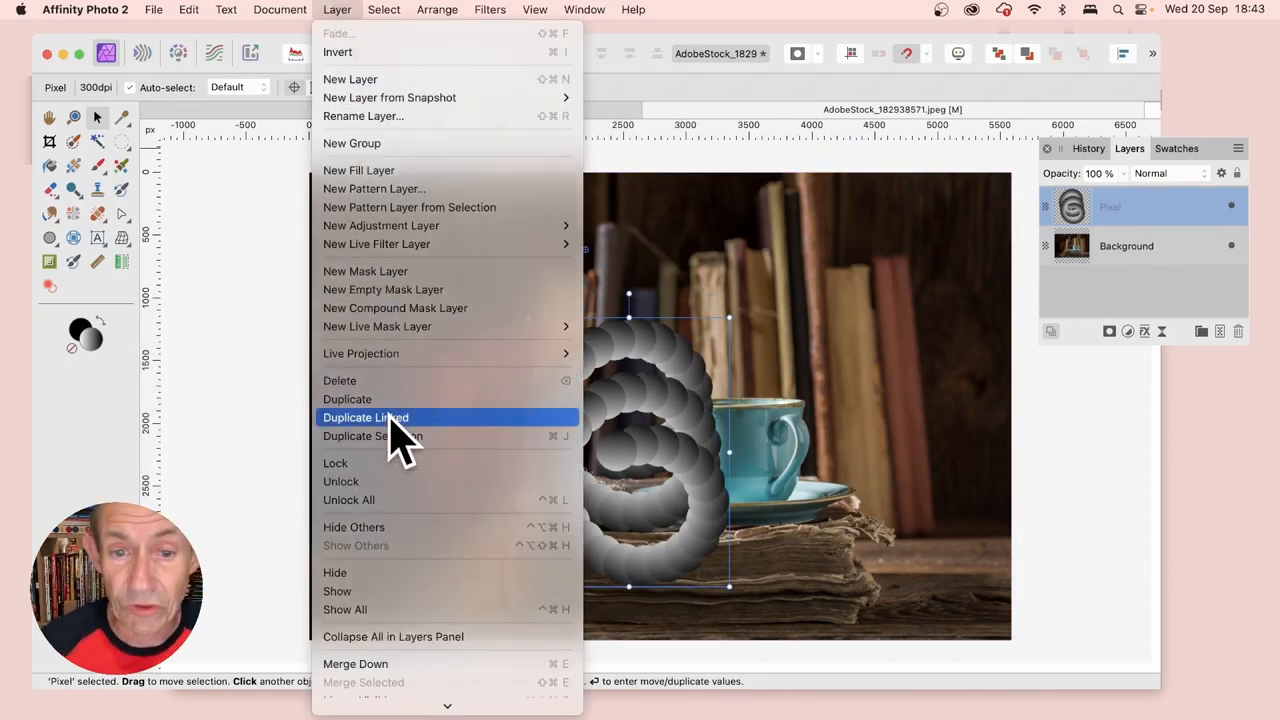
click(348, 400)
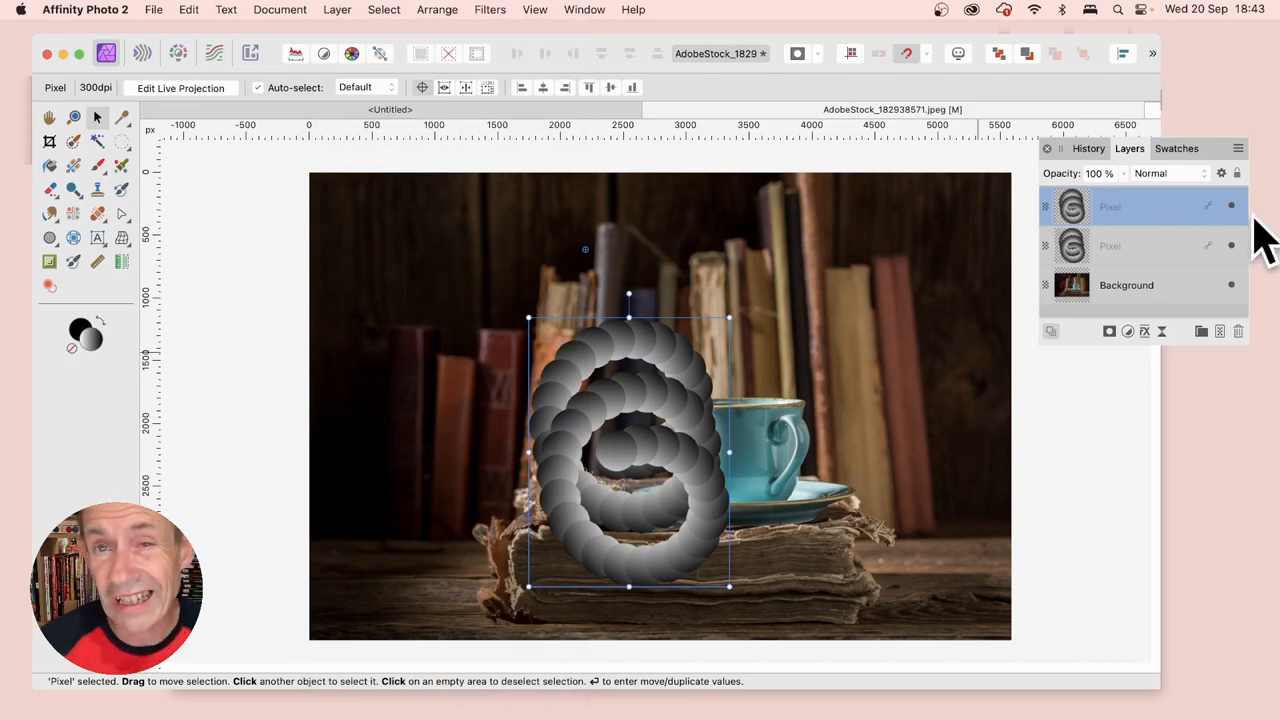
mouse_move(1190, 244)
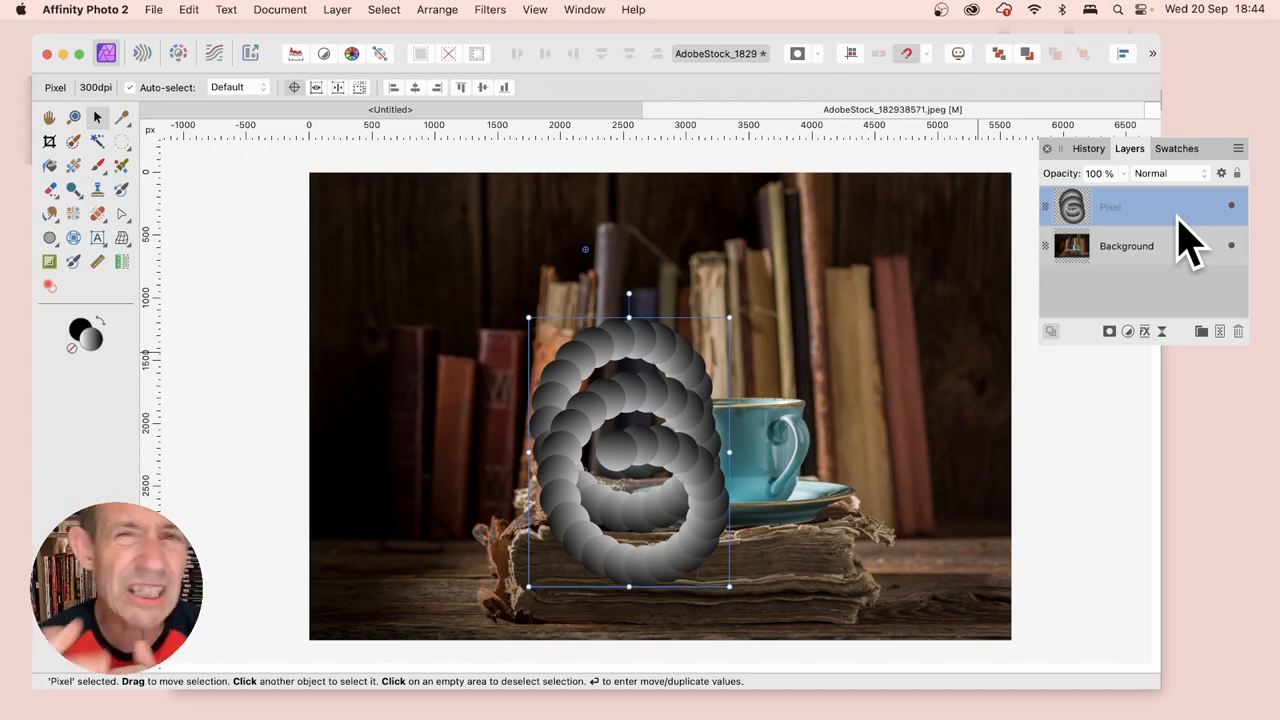
mouse_move(350, 24)
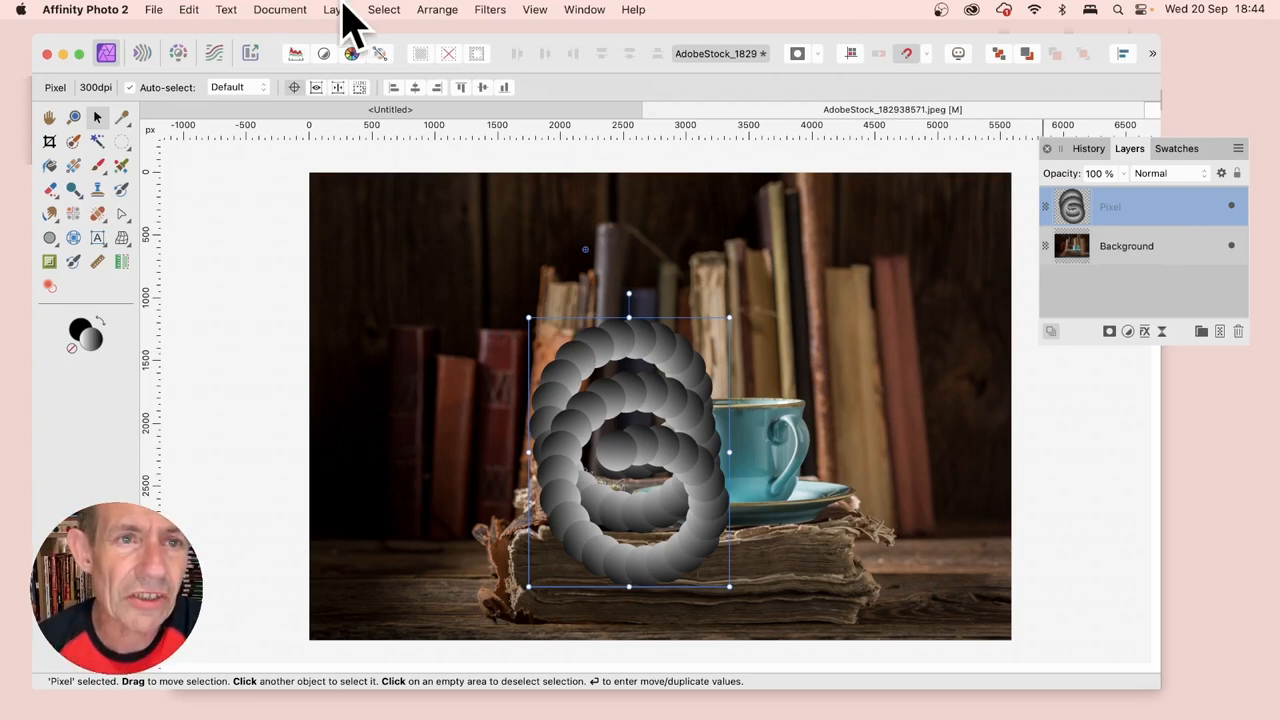
click(336, 8)
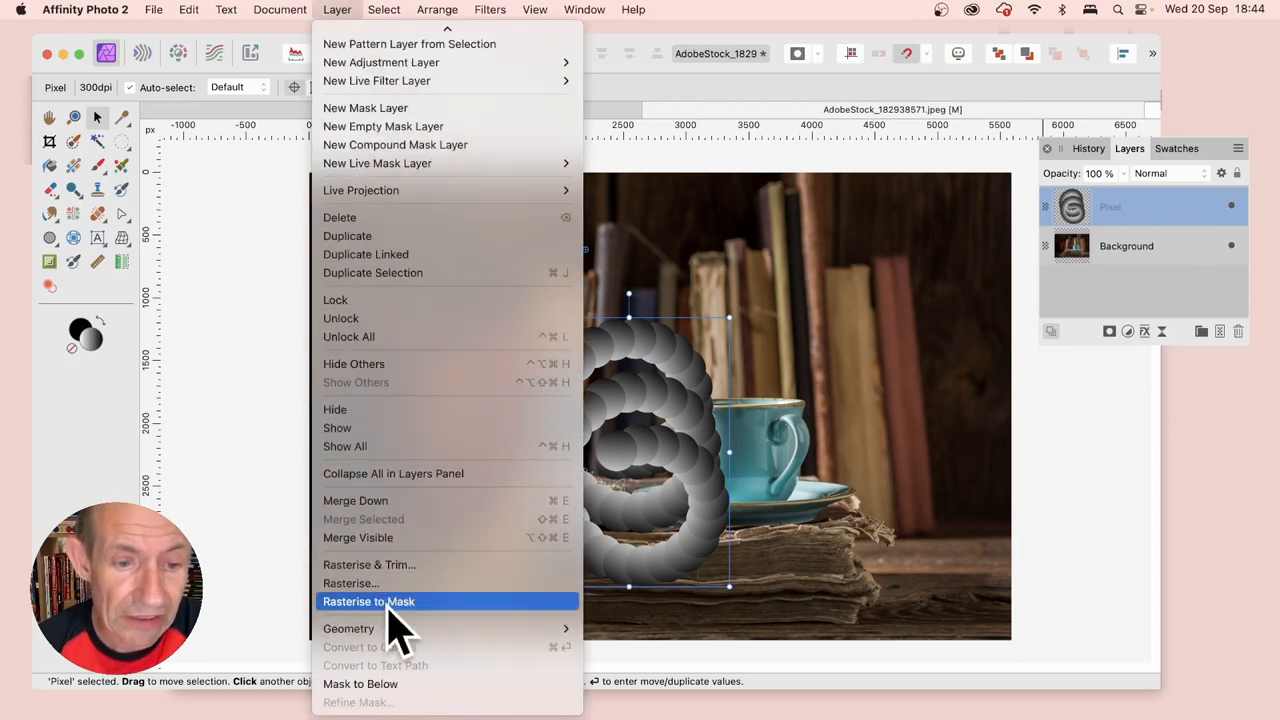
click(368, 600)
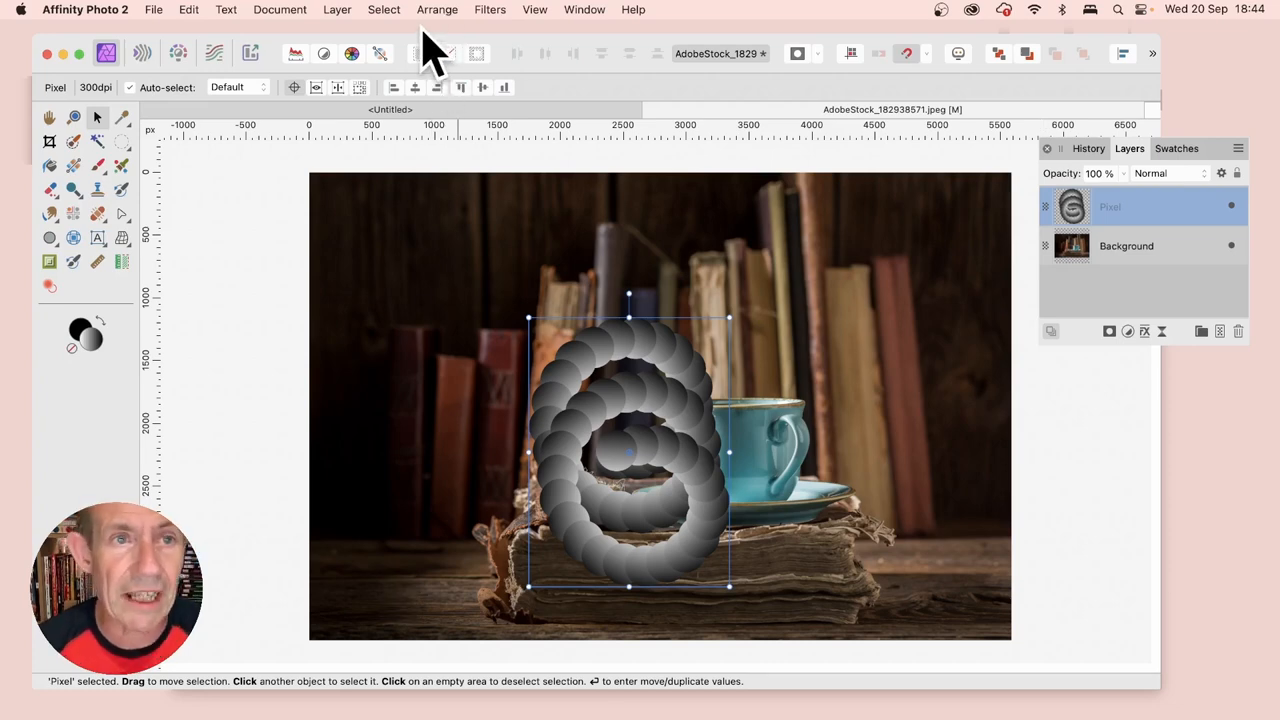
Step: Redo Layer > Duplicate Linked so a linked copy sits above the original
click(336, 8)
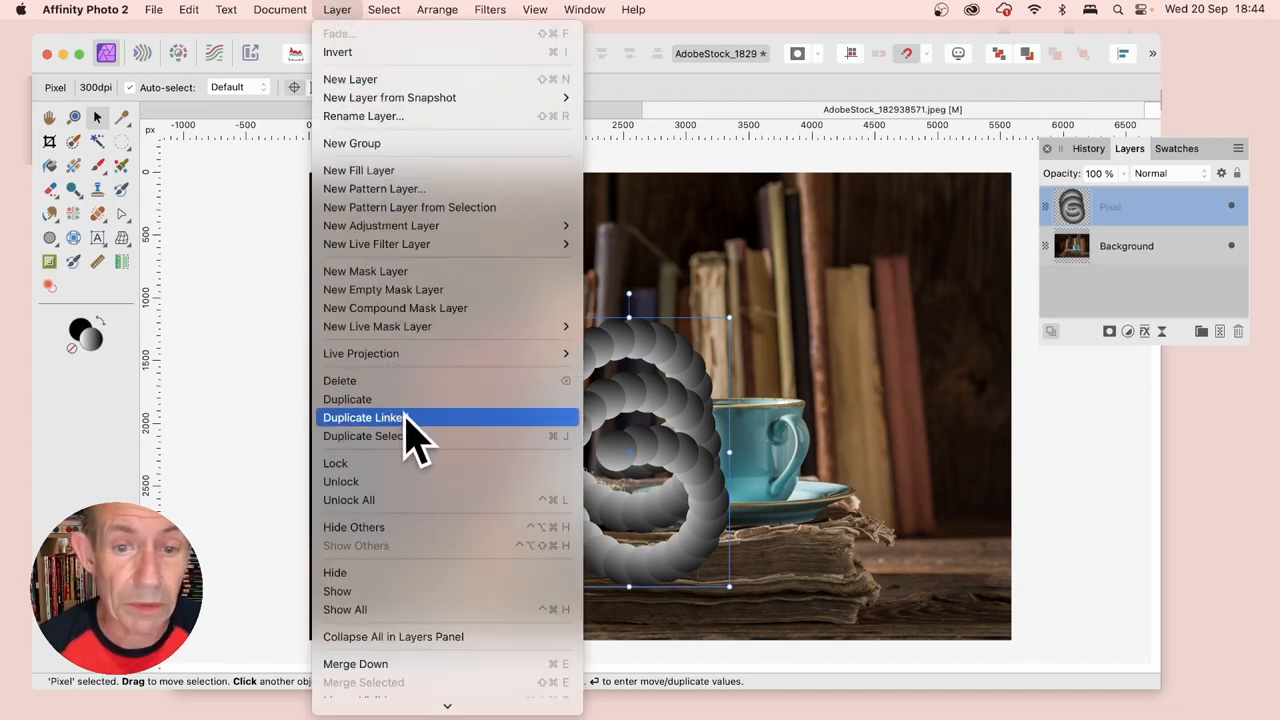
click(348, 400)
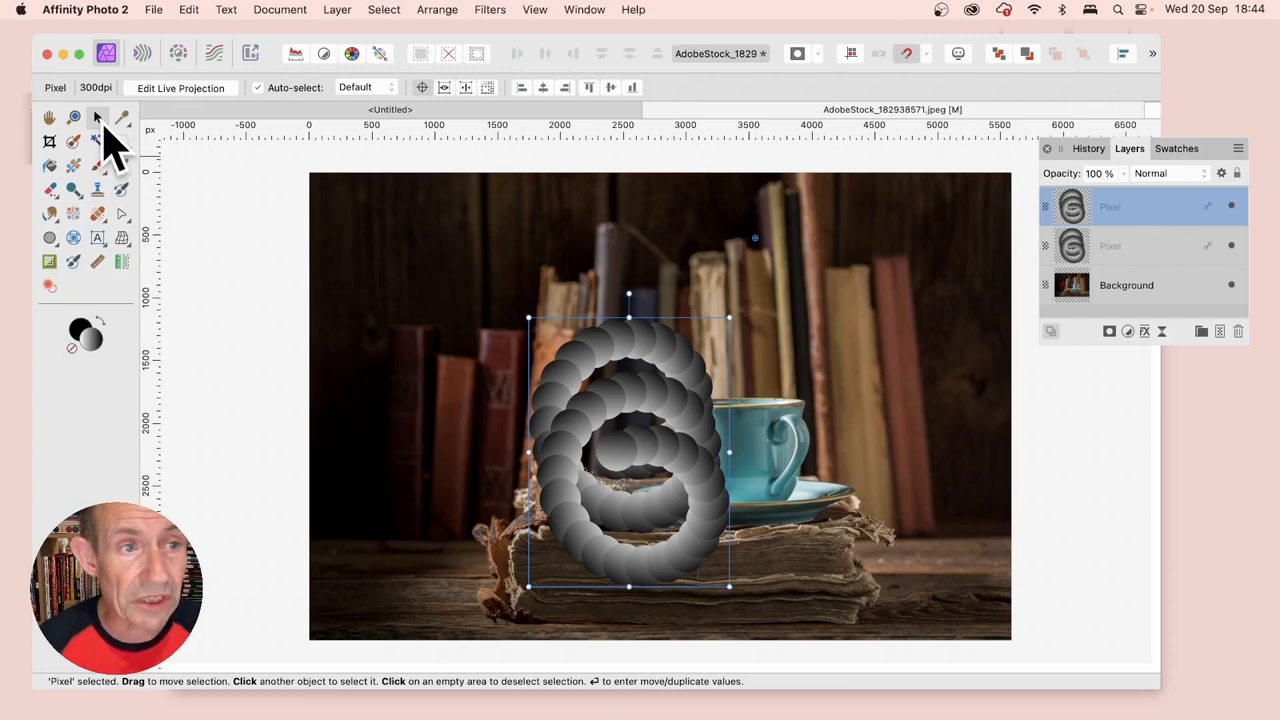
Step: Create 30 copies of the sphere layer with Horizontal -20 px and Rotation 6°
key(return)
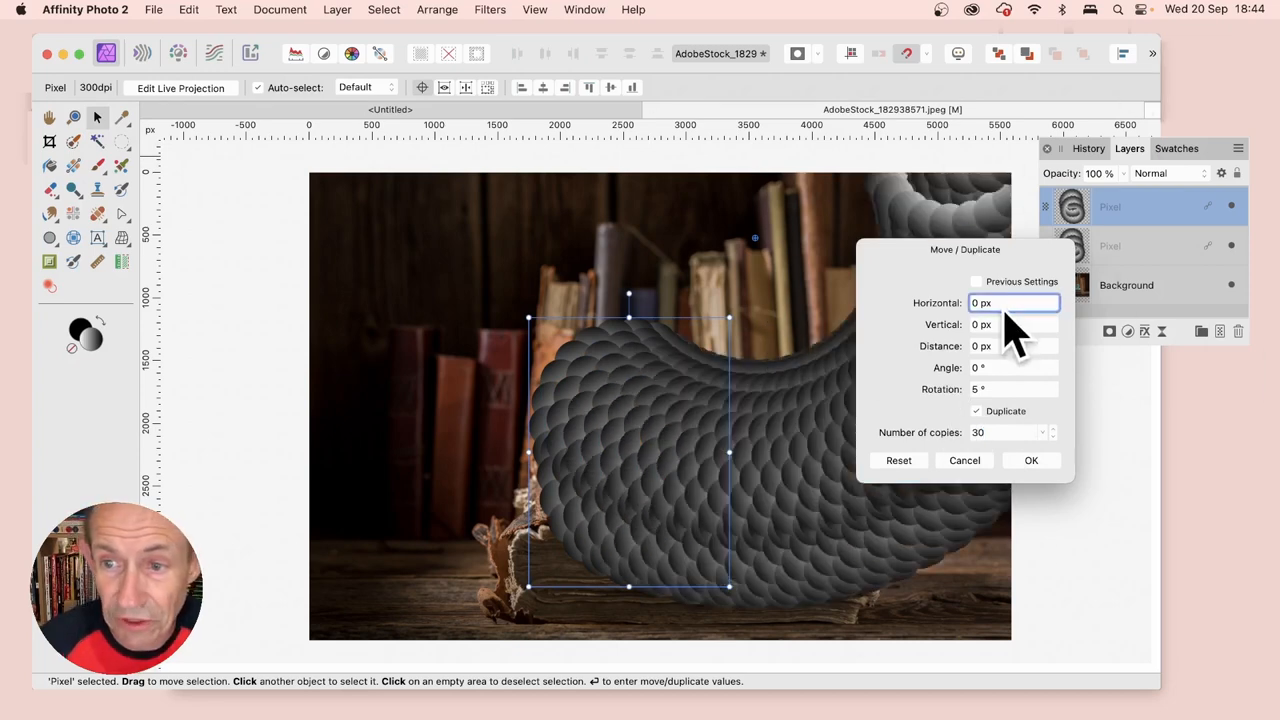
text(-20)
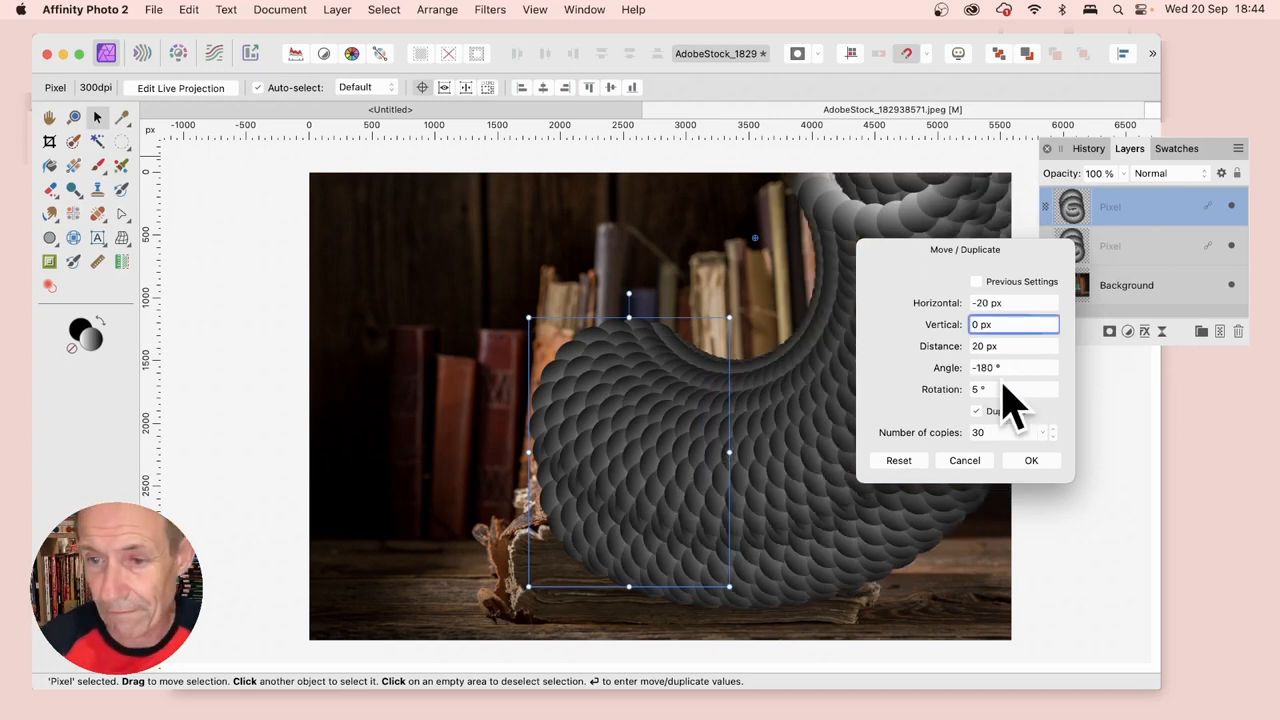
click(1032, 460)
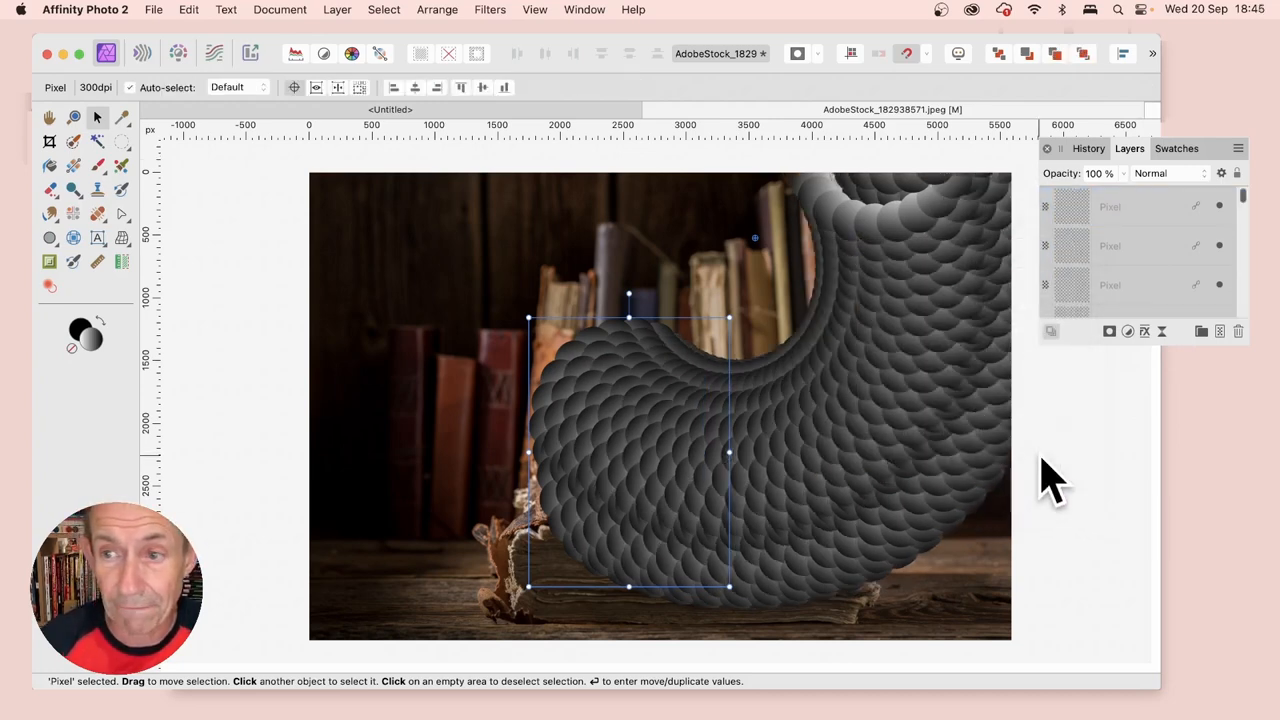
Step: Drag the 32 stacked copies into place as a fanned curl over the books
scroll(down, 3)
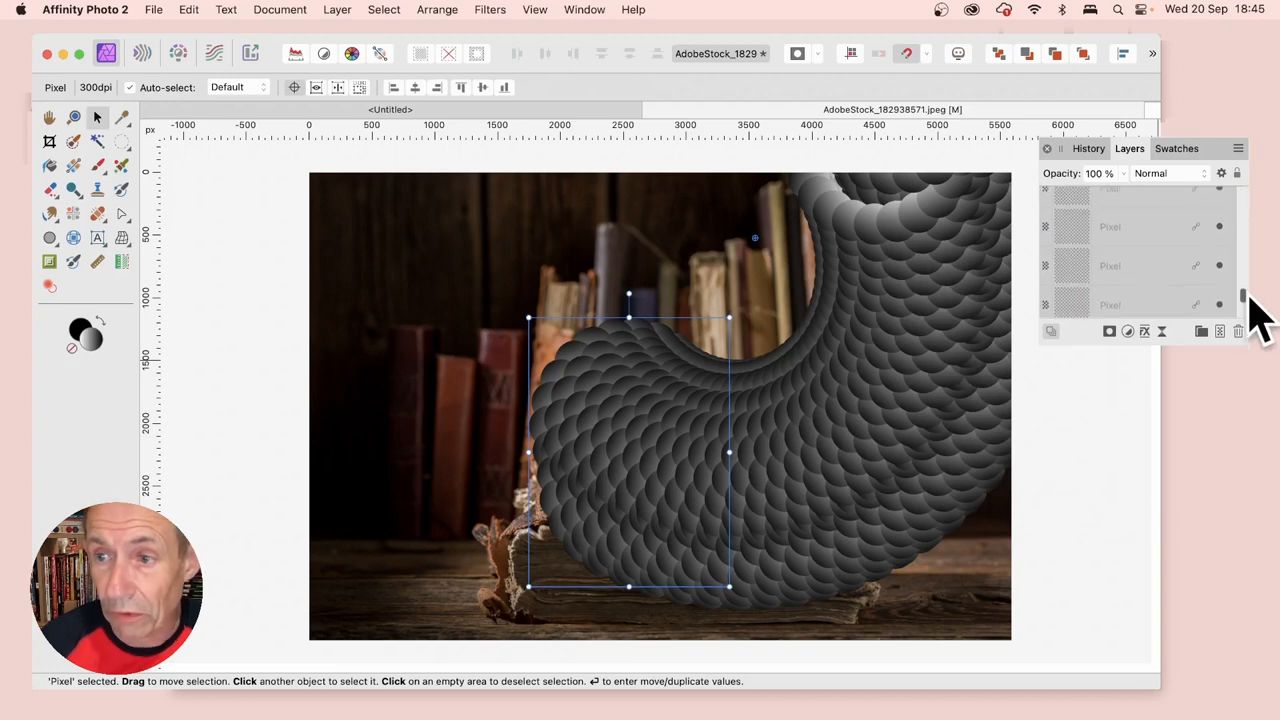
scroll(down, 3)
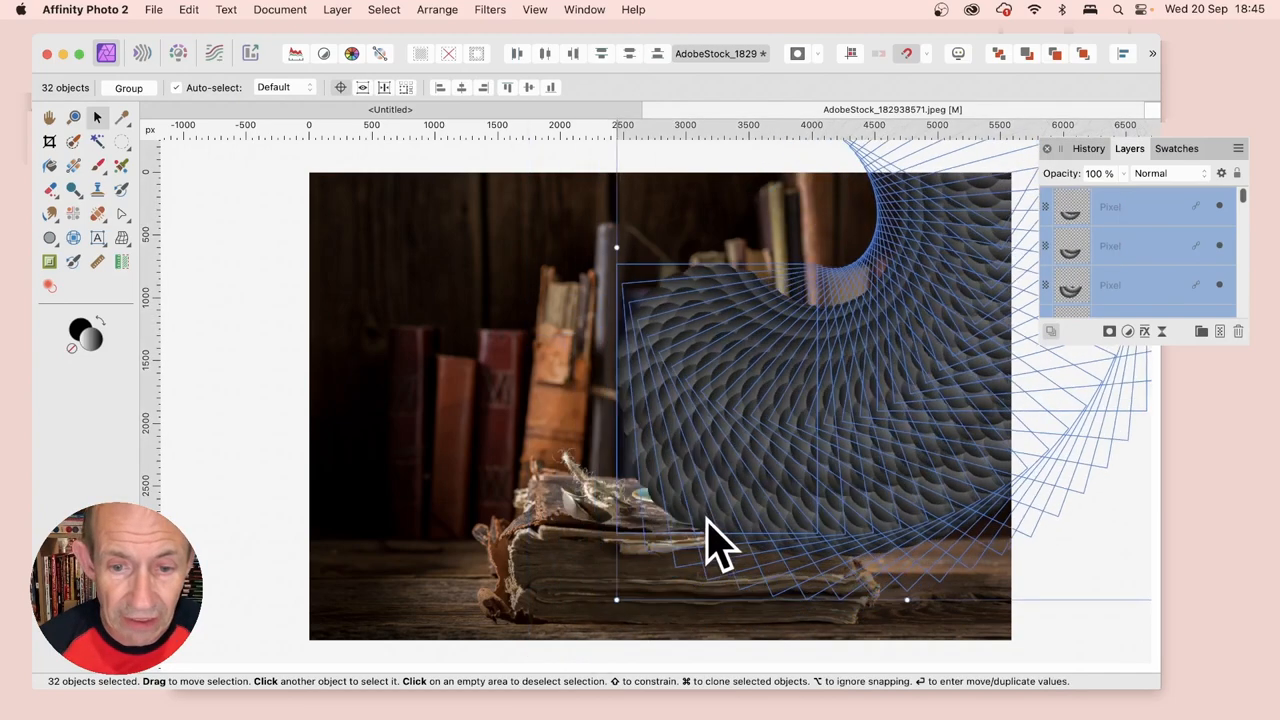
drag(616, 600, 476, 516)
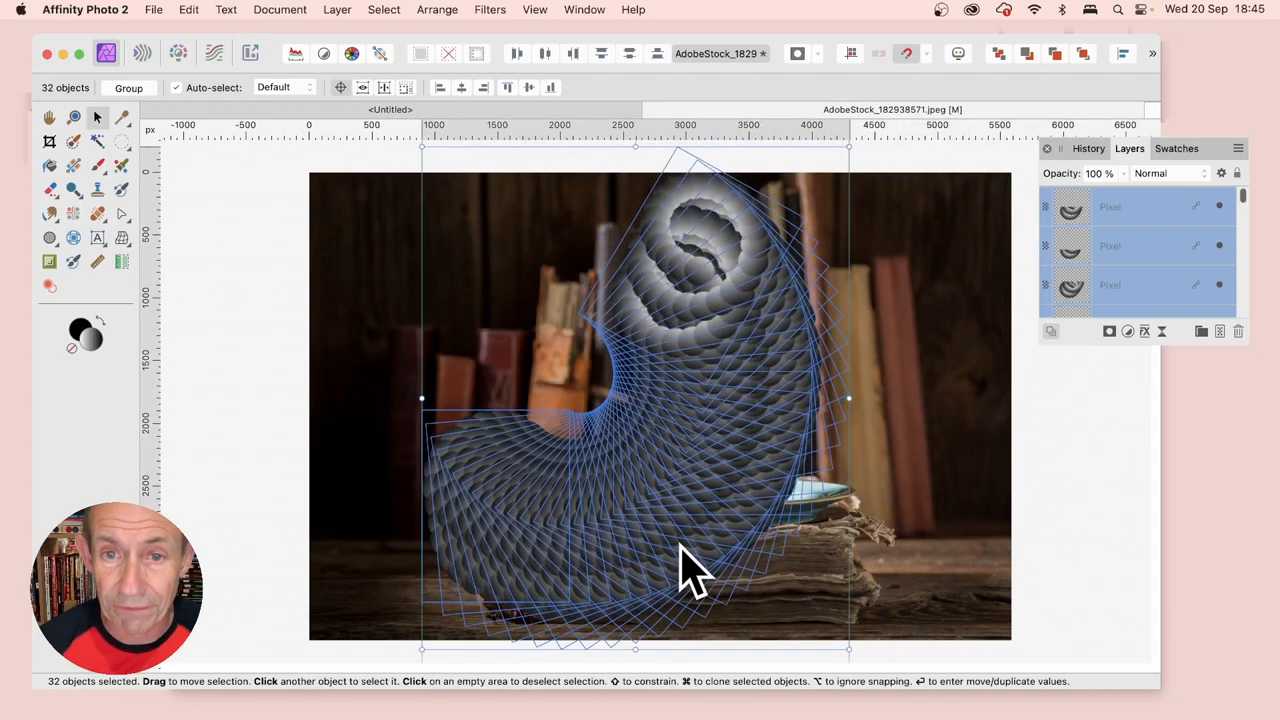
drag(420, 148, 428, 176)
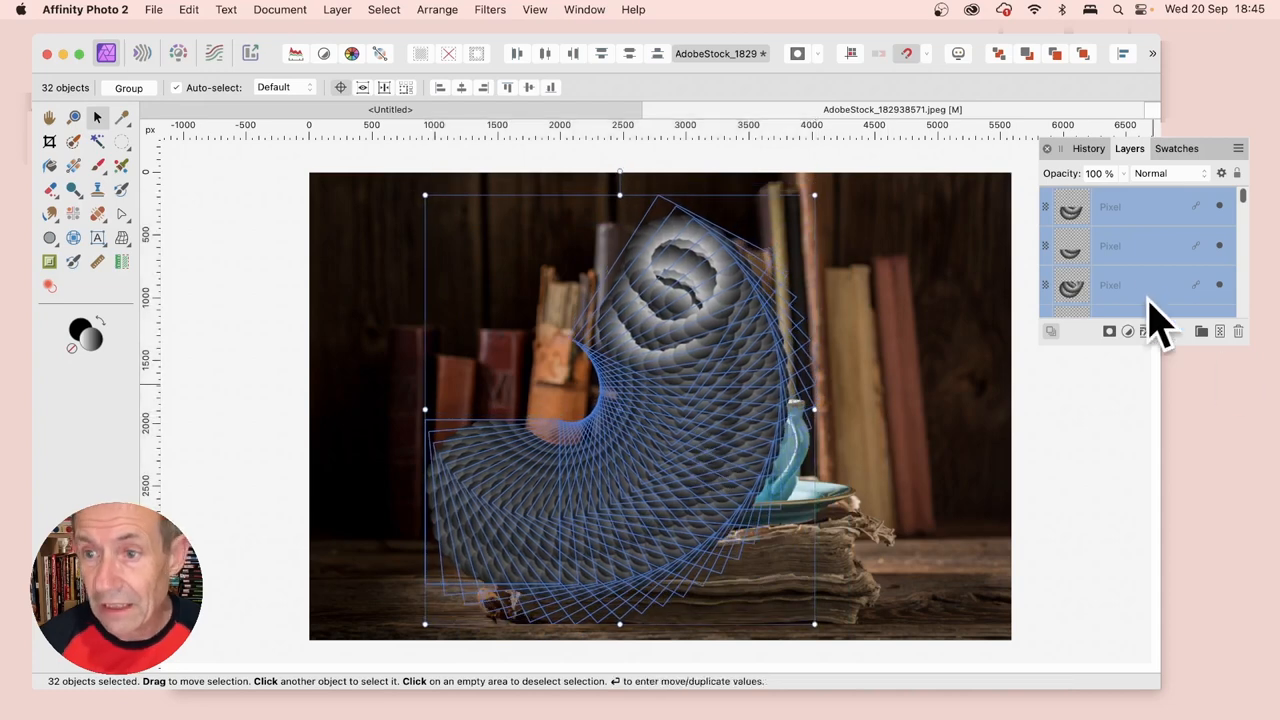
Step: Apply the Deform filter and twist the spiral's centre and upper folds sideways
click(1110, 246)
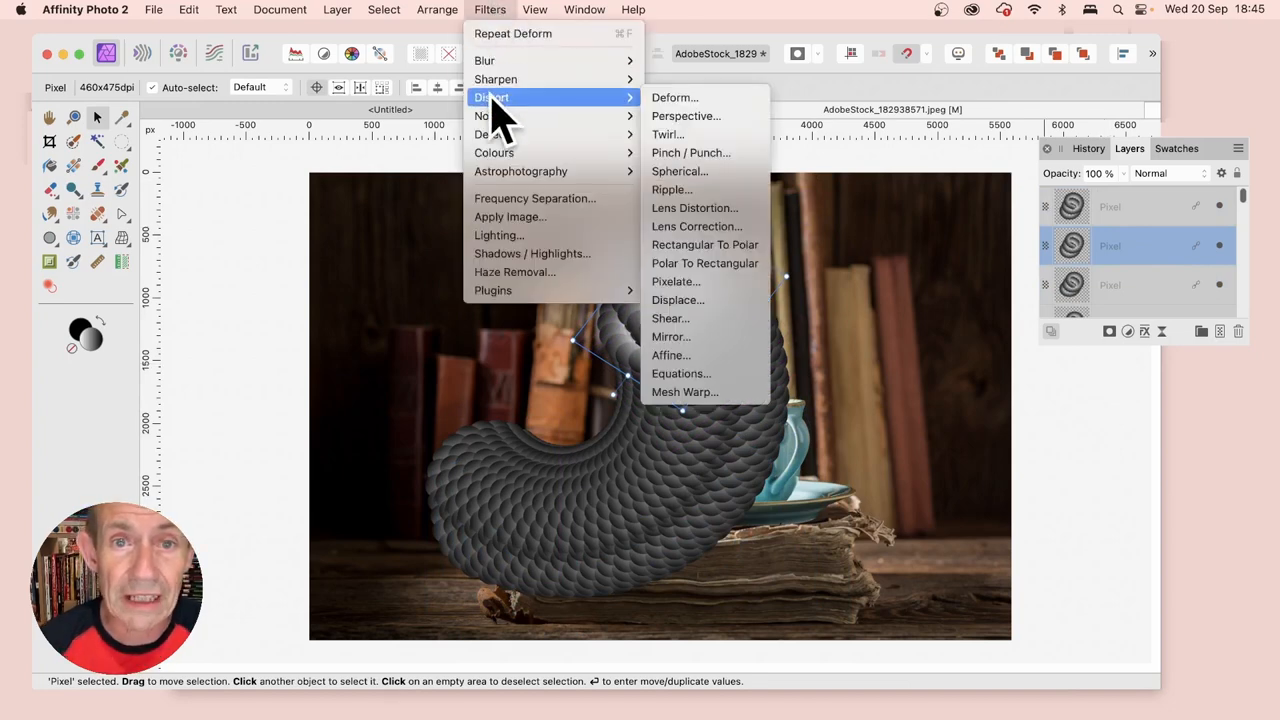
click(676, 96)
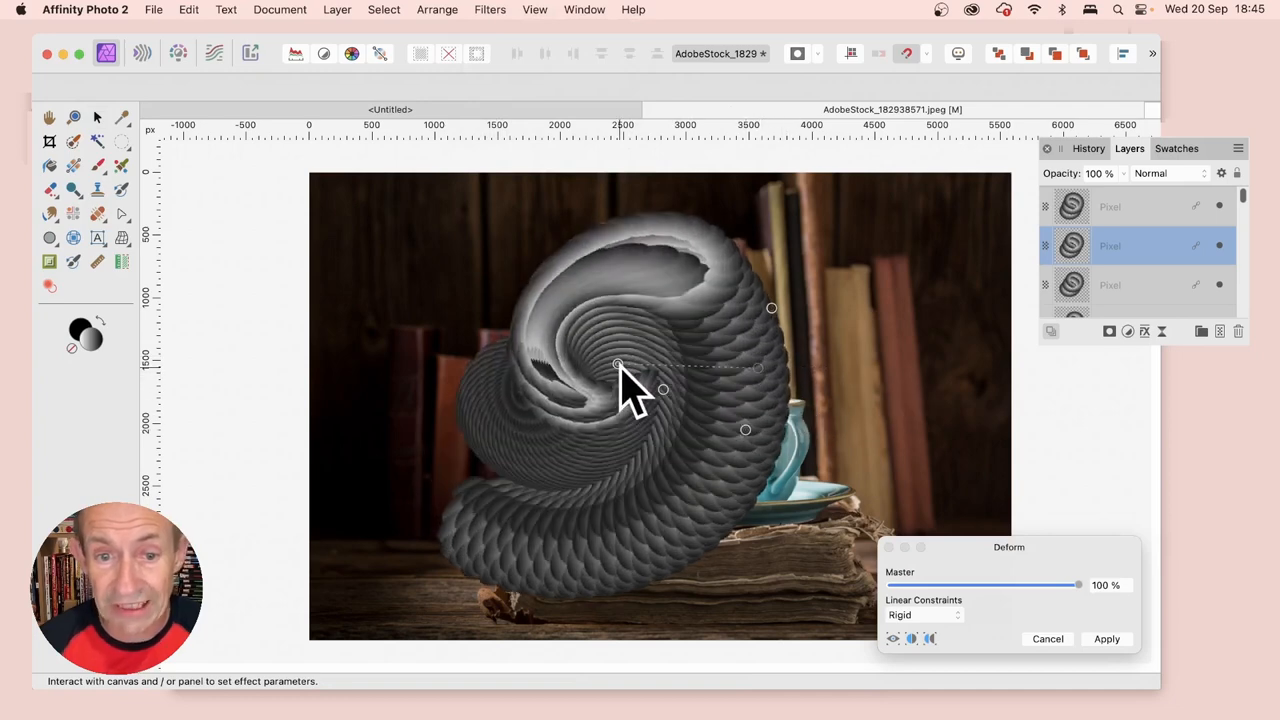
drag(616, 364, 610, 402)
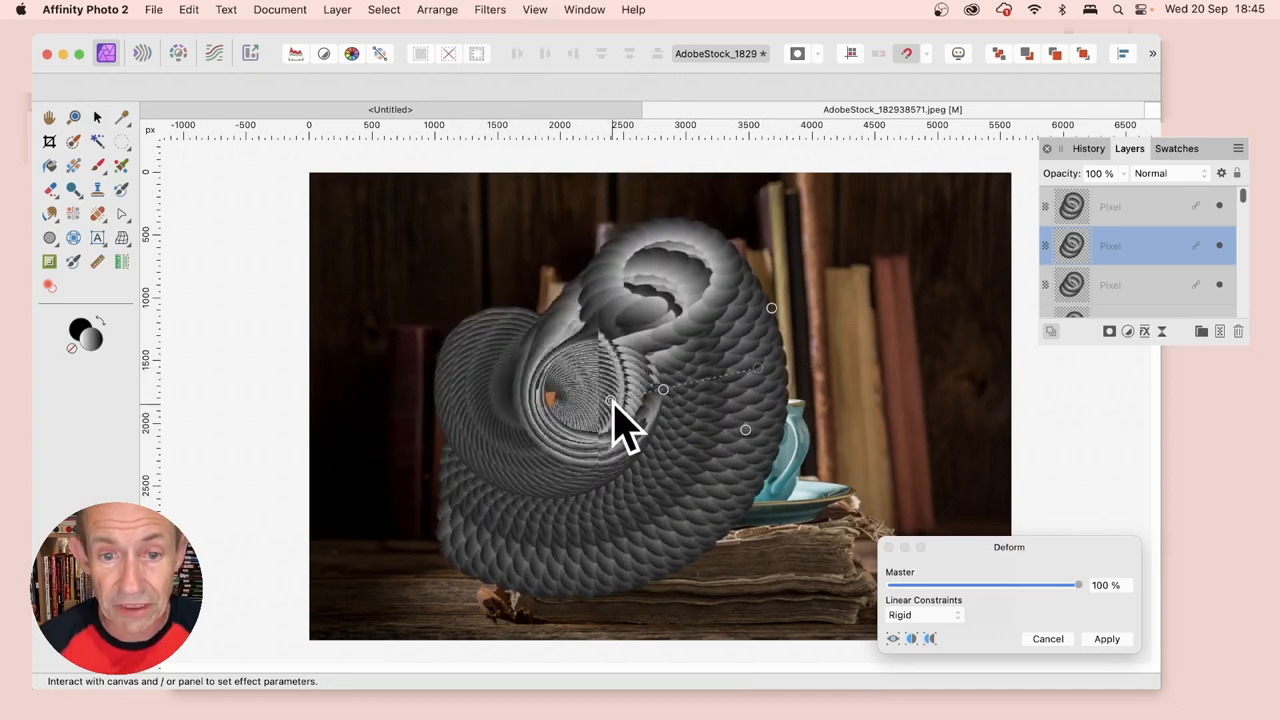
drag(610, 404, 458, 364)
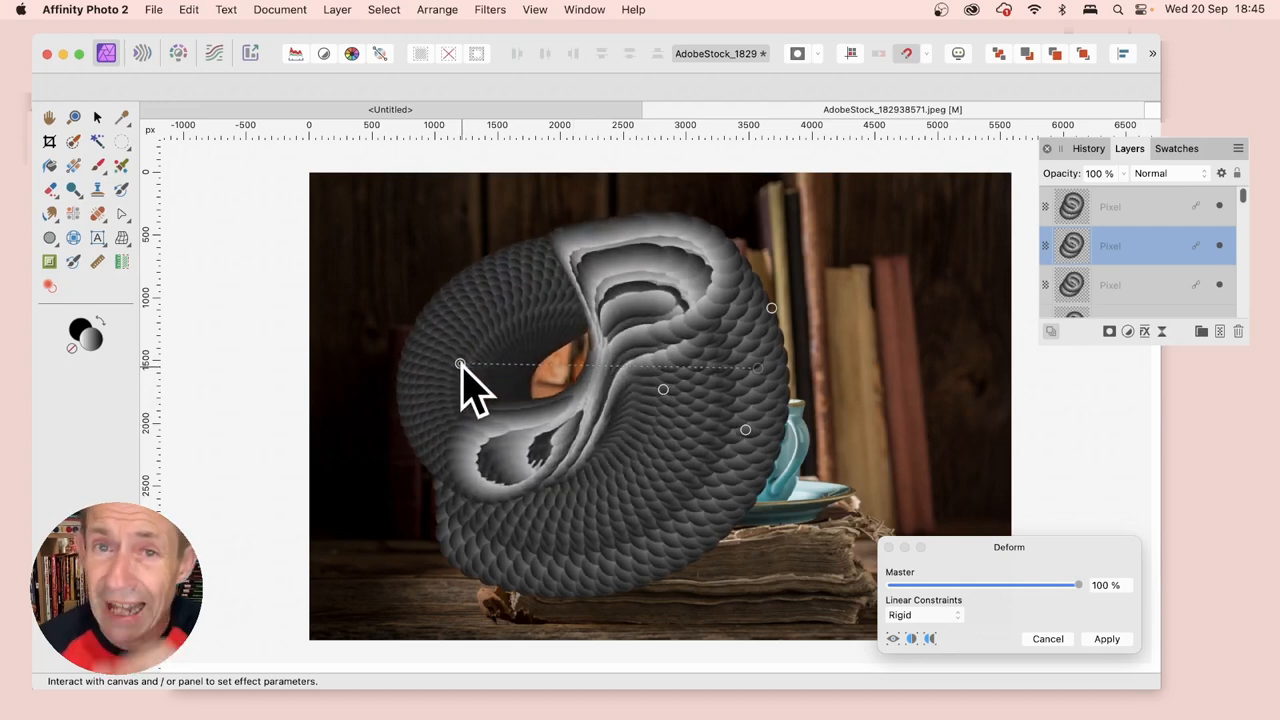
drag(460, 364, 400, 332)
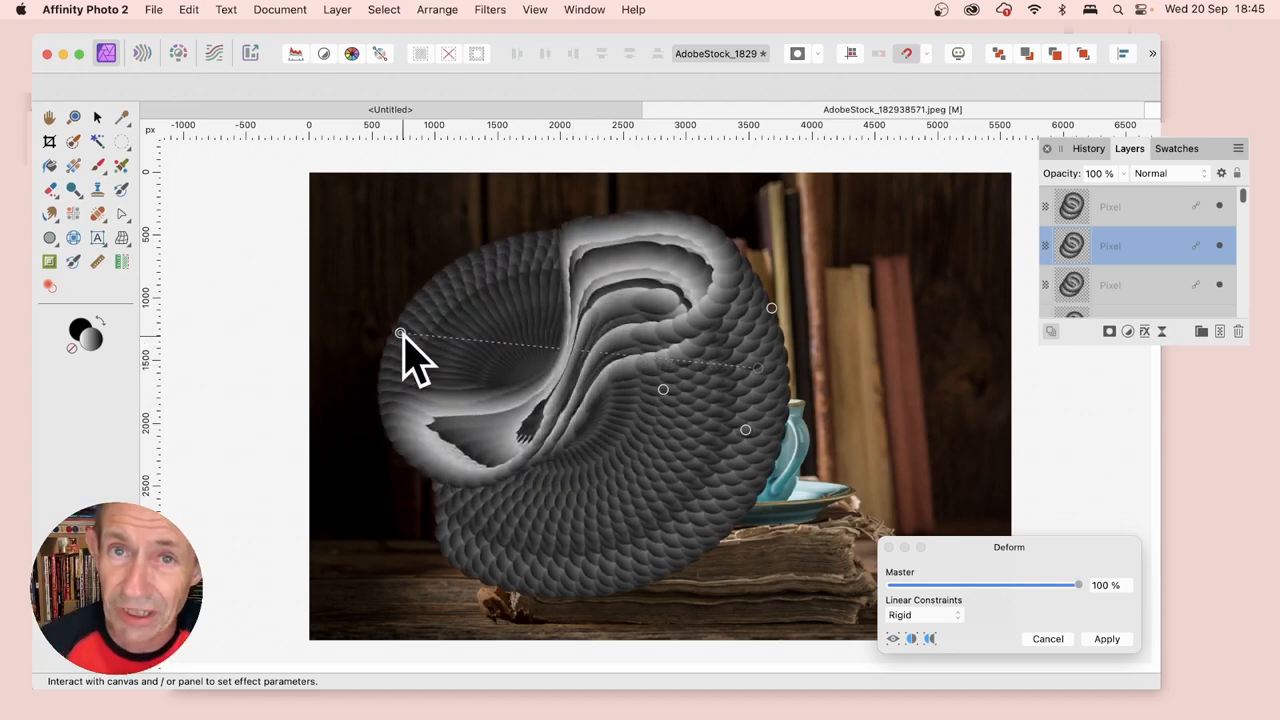
Step: Deepen the left-side fold and spread the warped swirl across the whole photo around the teacup
drag(400, 332, 400, 324)
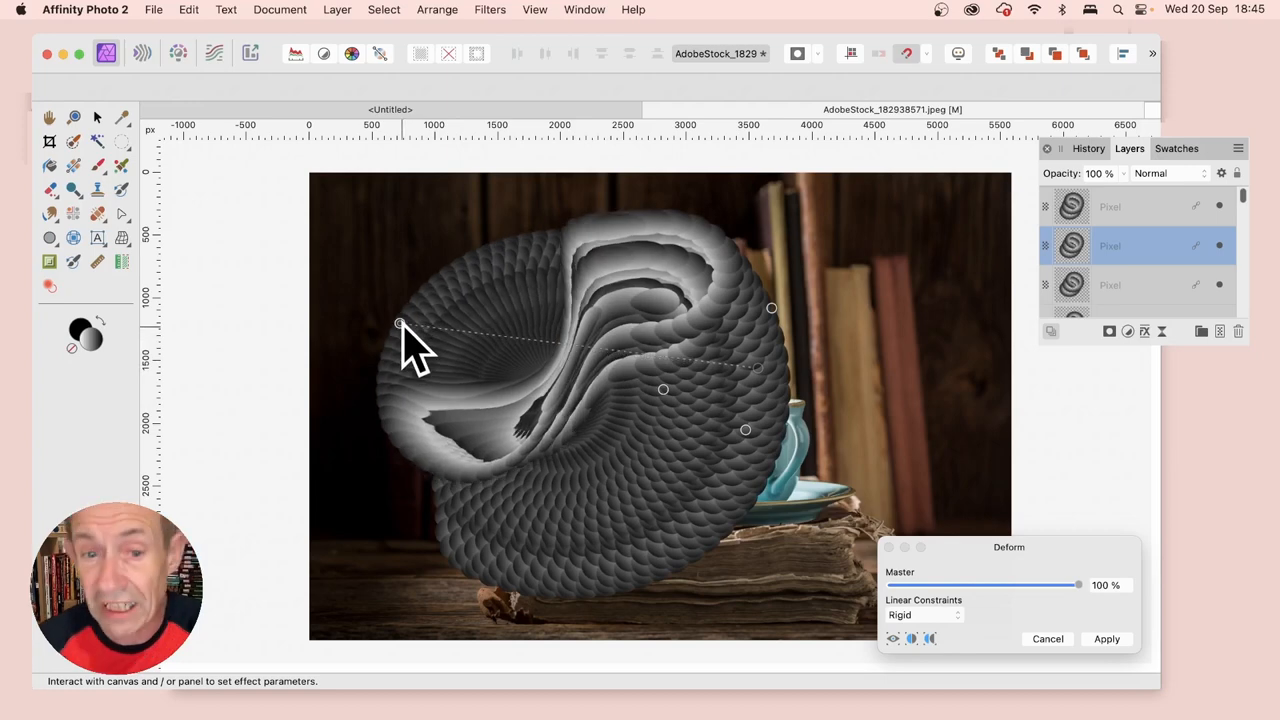
drag(400, 324, 348, 264)
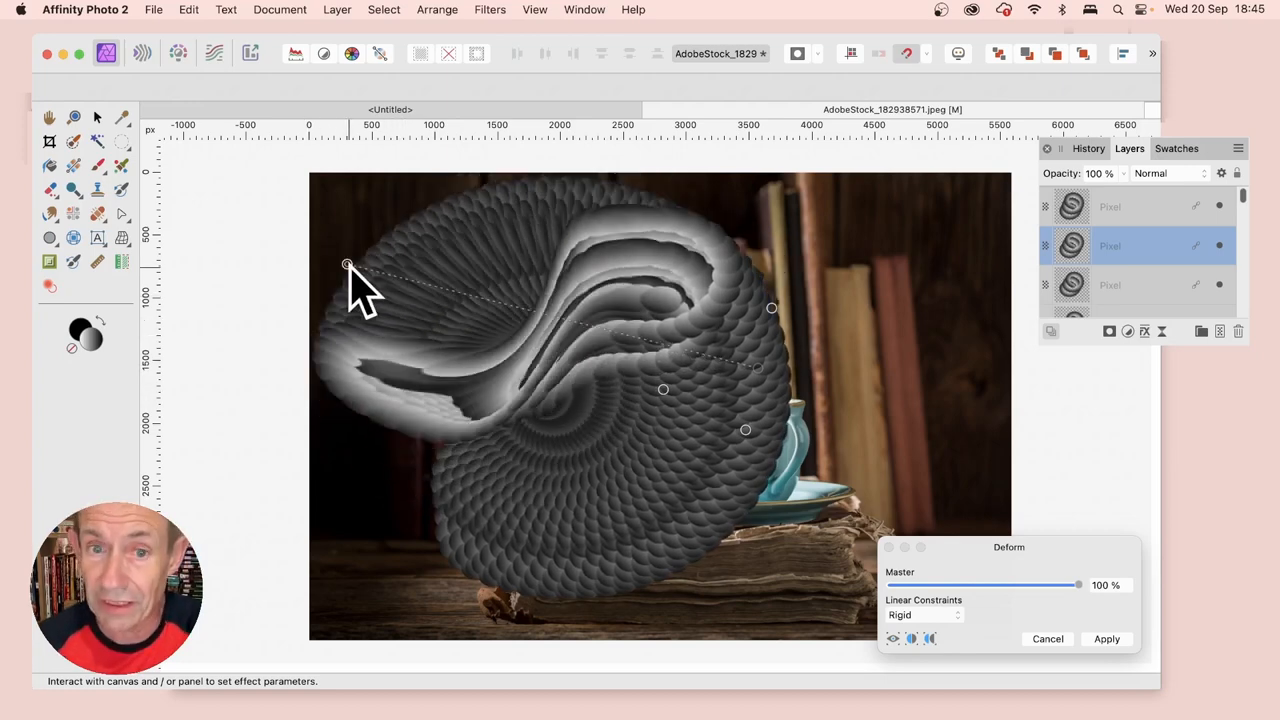
drag(348, 264, 632, 468)
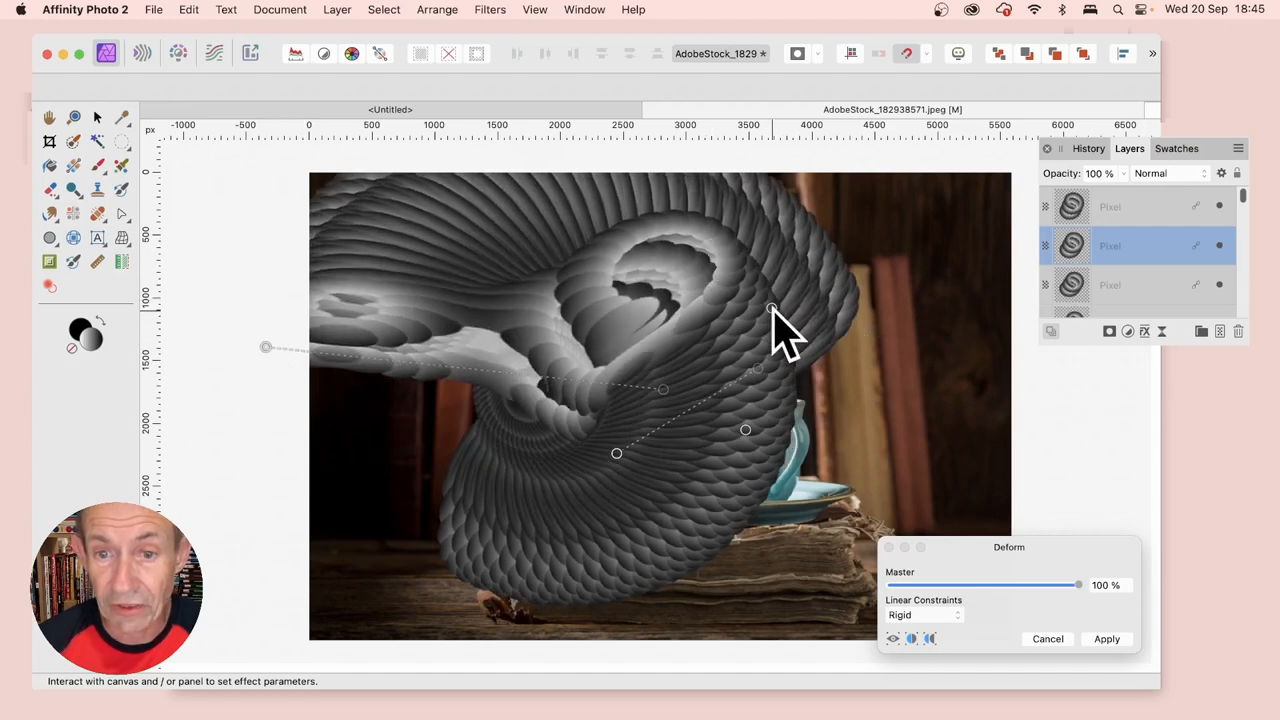
drag(772, 310, 830, 580)
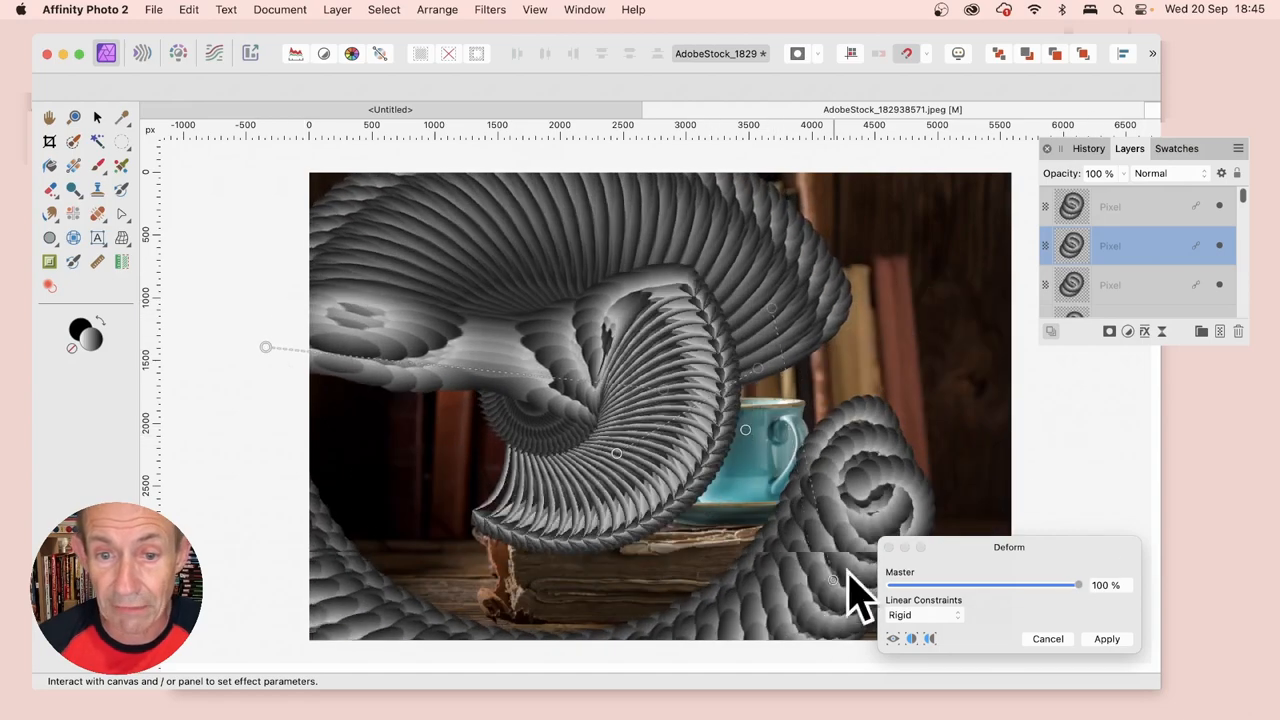